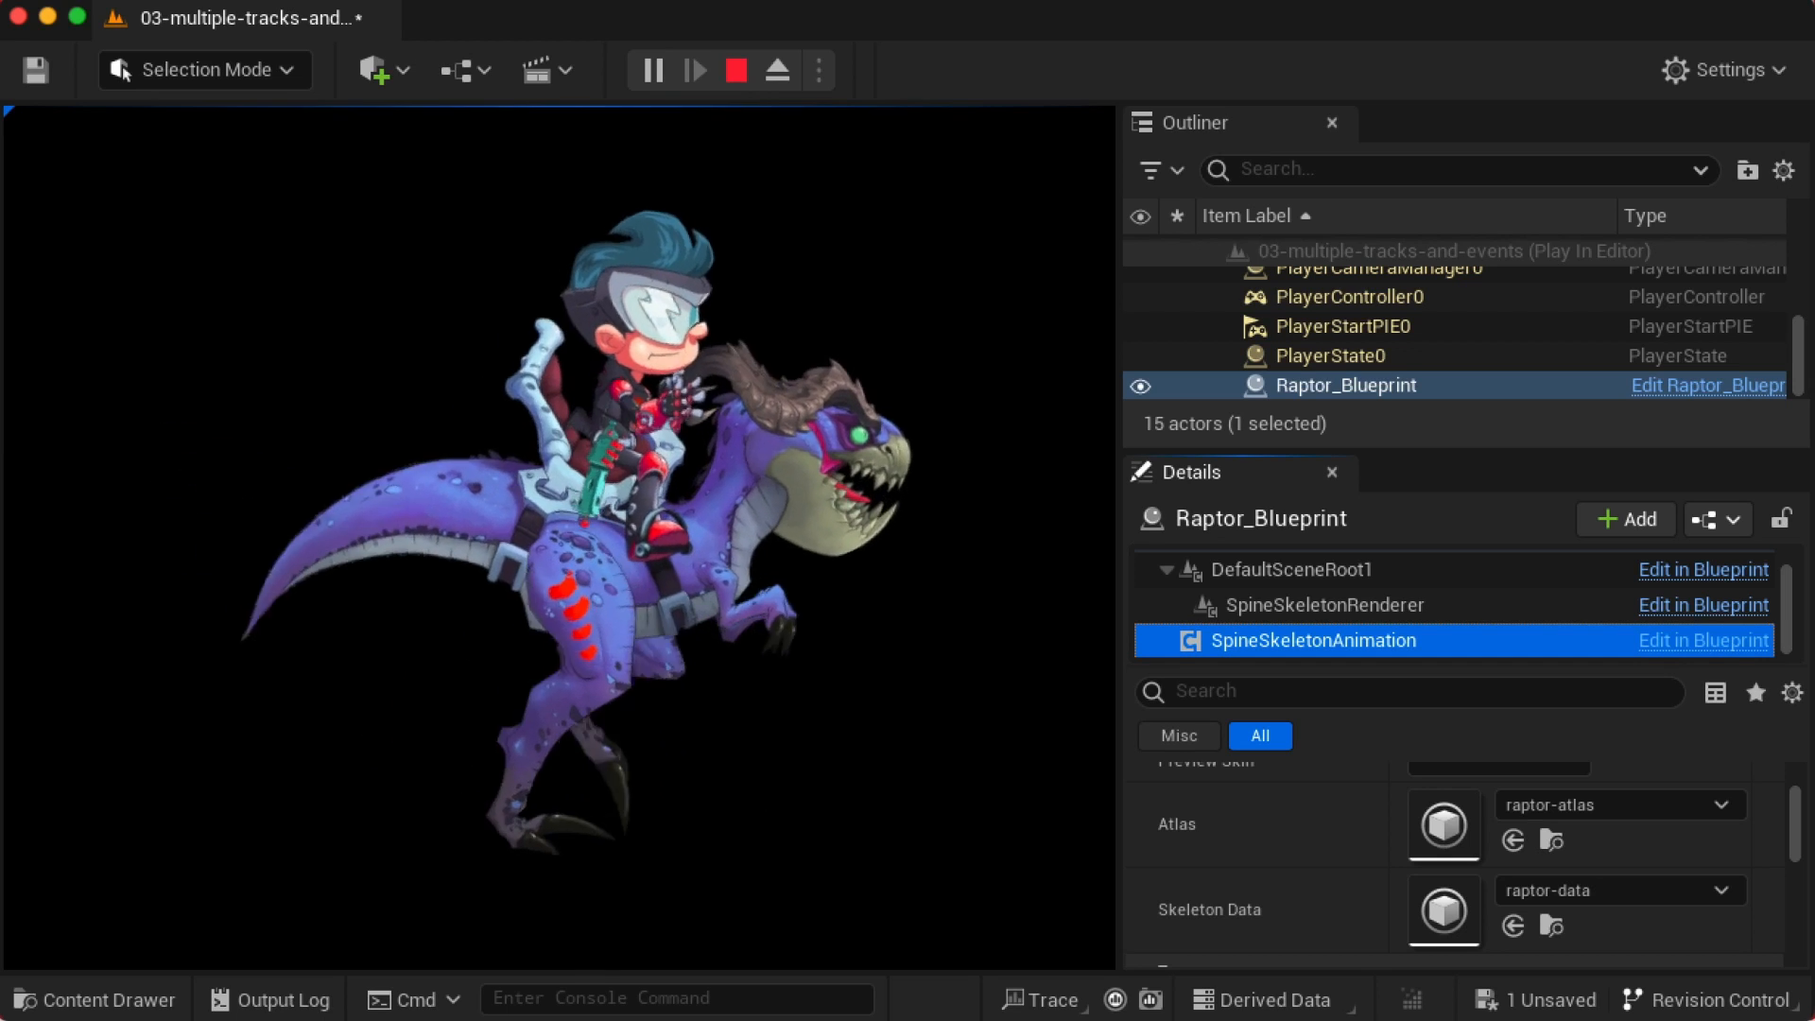
Stop the Play In Editor session and bring up the Epic Games Launcher
{"action": "left_click", "coordinate": [735, 70]}
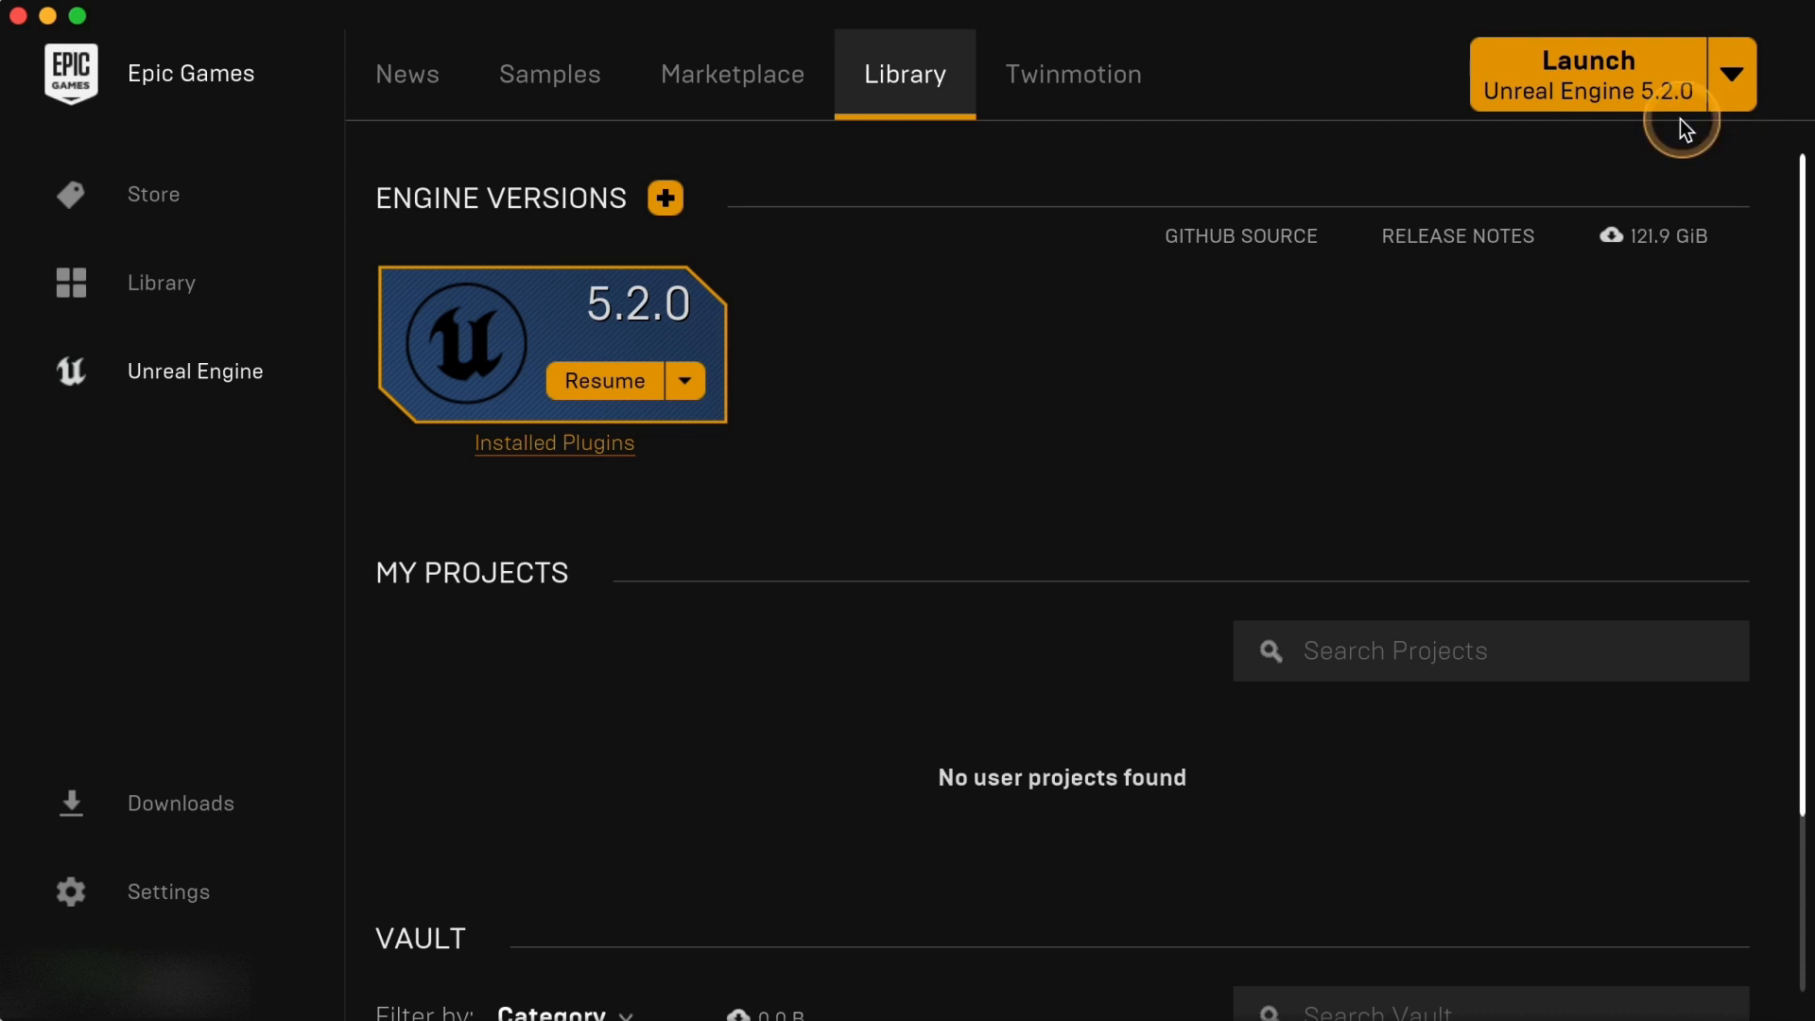
Launch Unreal Engine 5.2.0 and create a new blank Games project with C++ as the project default
{"action": "left_click", "coordinate": [1586, 74]}
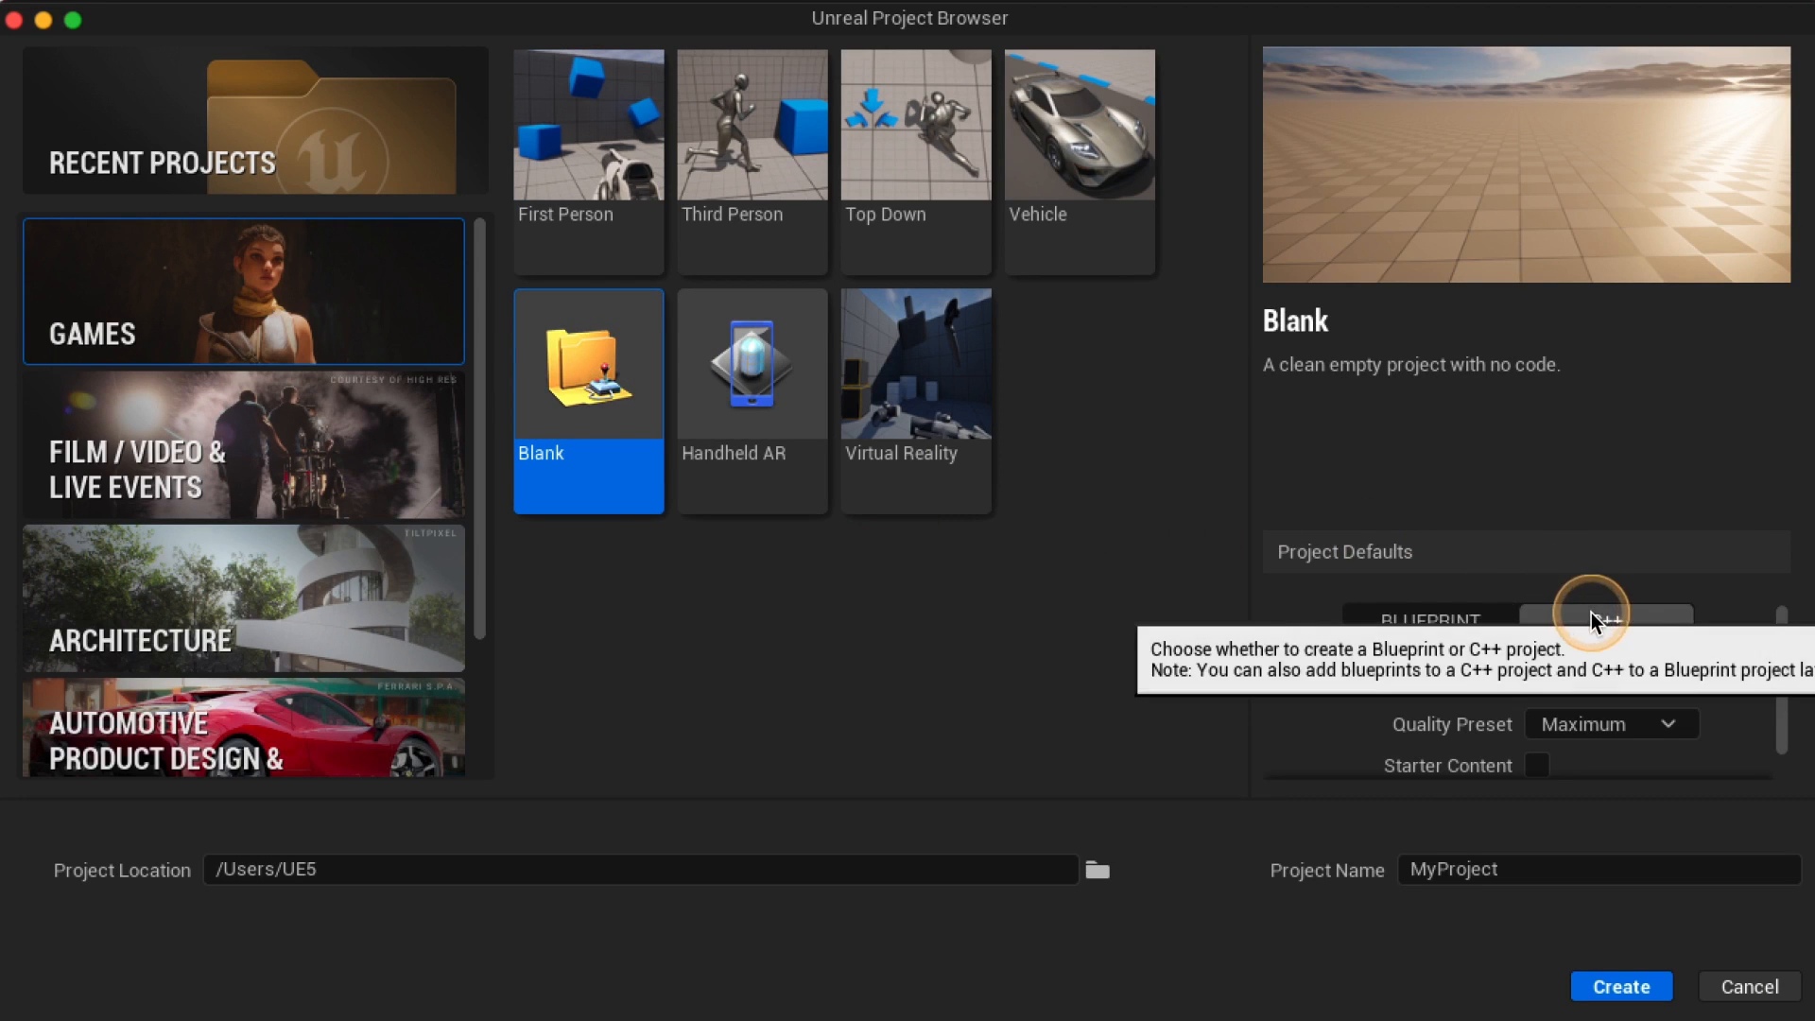
{"action": "left_click", "coordinate": [1605, 620]}
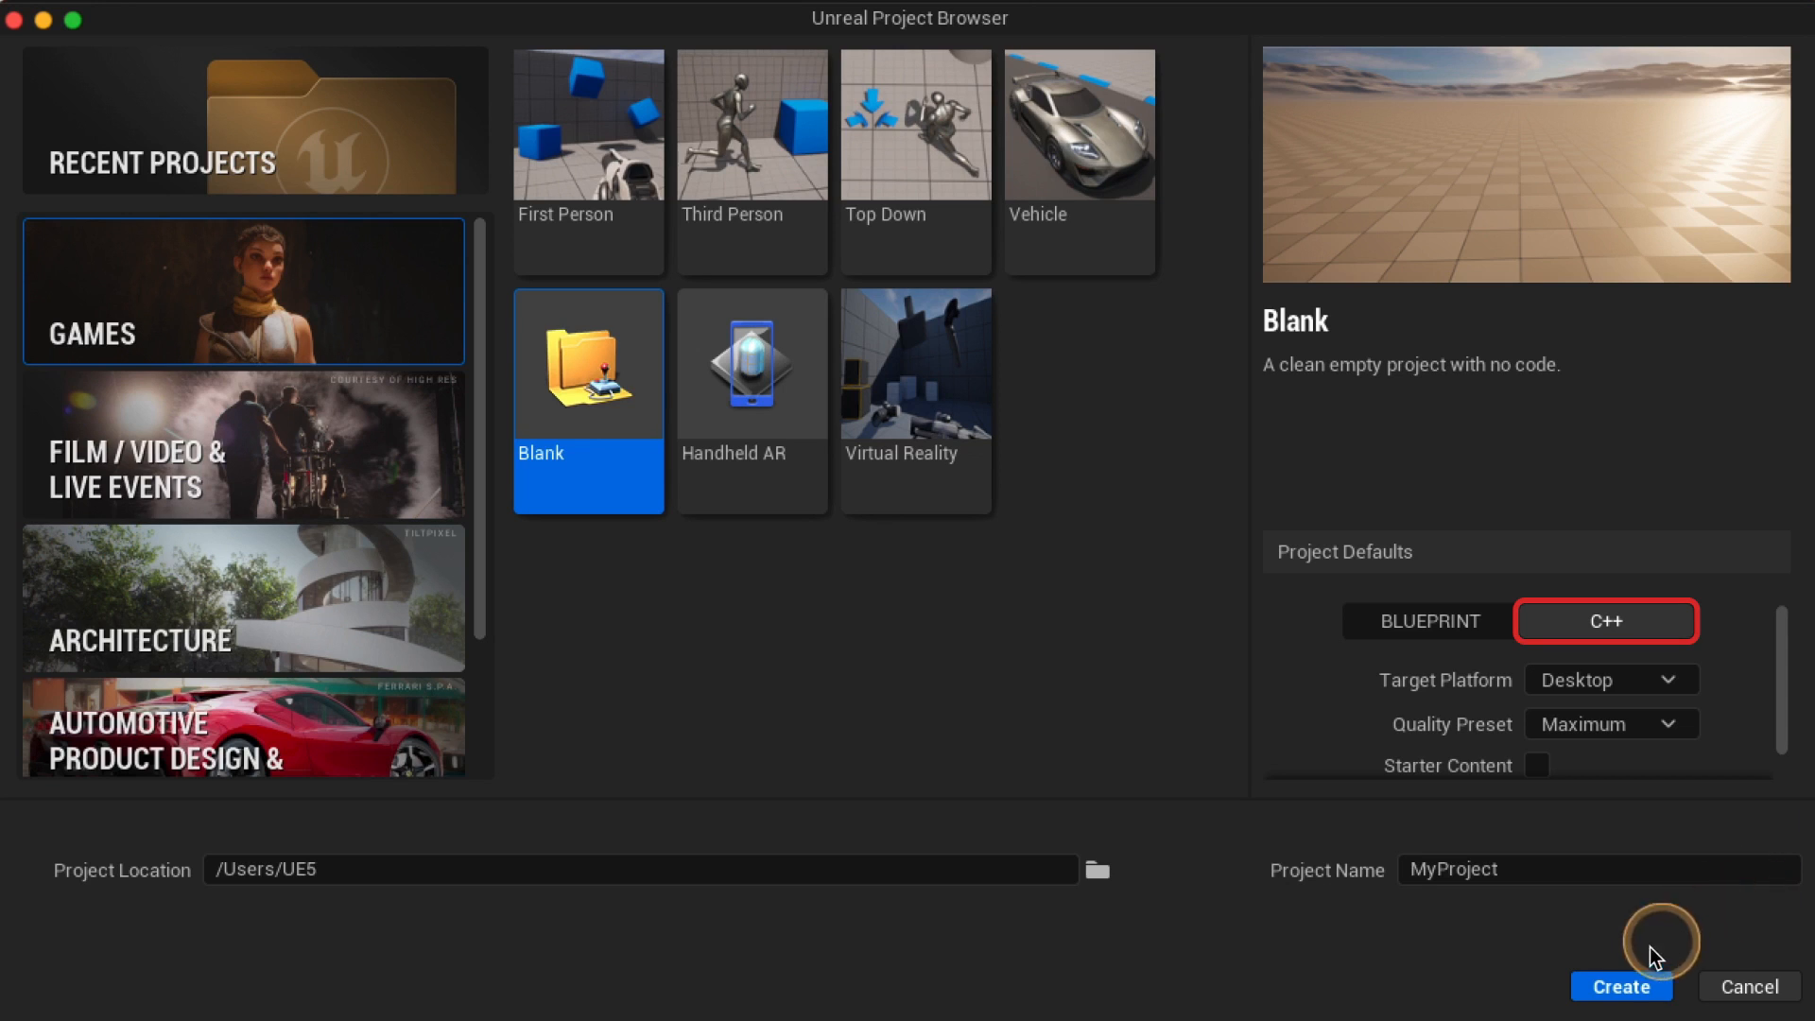
{"action": "left_click", "coordinate": [1620, 987]}
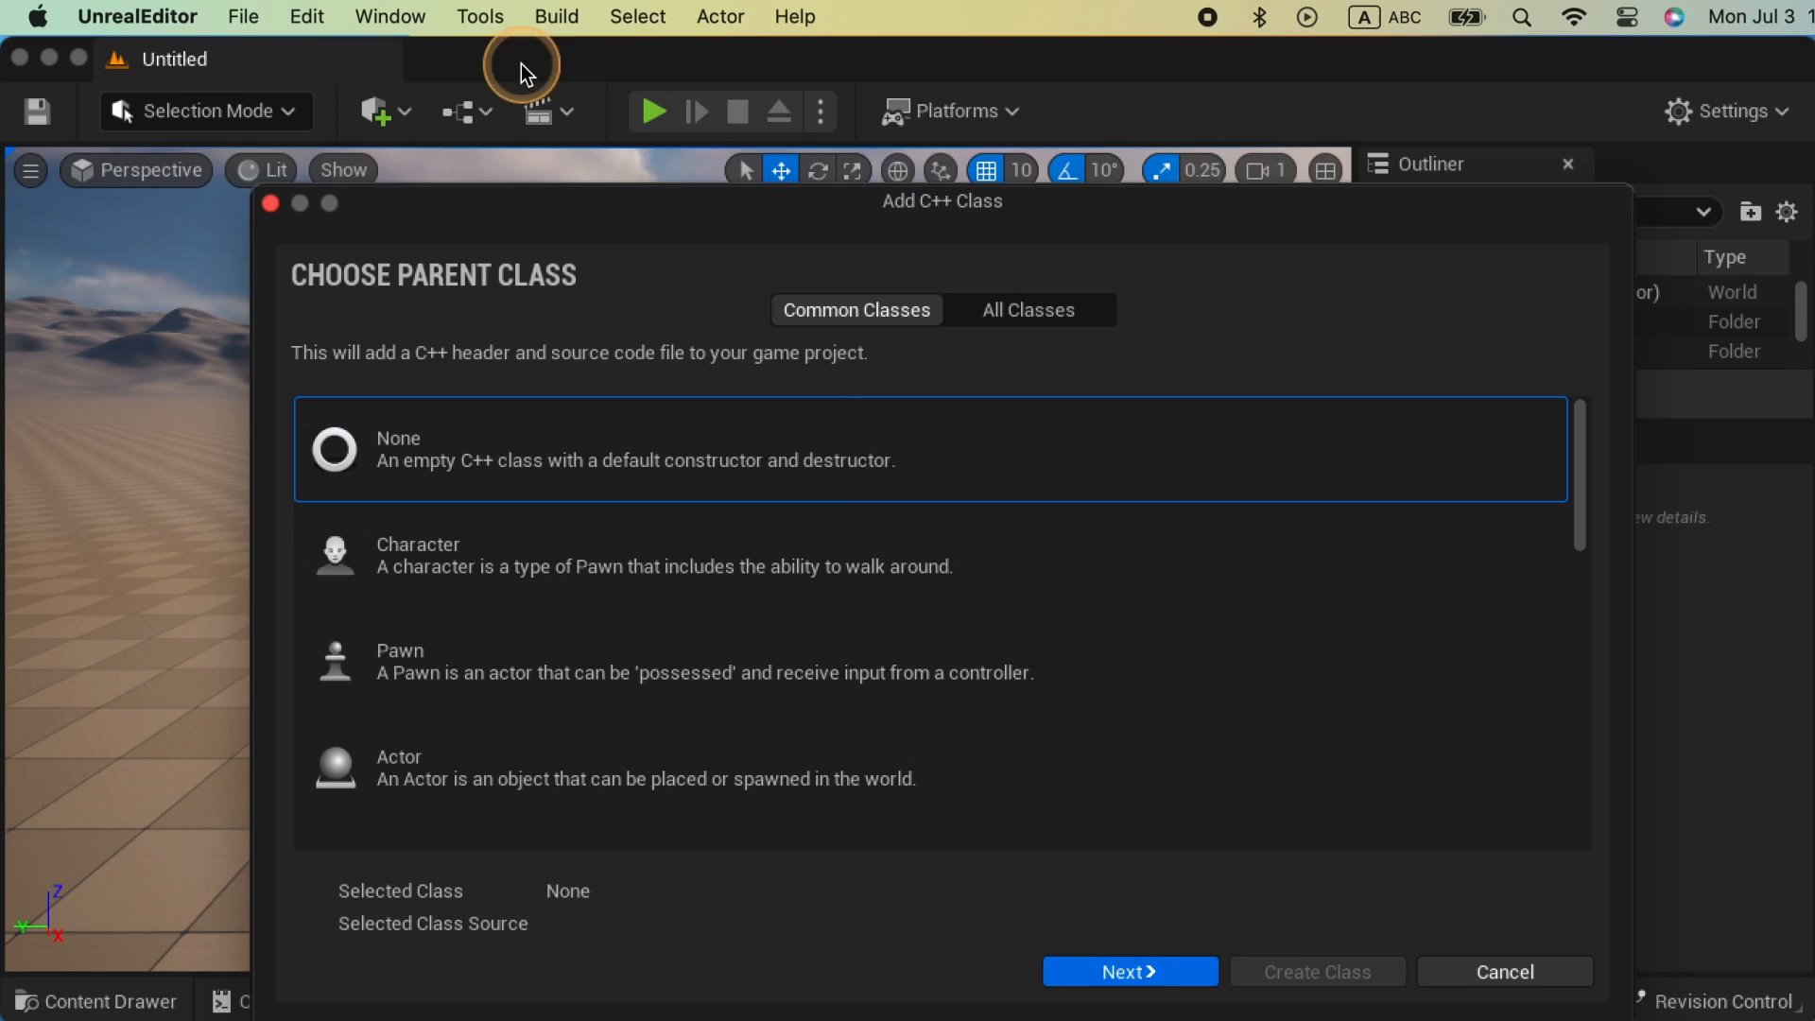
{"action": "left_click", "coordinate": [1316, 972]}
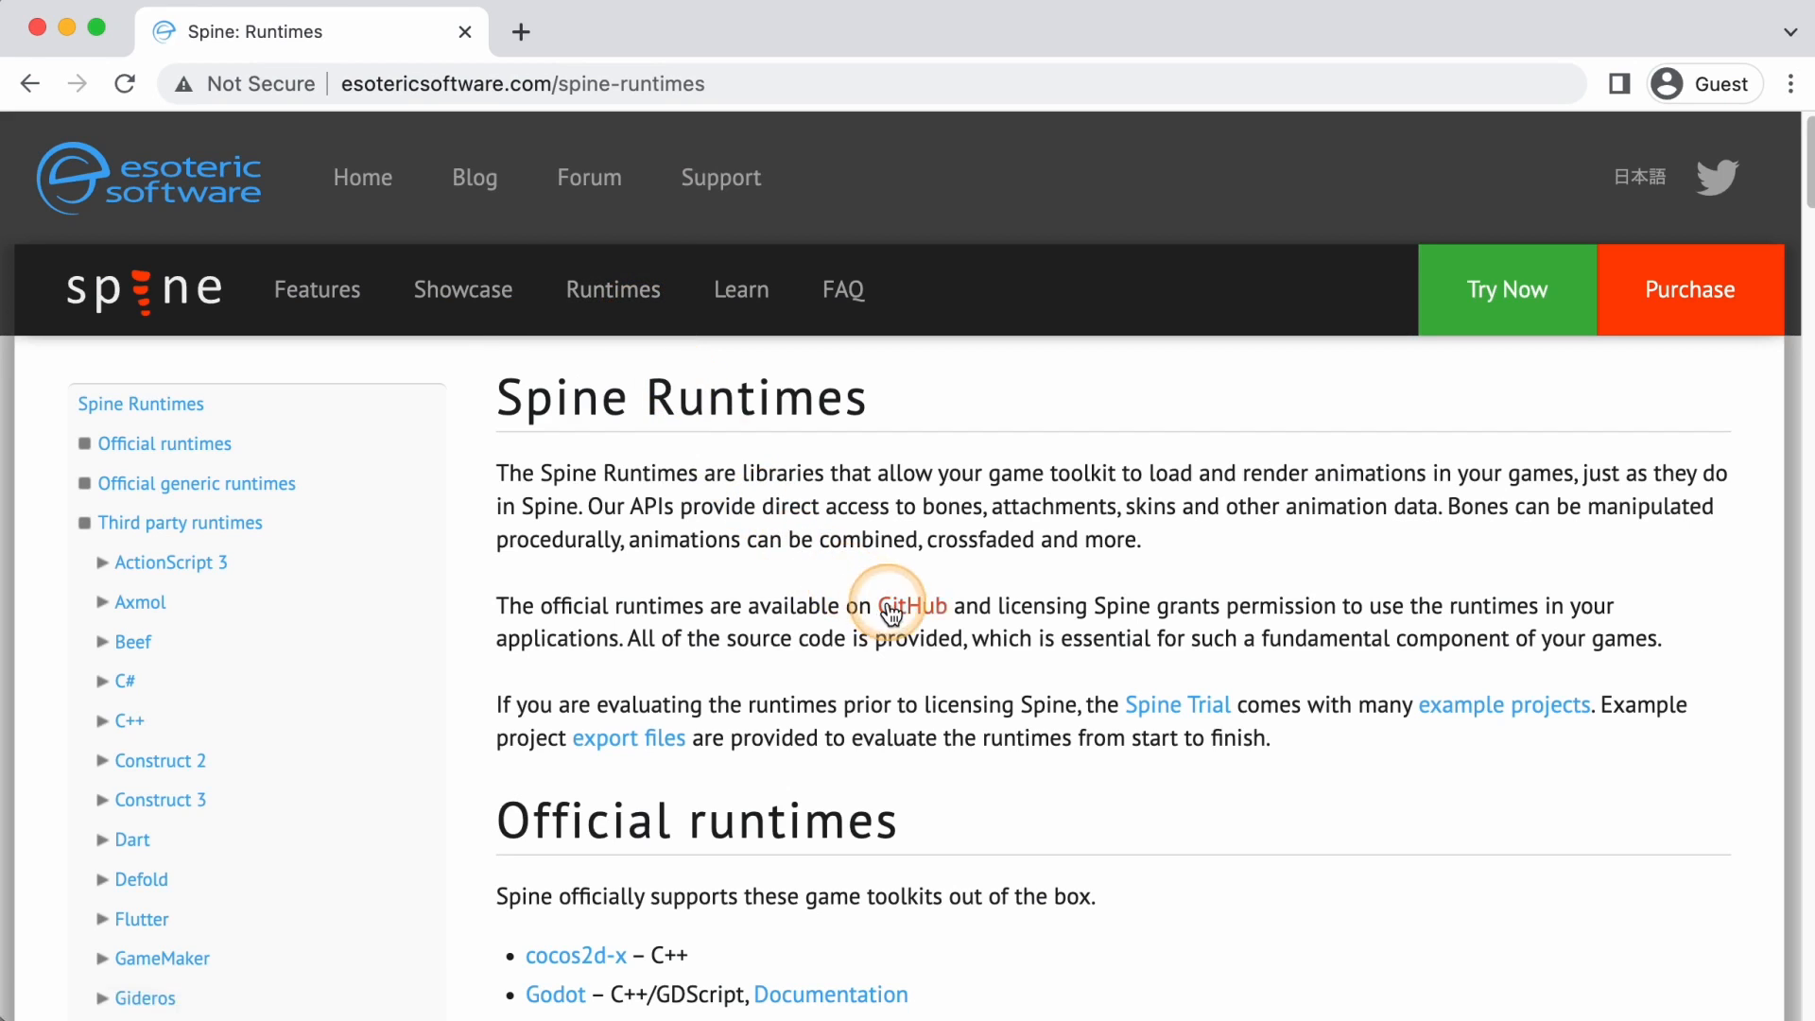
Download the spine-runtimes 4.1 branch from GitHub as a ZIP archive
{"action": "left_click", "coordinate": [911, 605]}
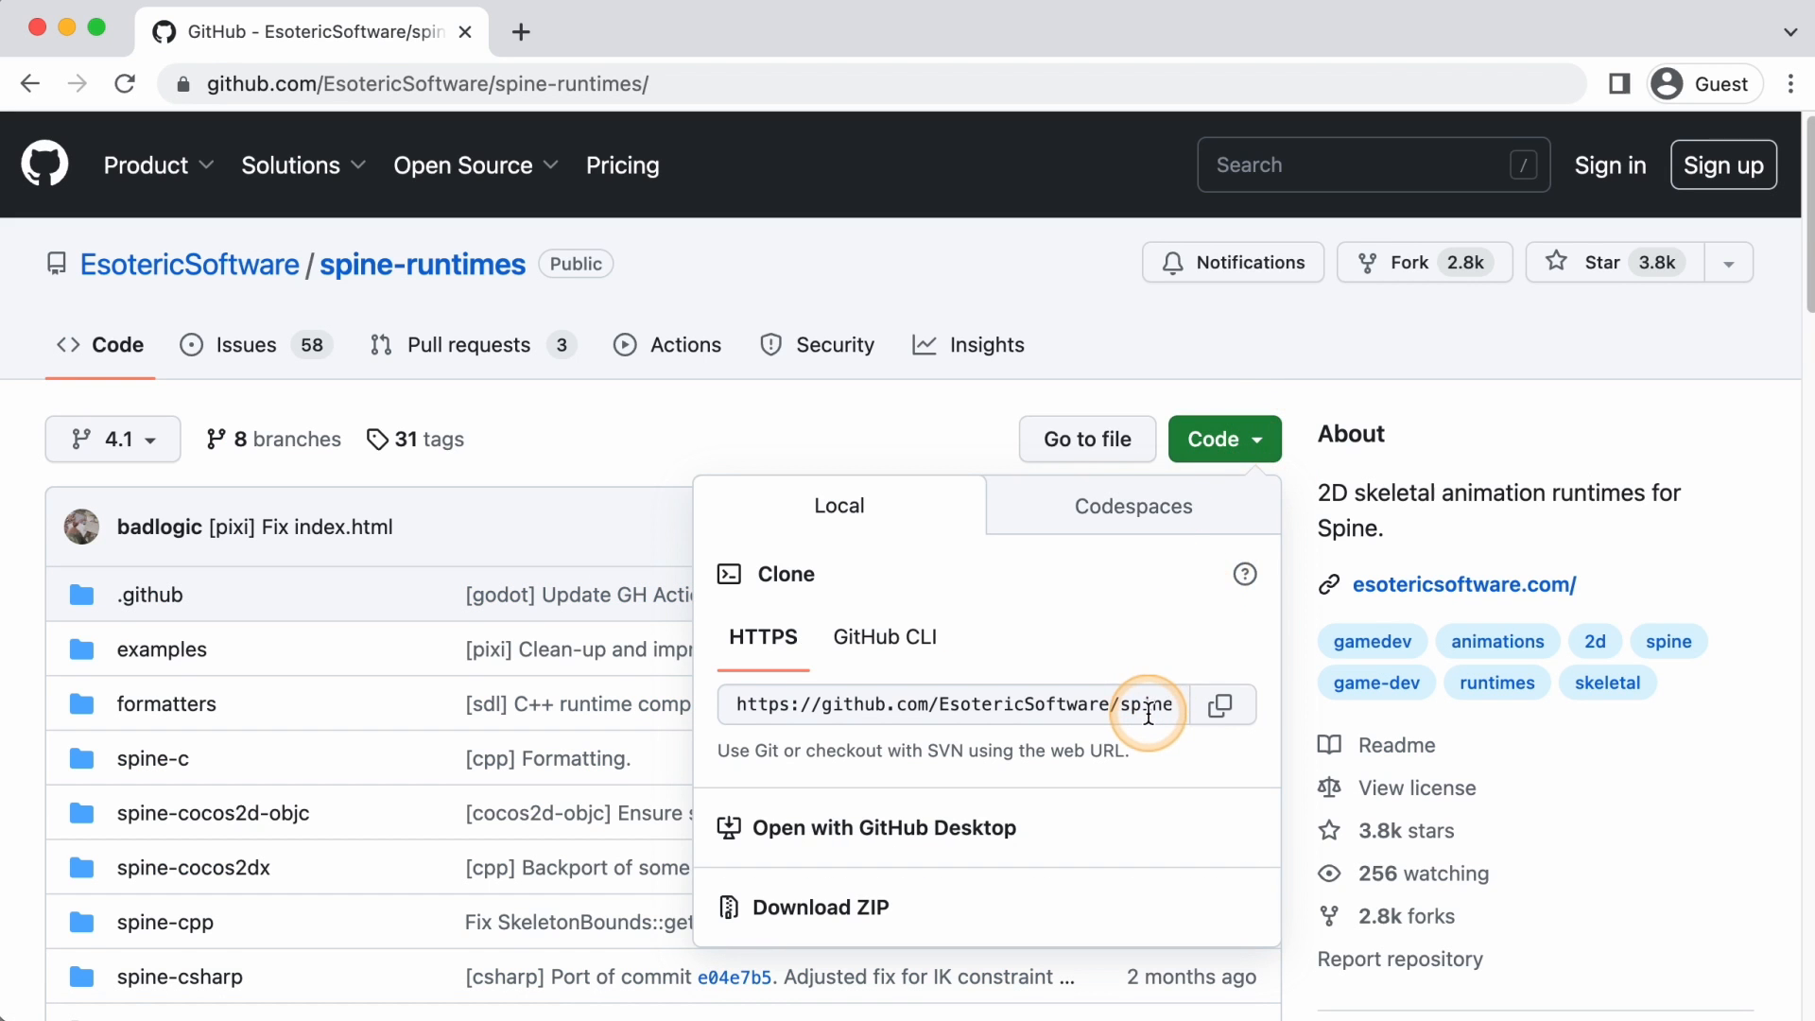
{"action": "left_click", "coordinate": [821, 908]}
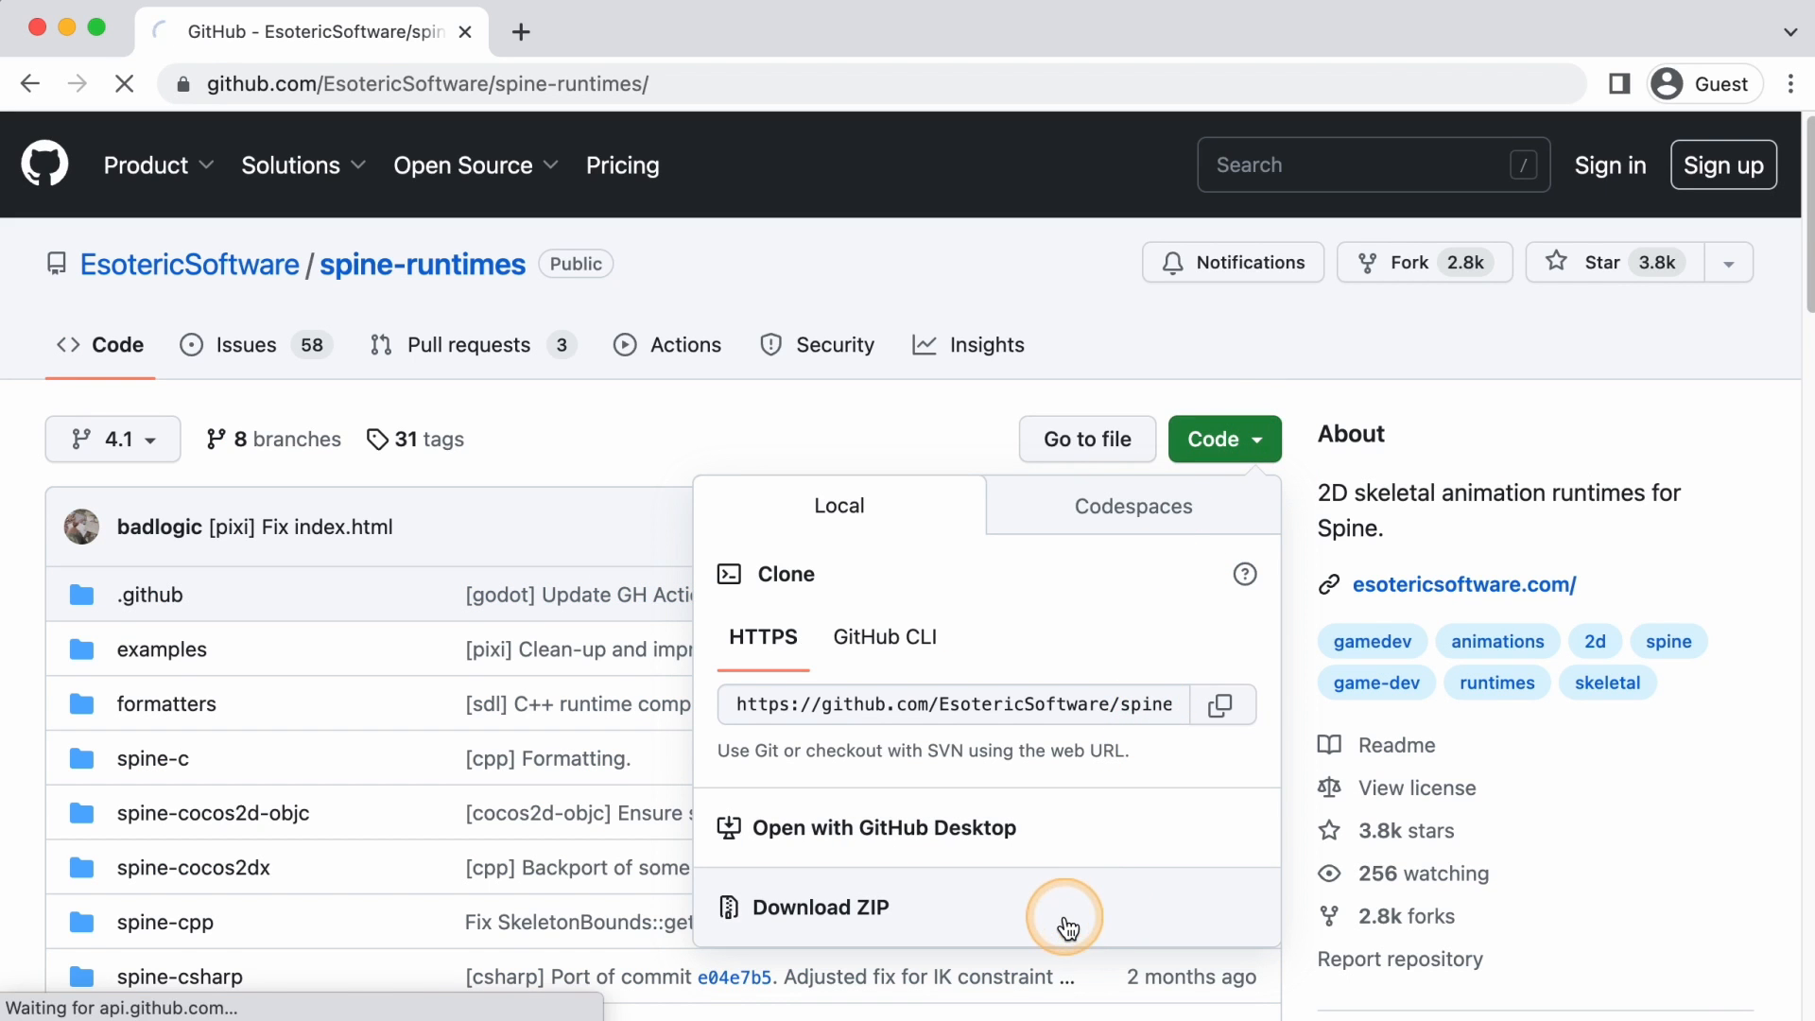
{"action": "left_click", "coordinate": [822, 905]}
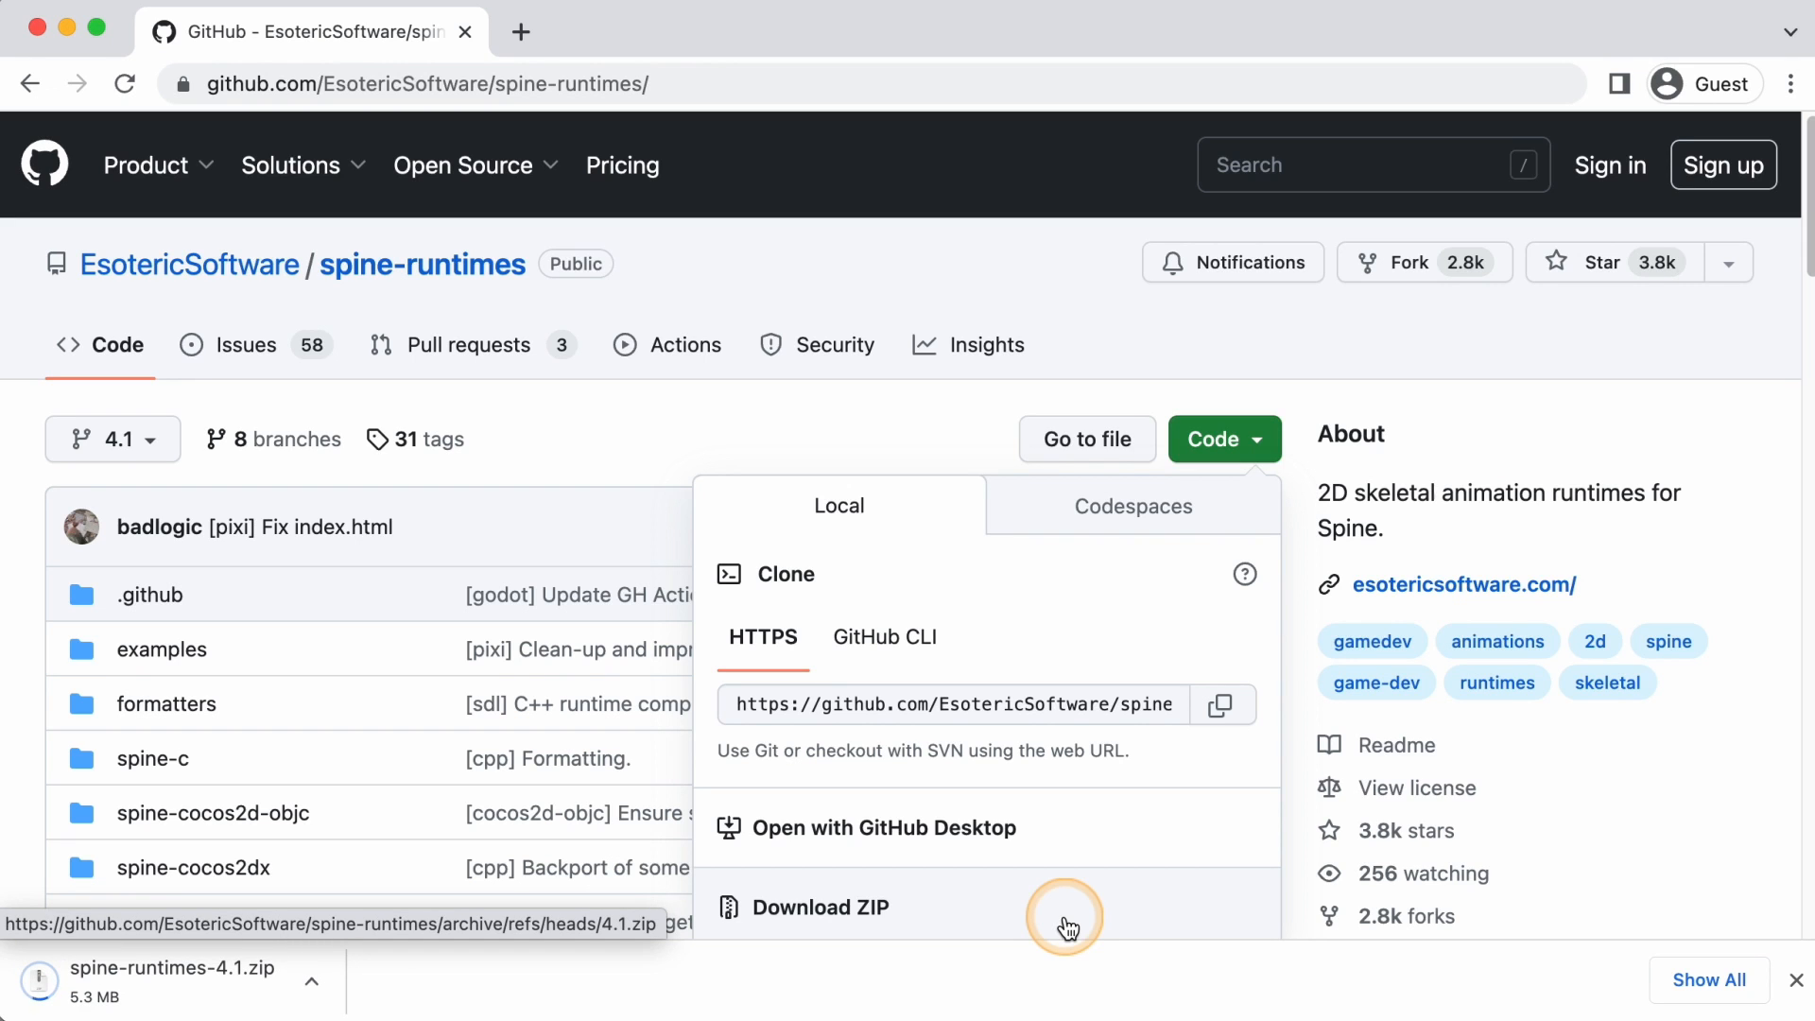
Open the extracted spine-runtimes-4.1/spine-ue4 folder and run its setup from Terminal
{"action": "left_click", "coordinate": [819, 905]}
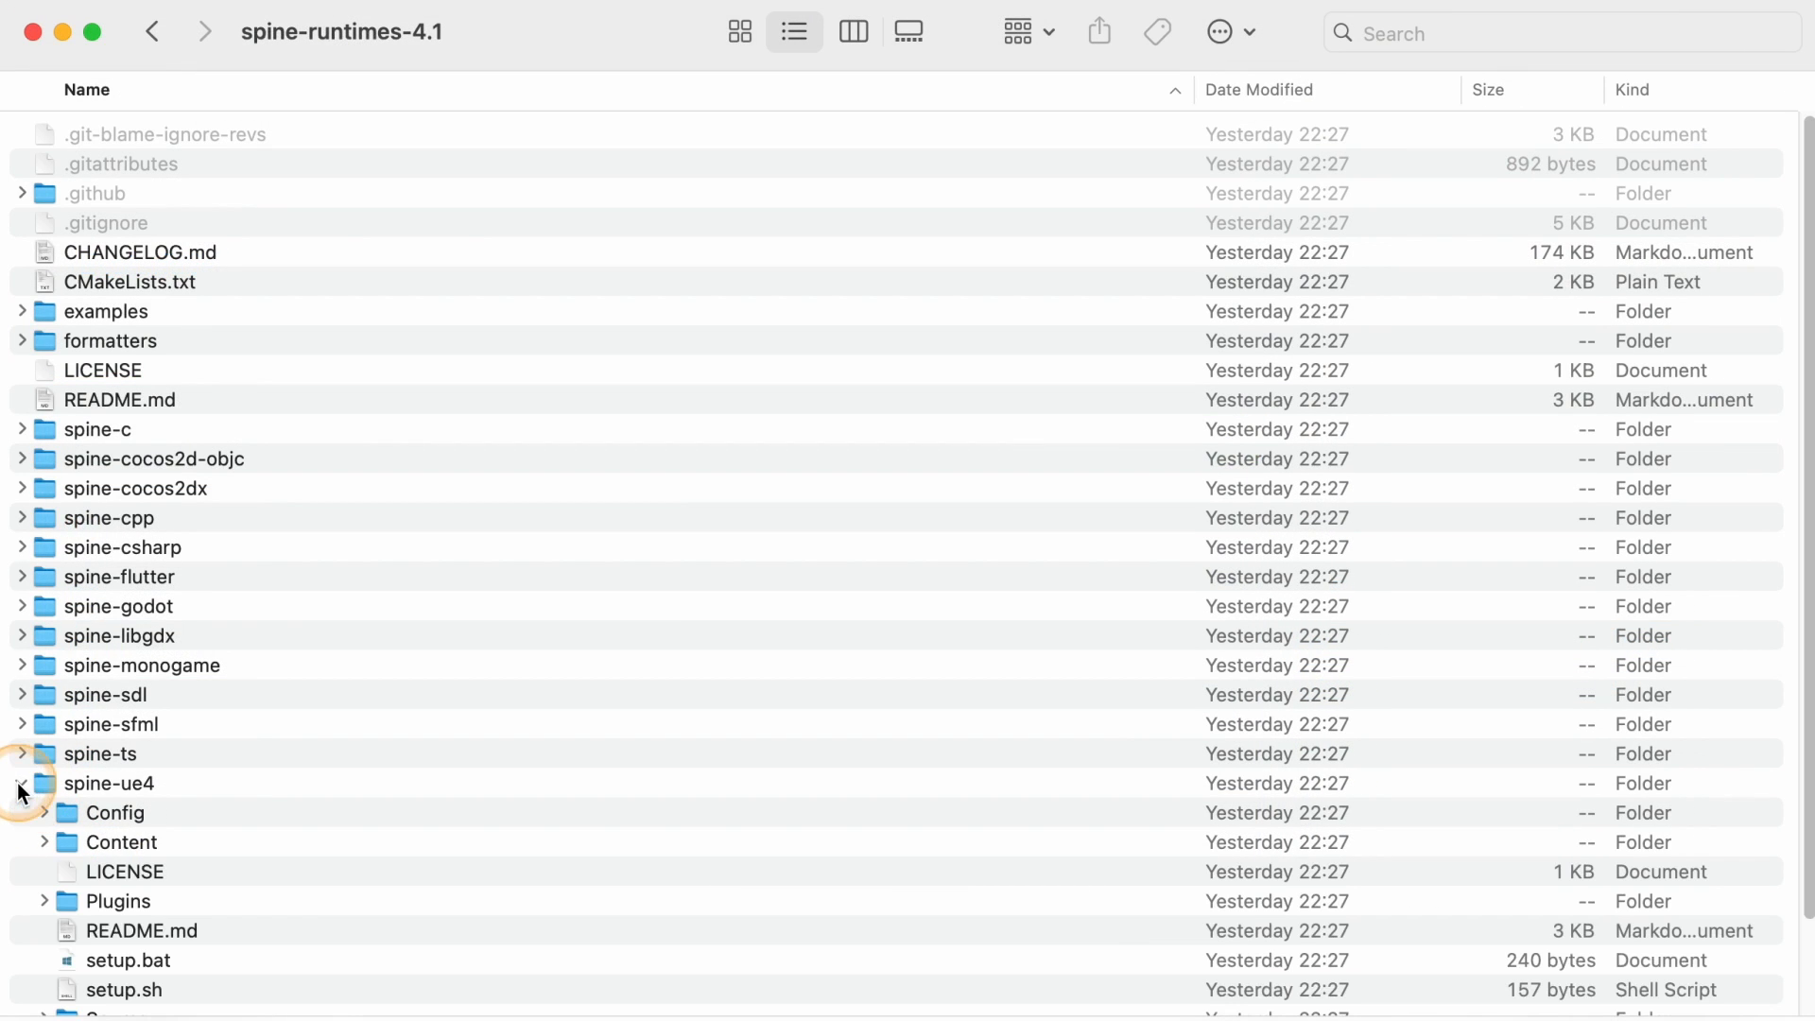
{"action": "left_click", "coordinate": [19, 782]}
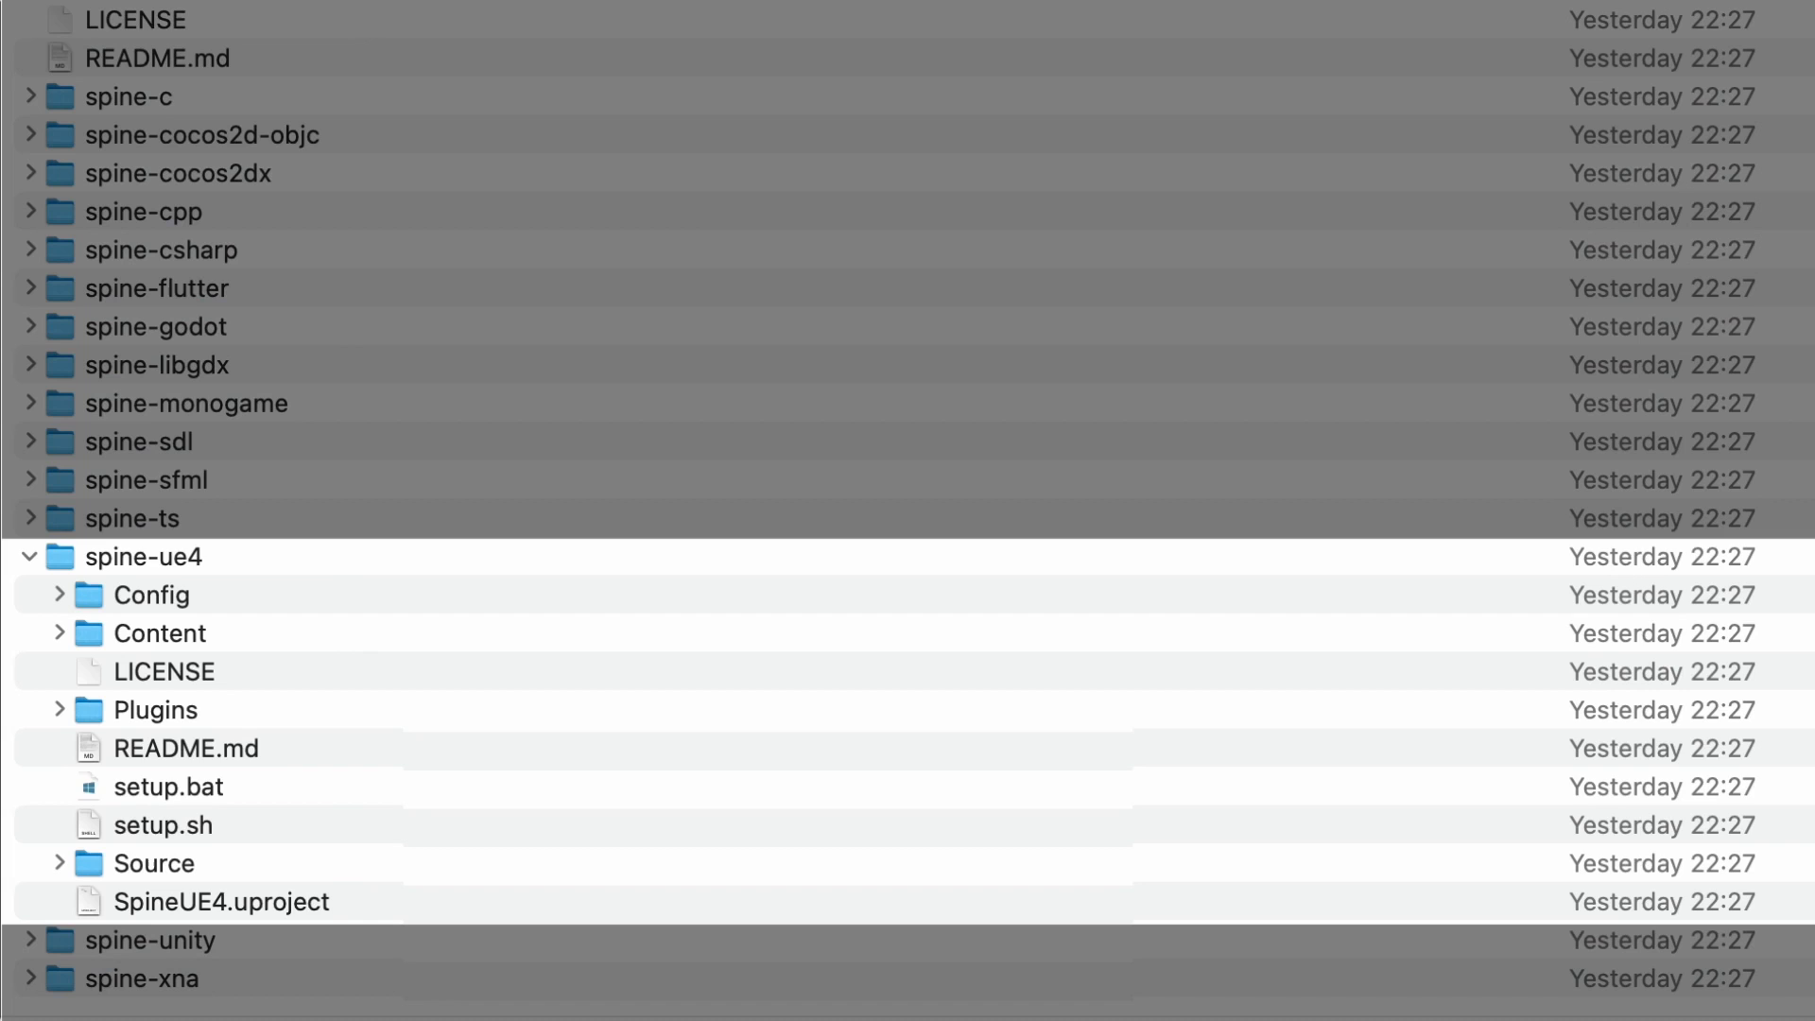
{"action": "left_click", "coordinate": [169, 786]}
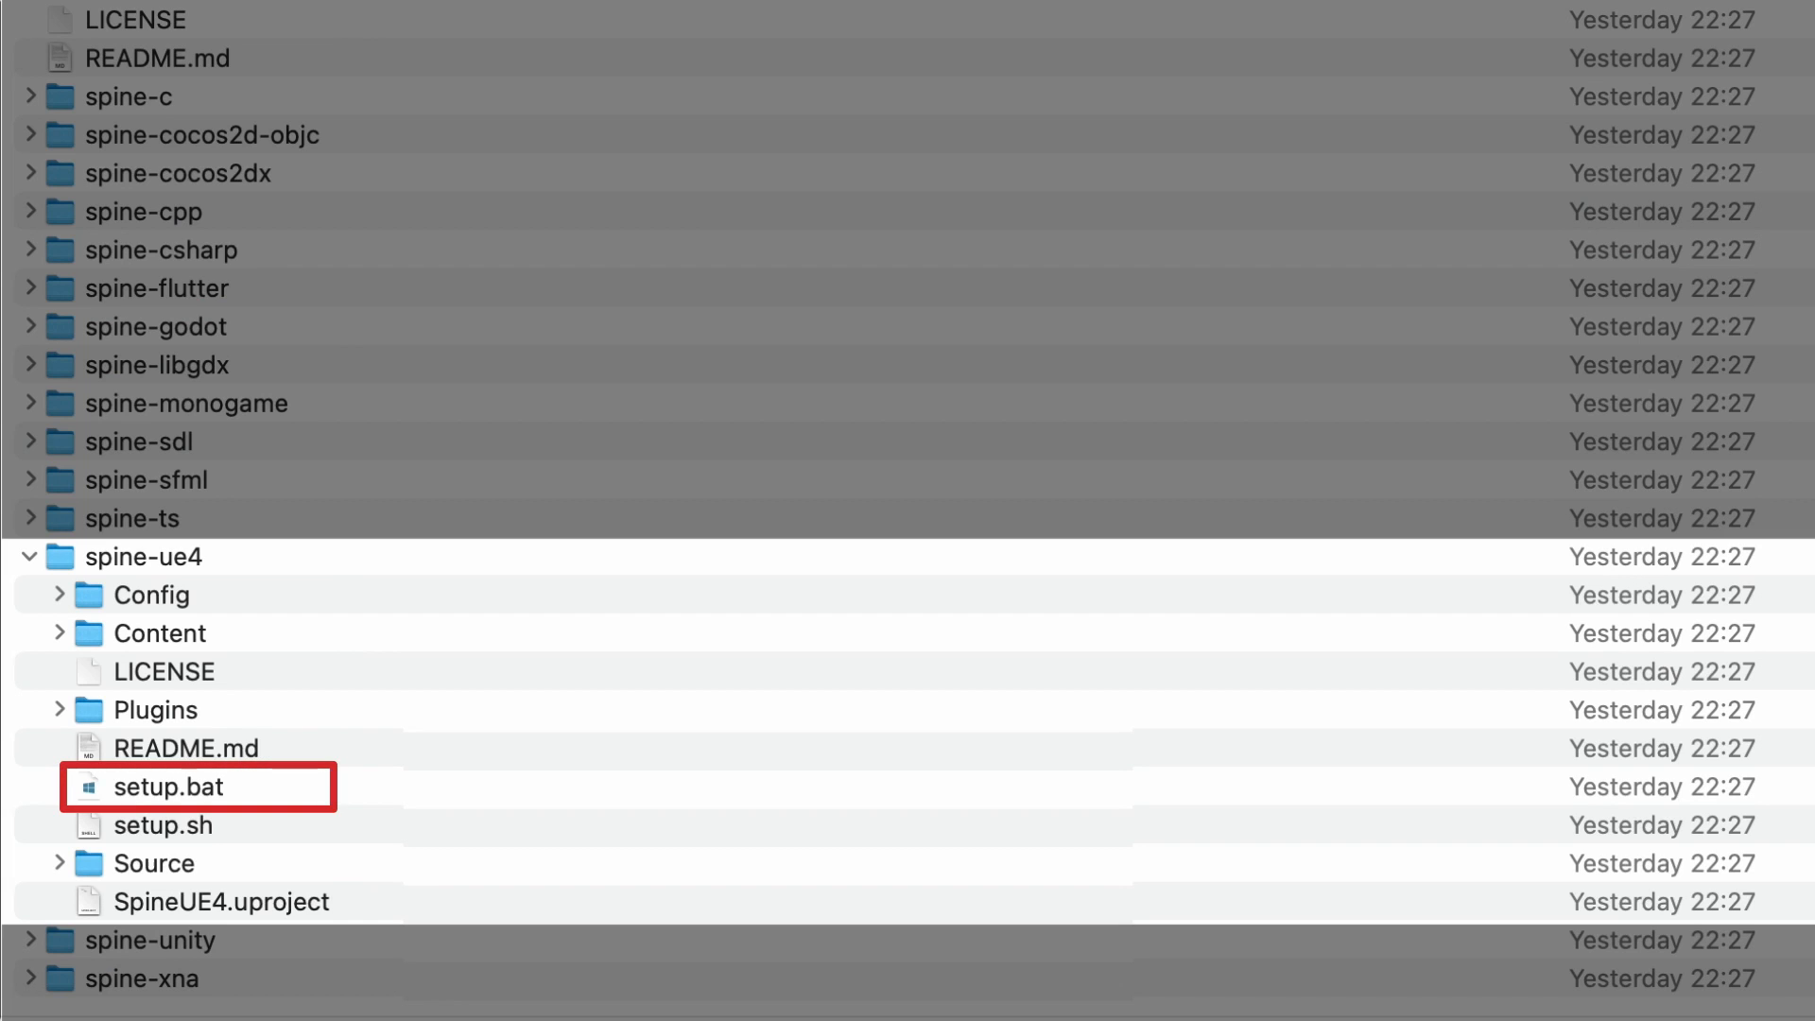
{"action": "left_click", "coordinate": [1510, 19]}
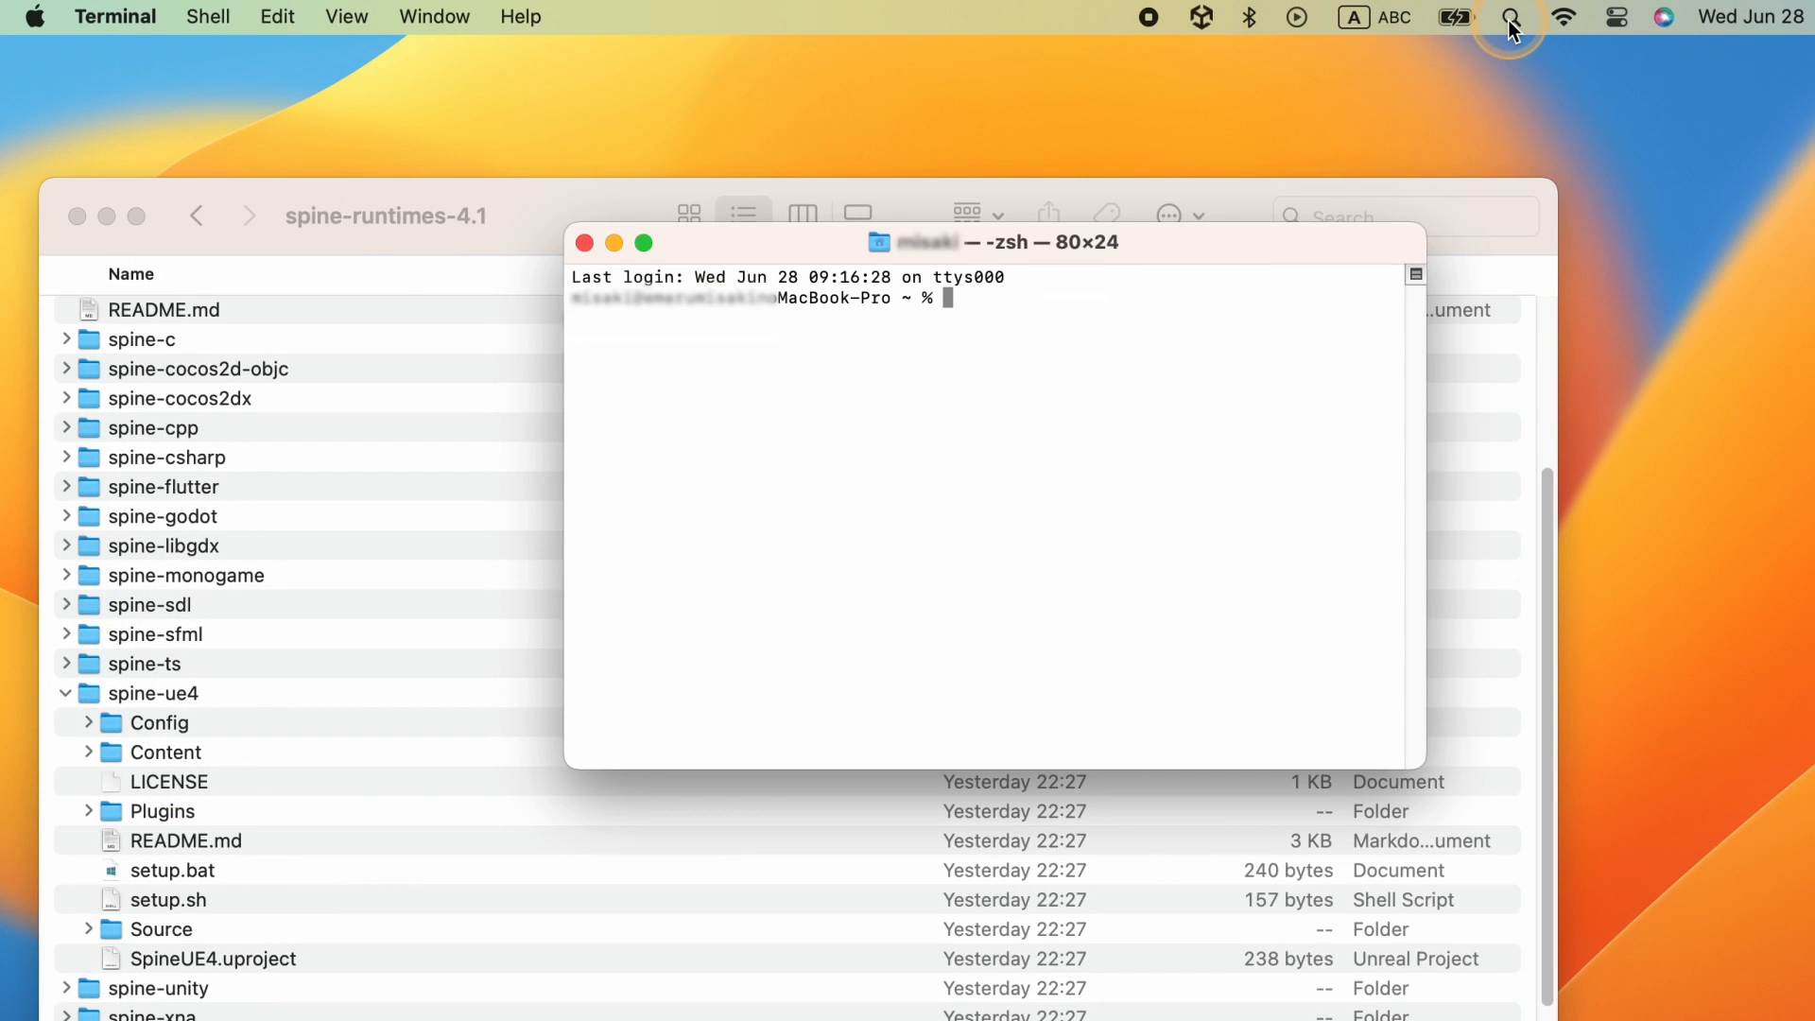
{"action": "type", "text": "cd"}
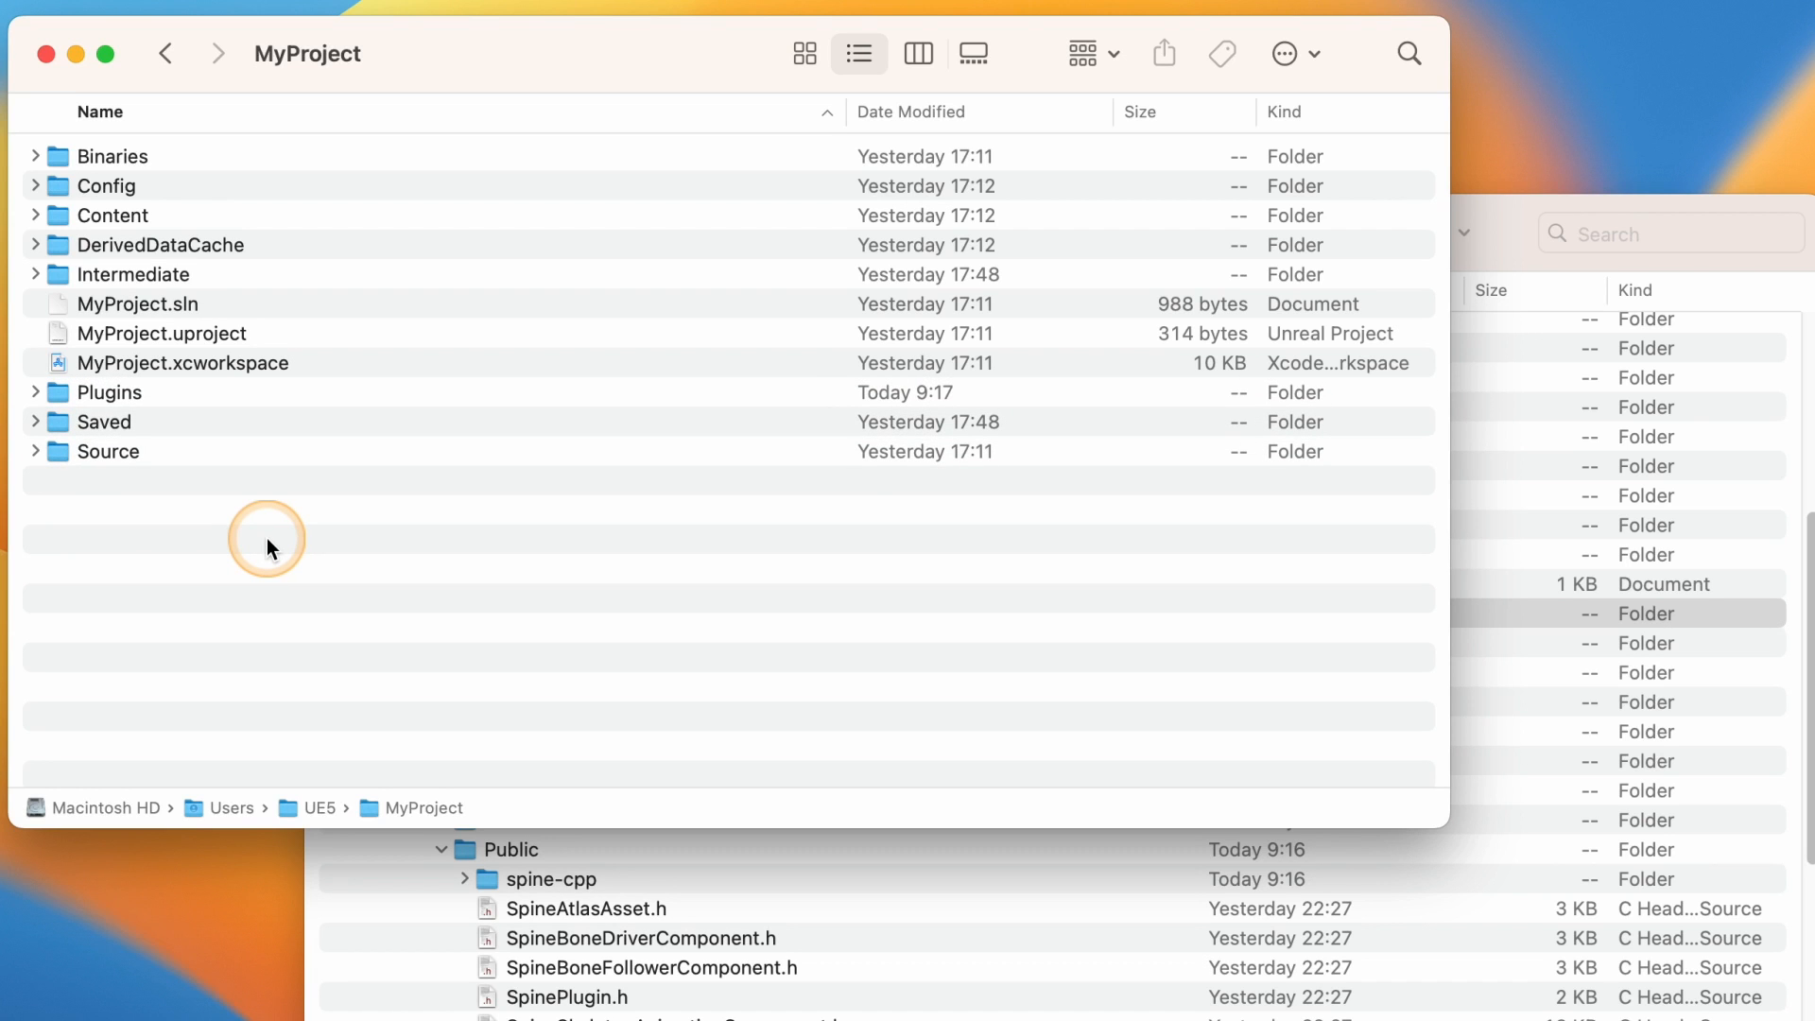
Add "SpinePlugin" to PublicDependencyModuleNames in Source/MyProject/MyProject.Build.cs
{"action": "left_click", "coordinate": [34, 450]}
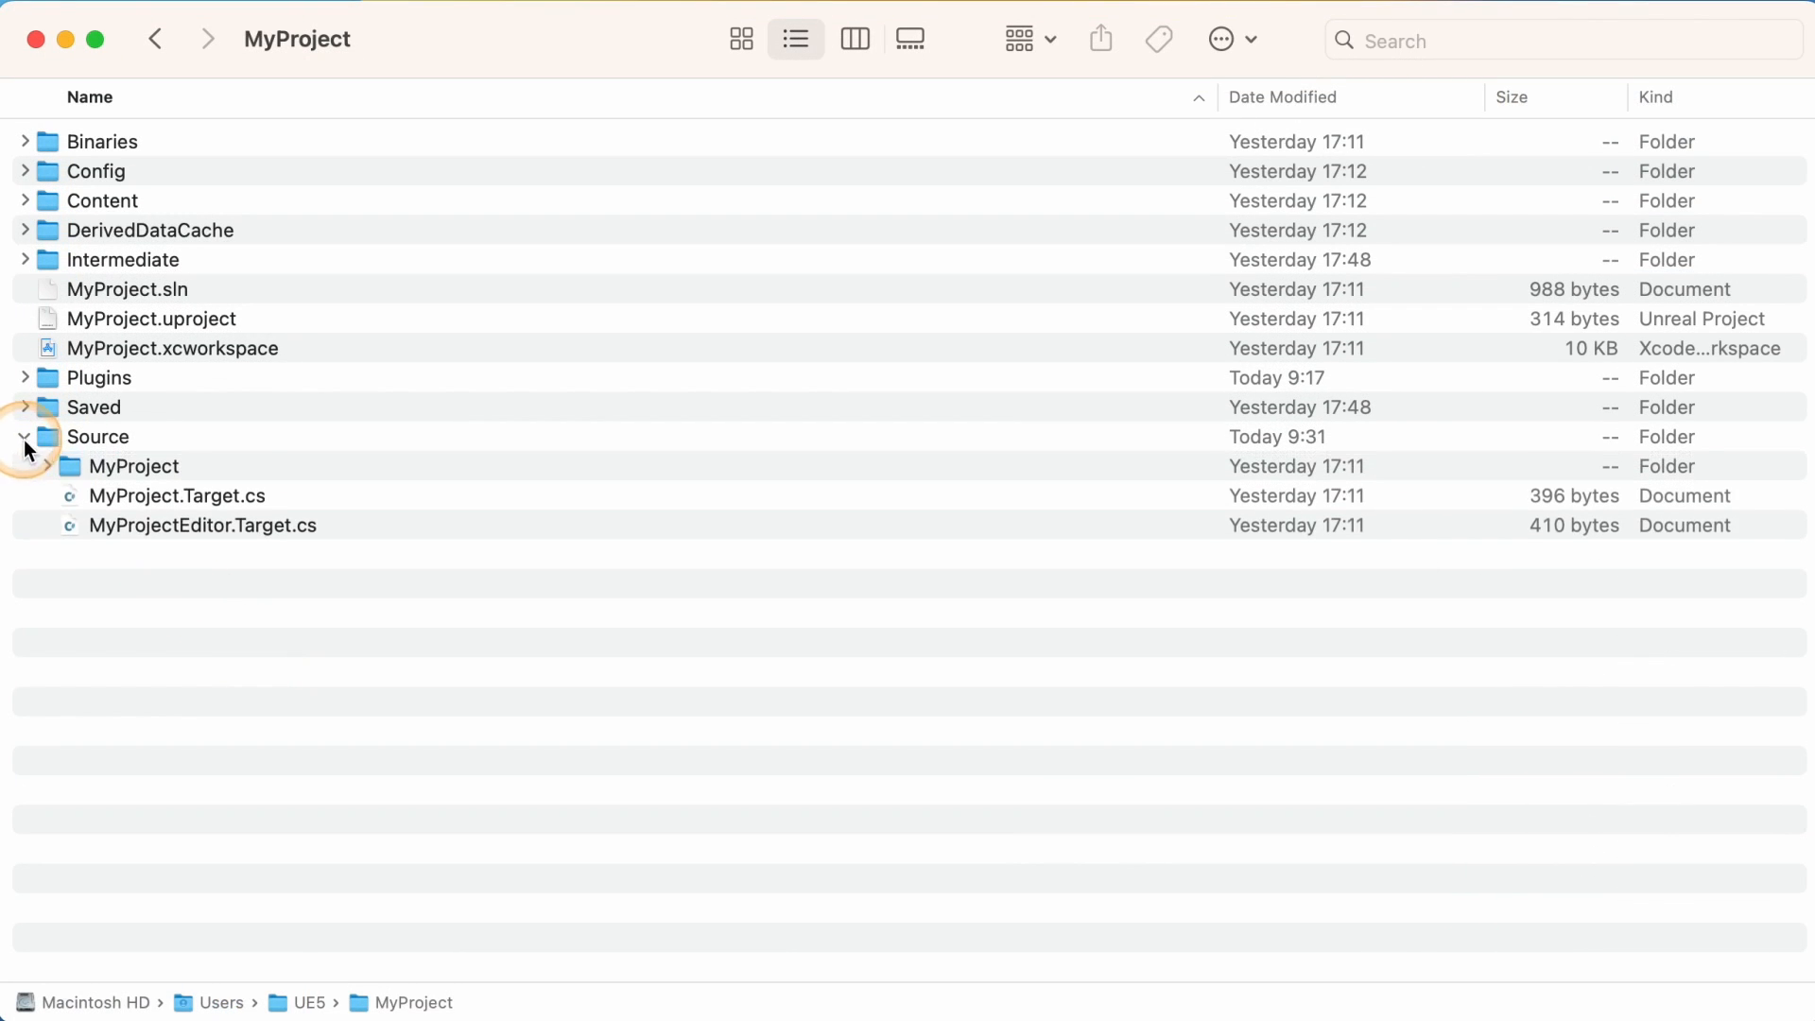
{"action": "left_click", "coordinate": [46, 465]}
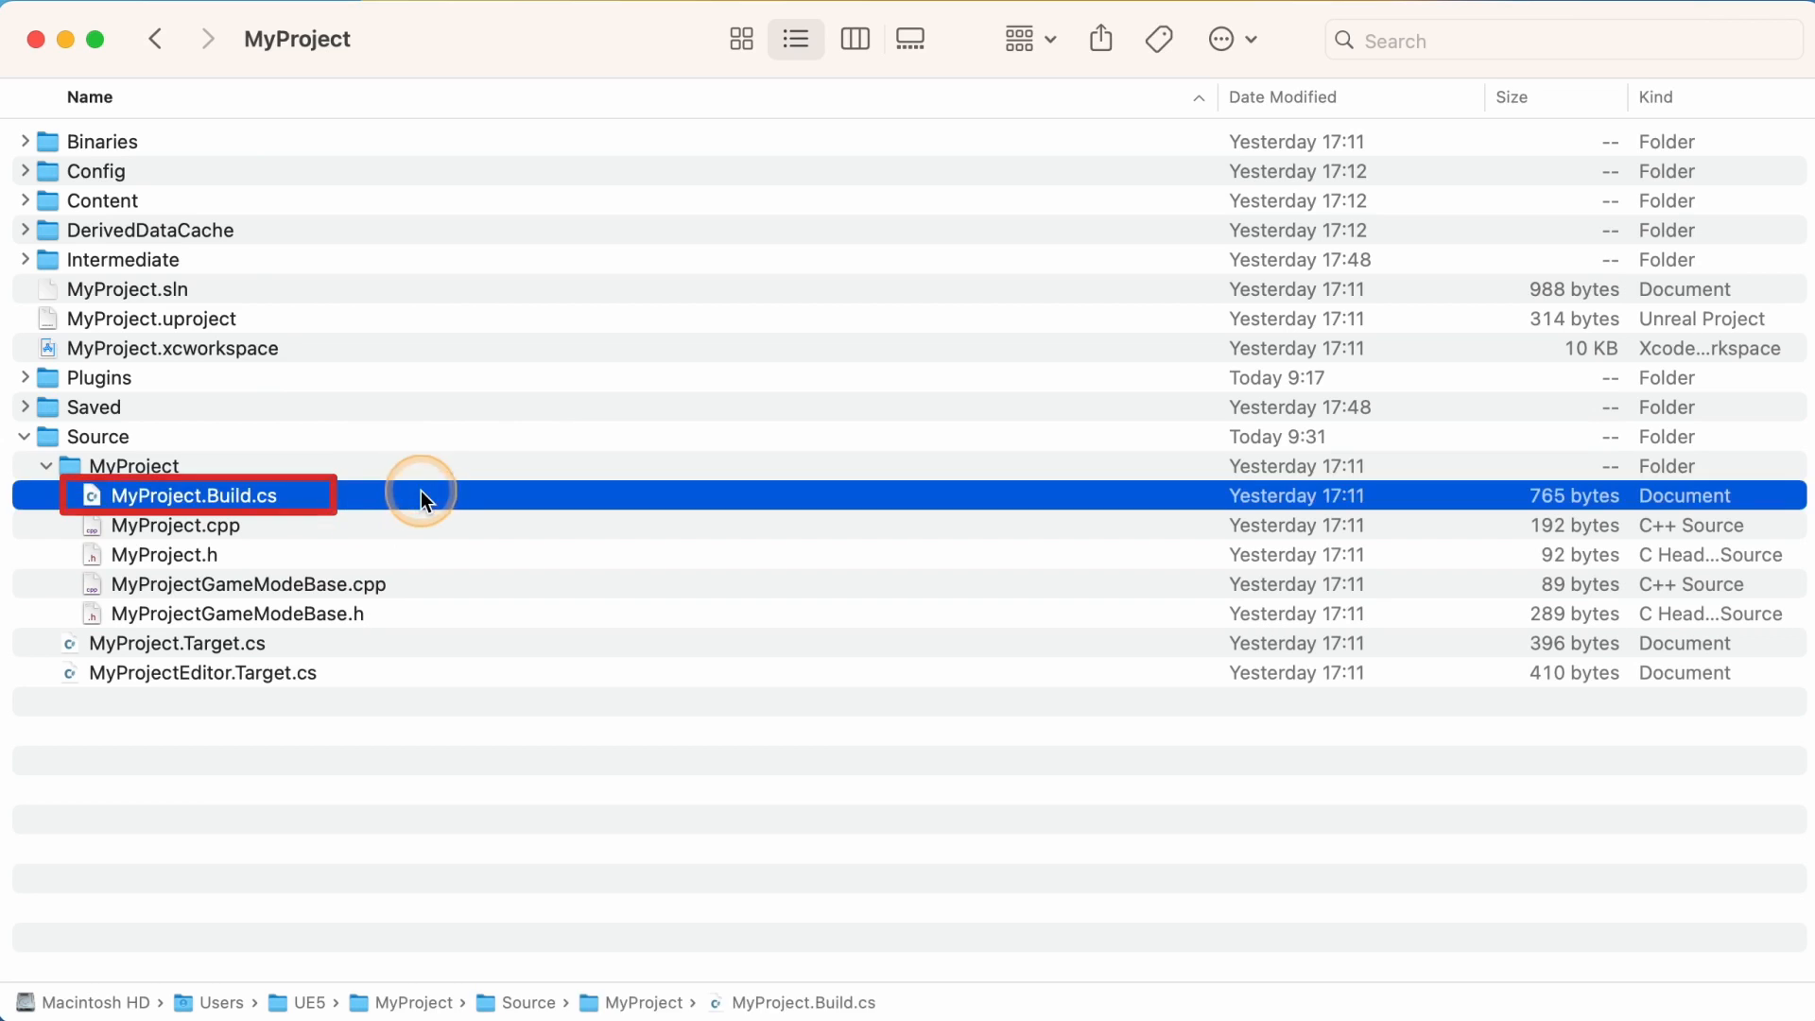
{"action": "double_click", "coordinate": [198, 493]}
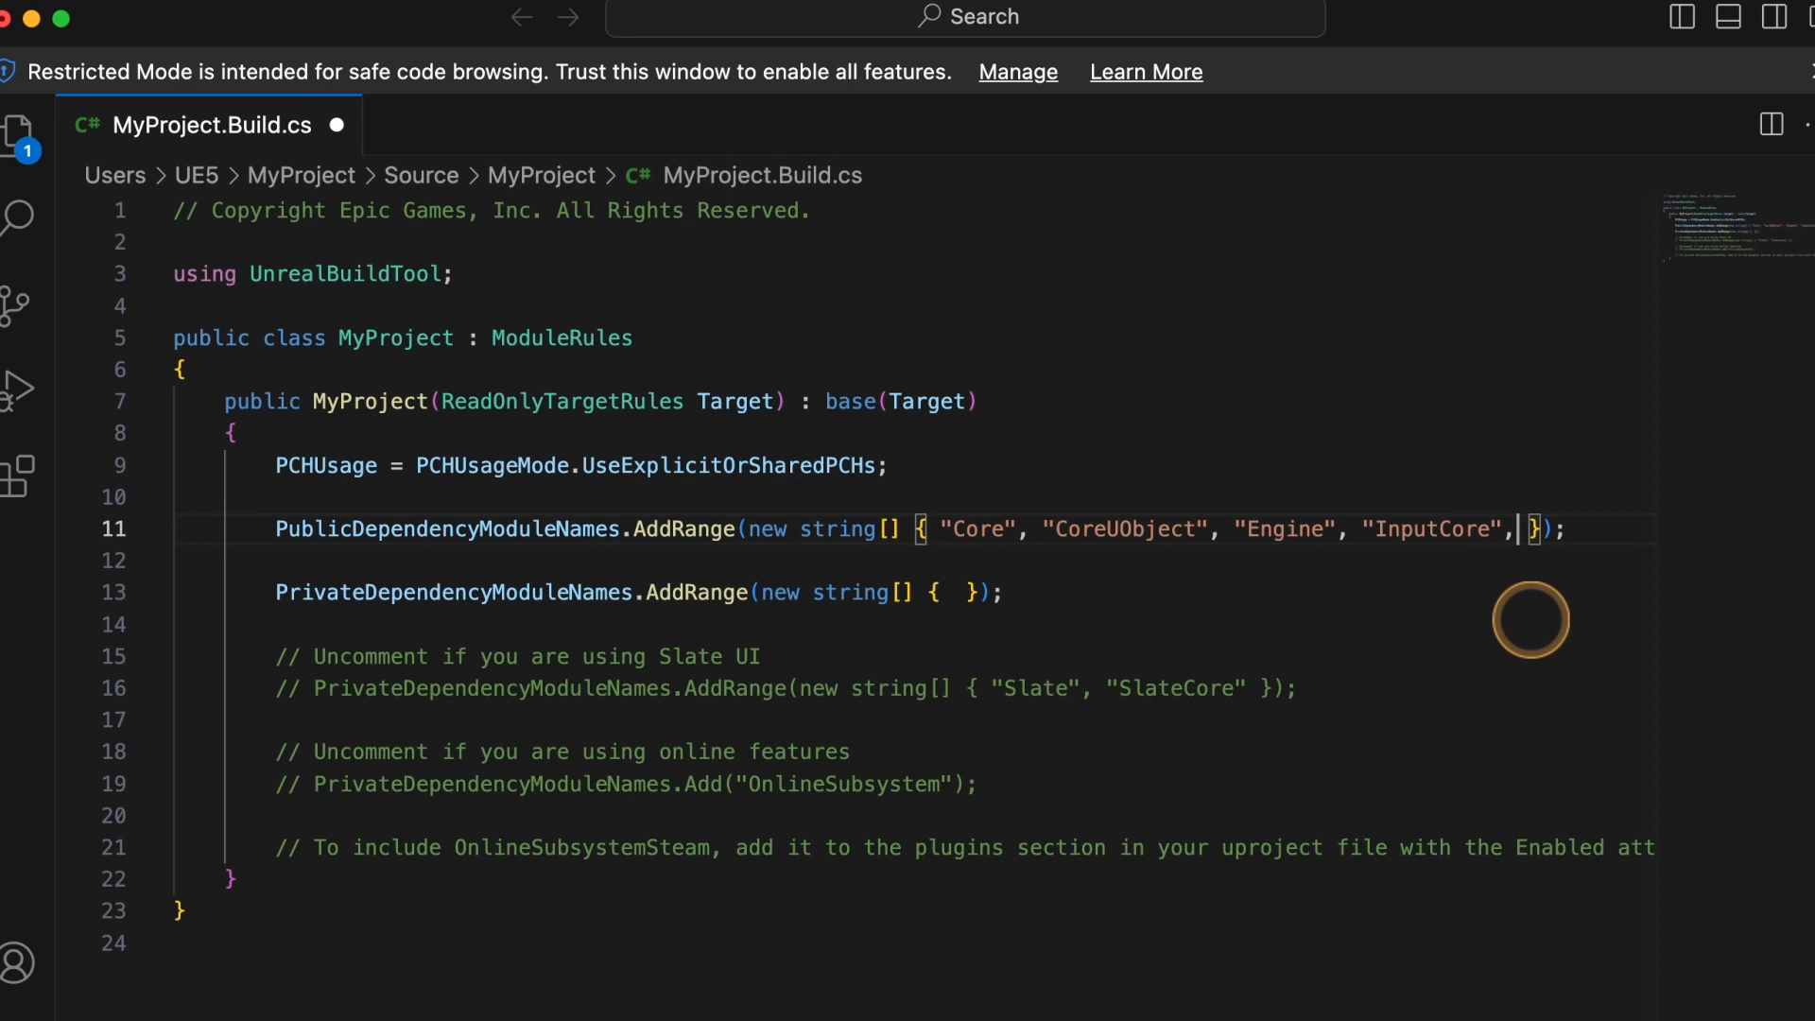
{"action": "type", "text": "\"SpinePlugin\""}
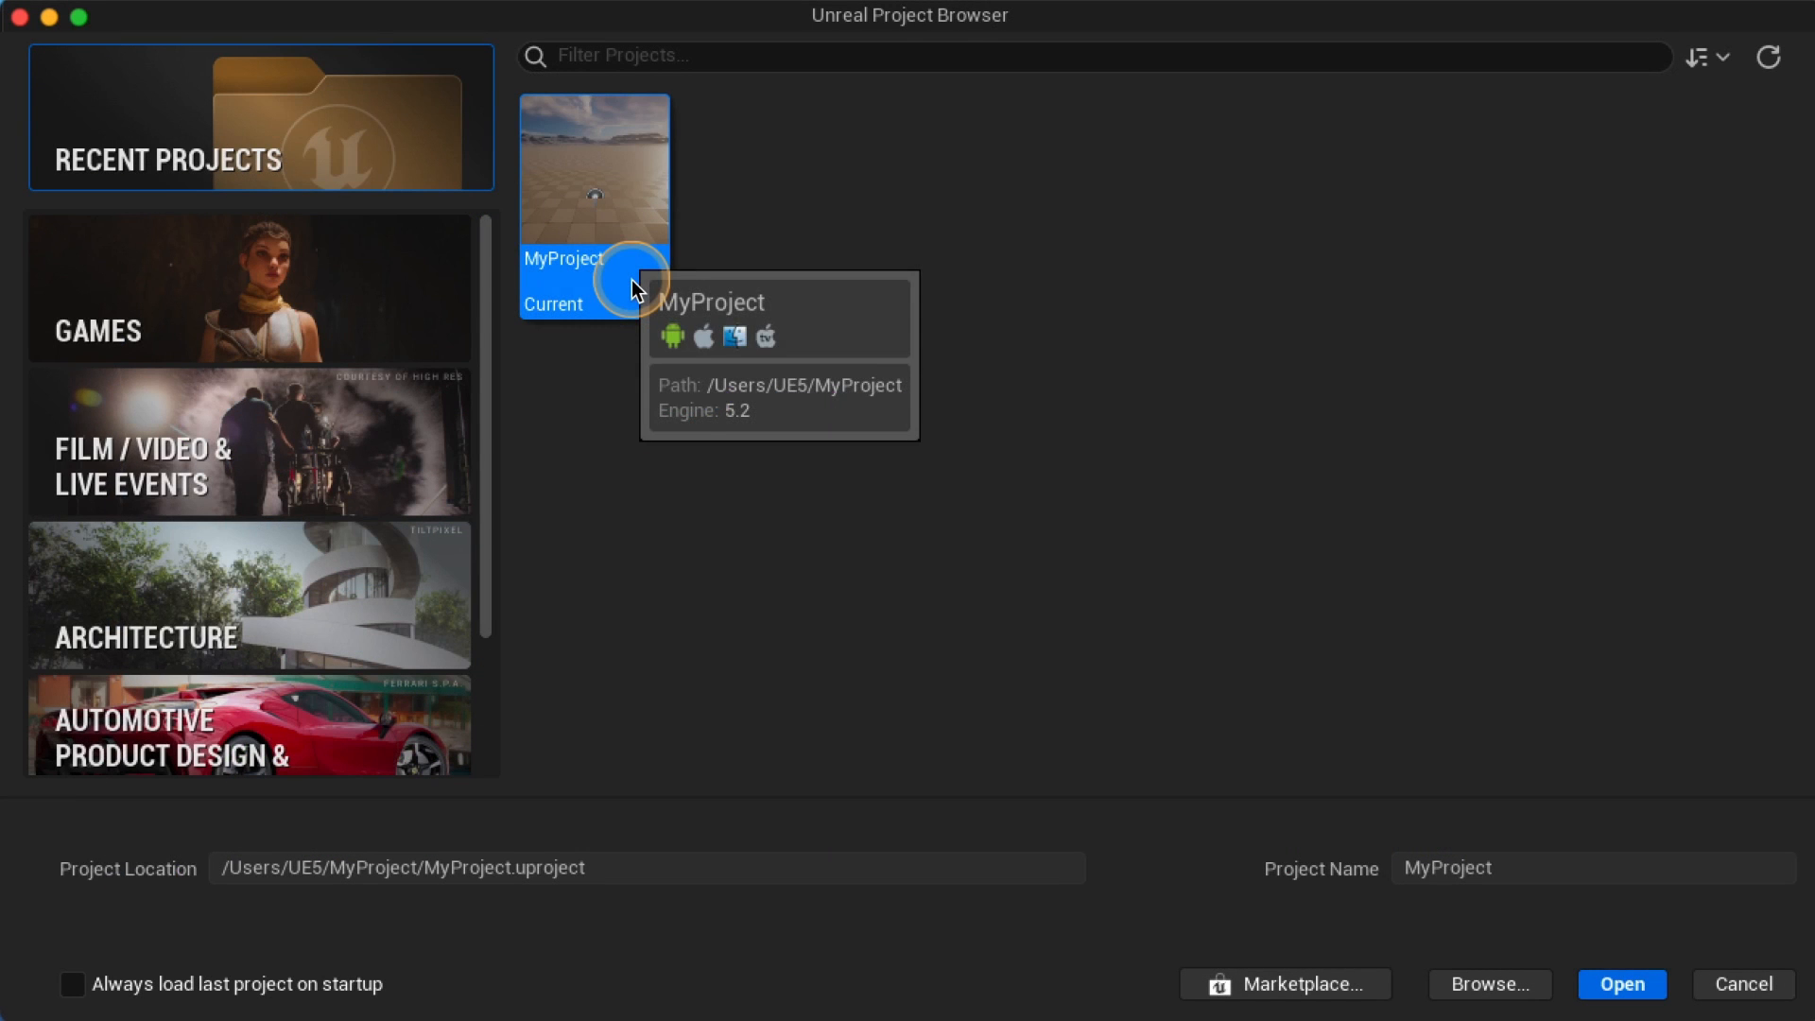
Open MyProject in the editor and view its installed plugins via Edit > Plugins
{"action": "left_click", "coordinate": [1620, 983]}
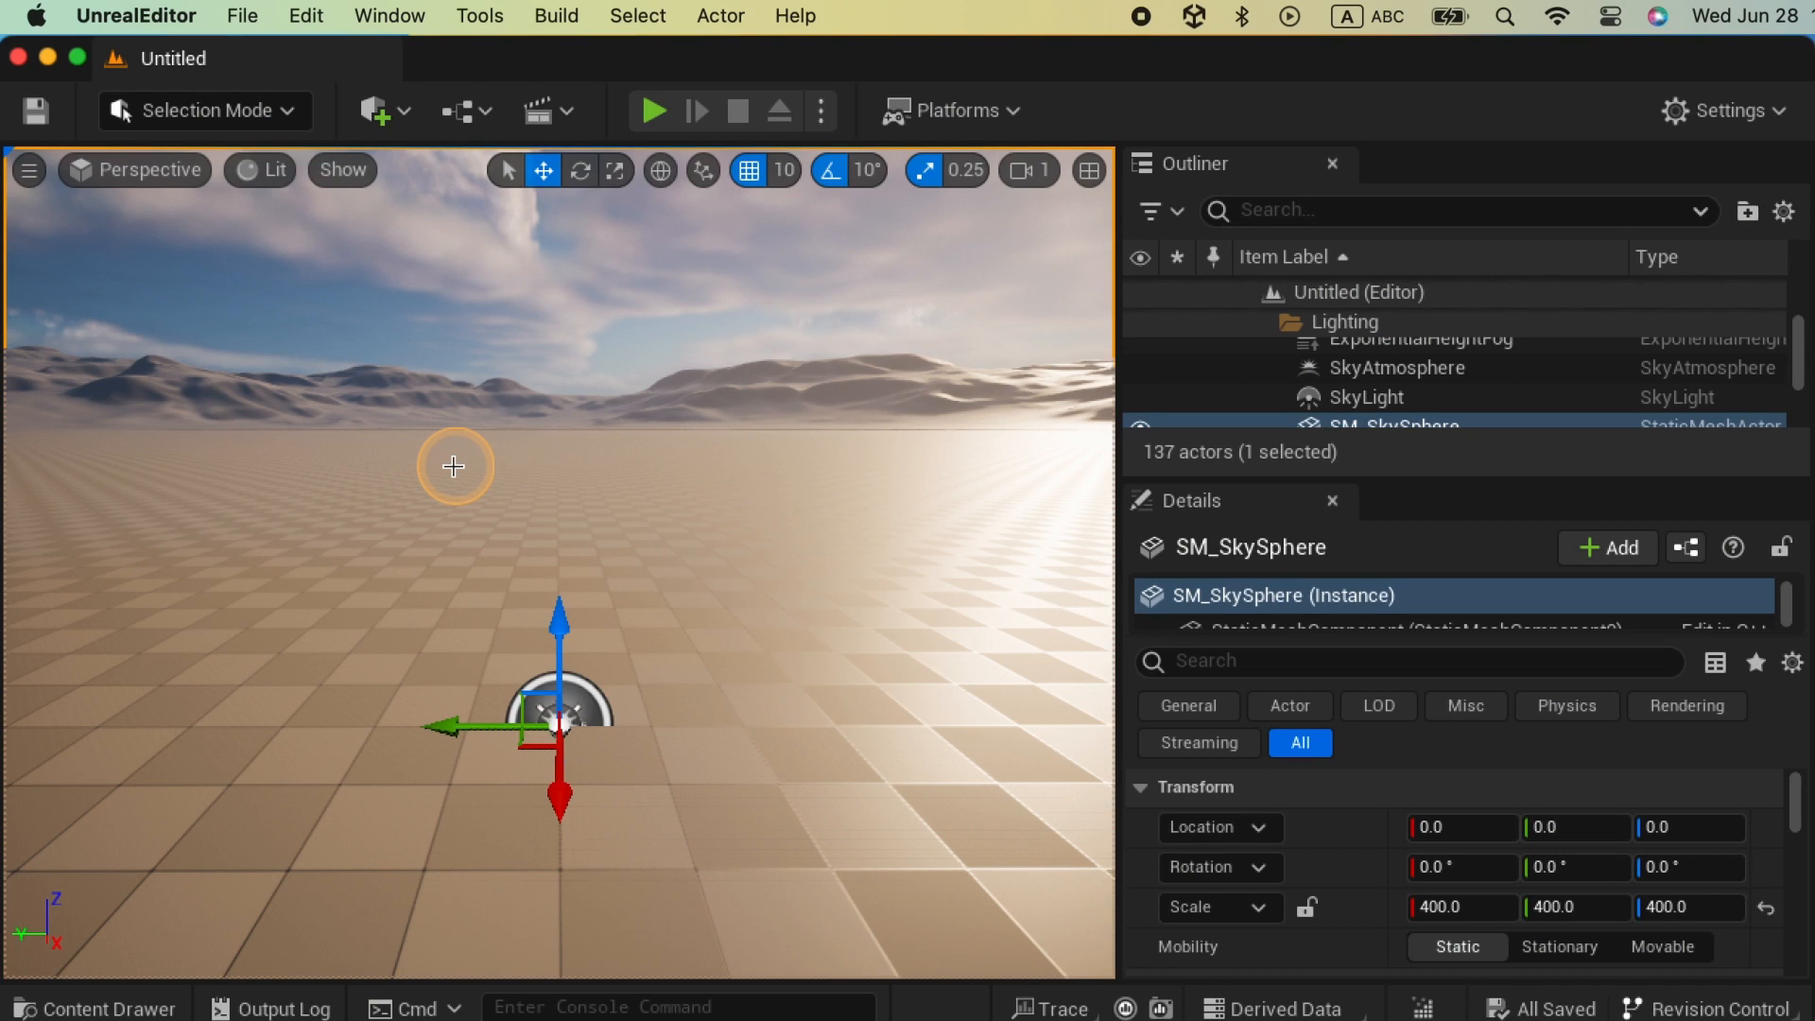
{"action": "left_click", "coordinate": [304, 17]}
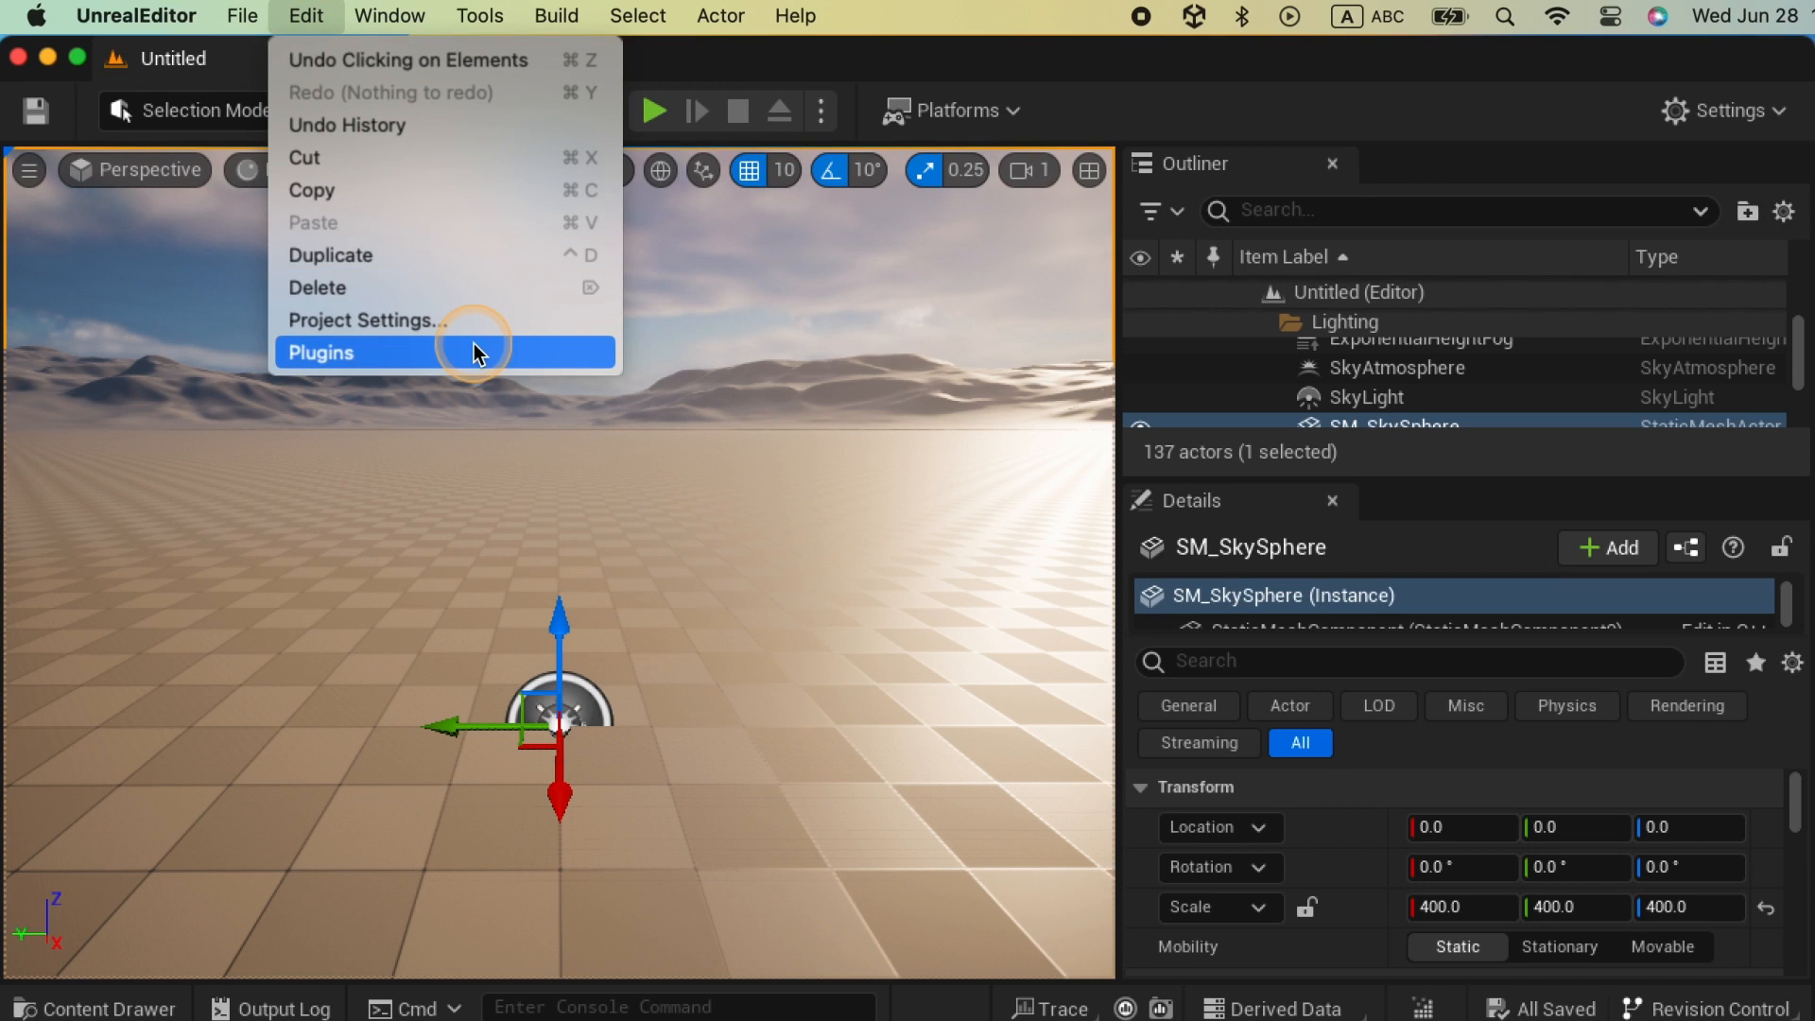
{"action": "left_click", "coordinate": [321, 351]}
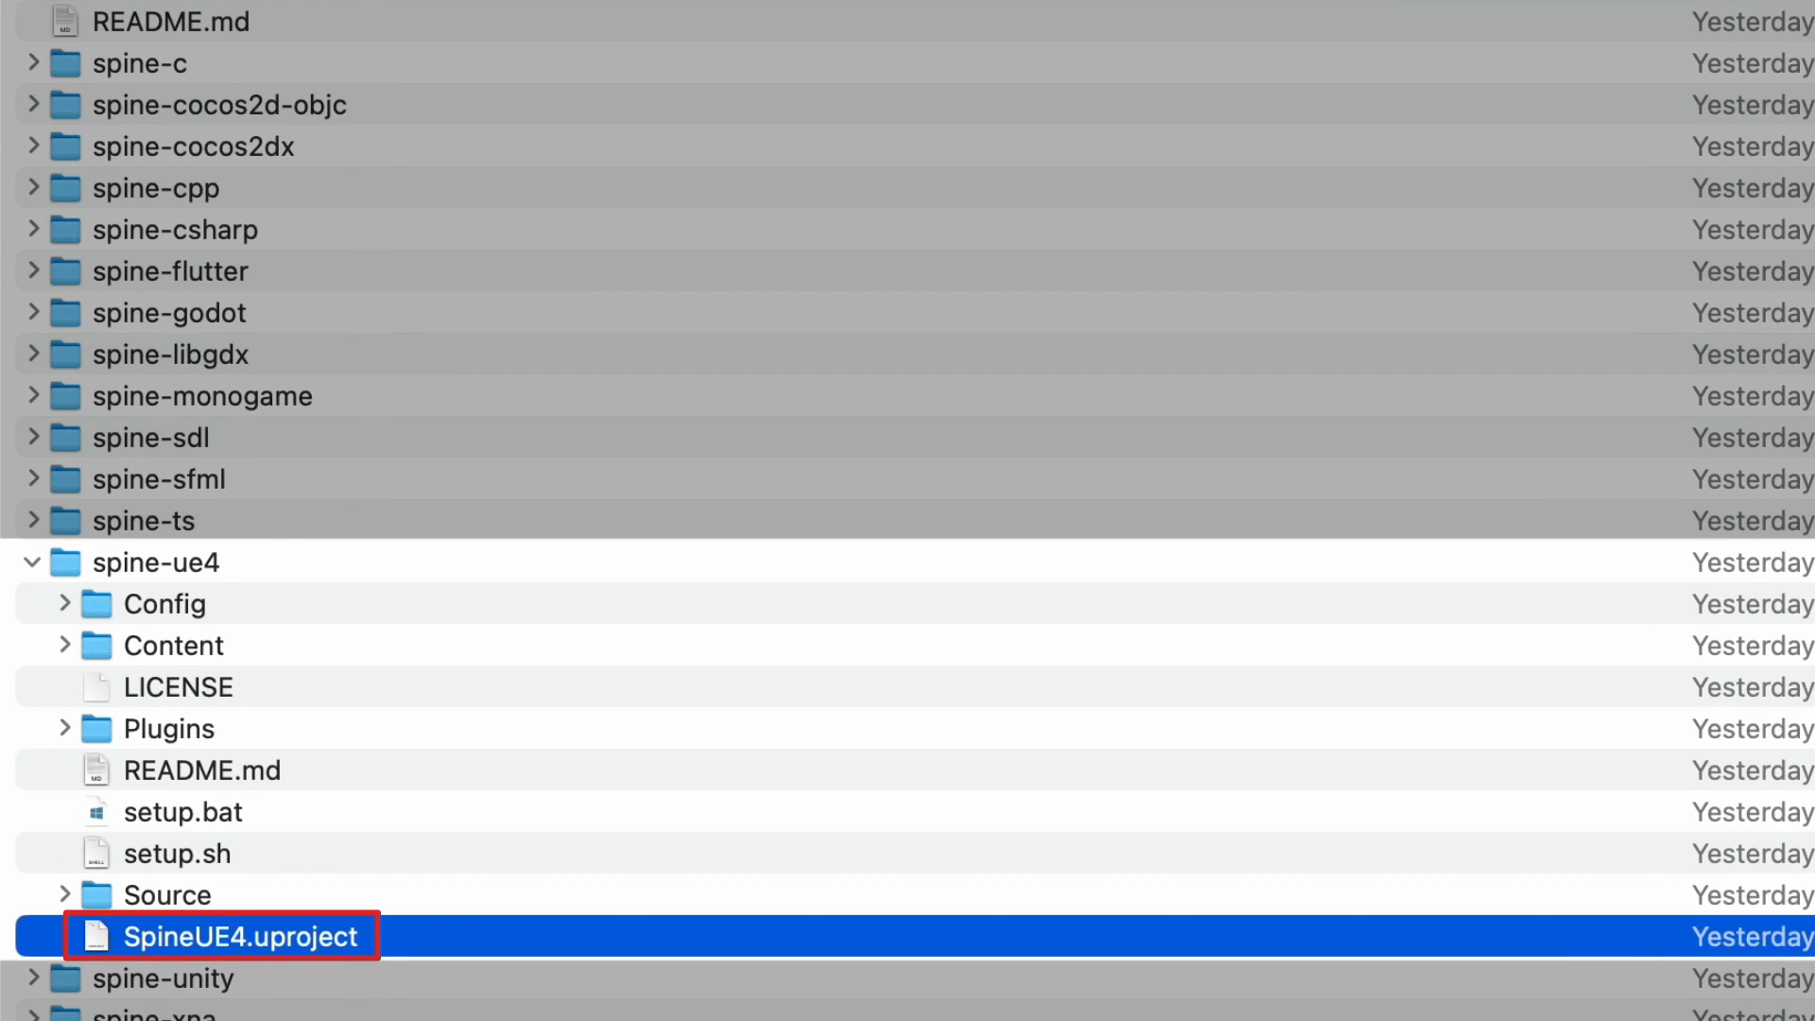
Open SpineUE4.uproject and choose Open a copy in the Convert Project dialog
{"action": "double_click", "coordinate": [272, 936]}
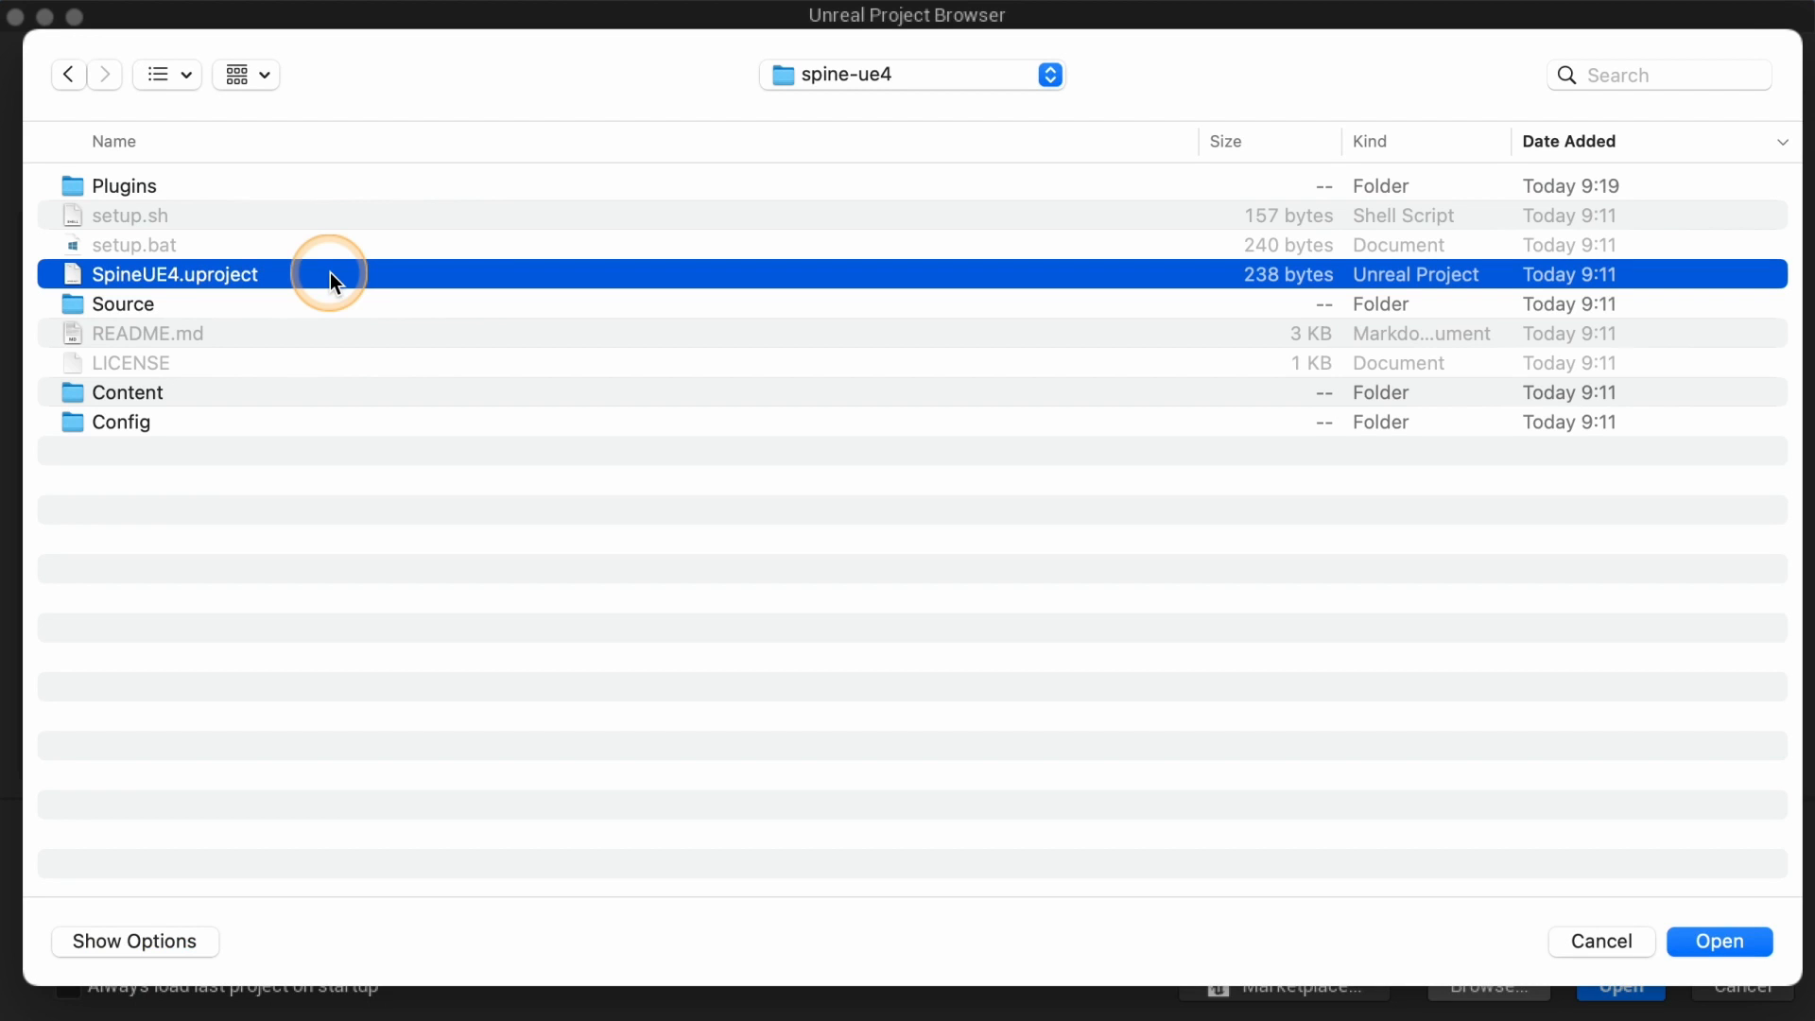
{"action": "left_click", "coordinate": [1718, 941]}
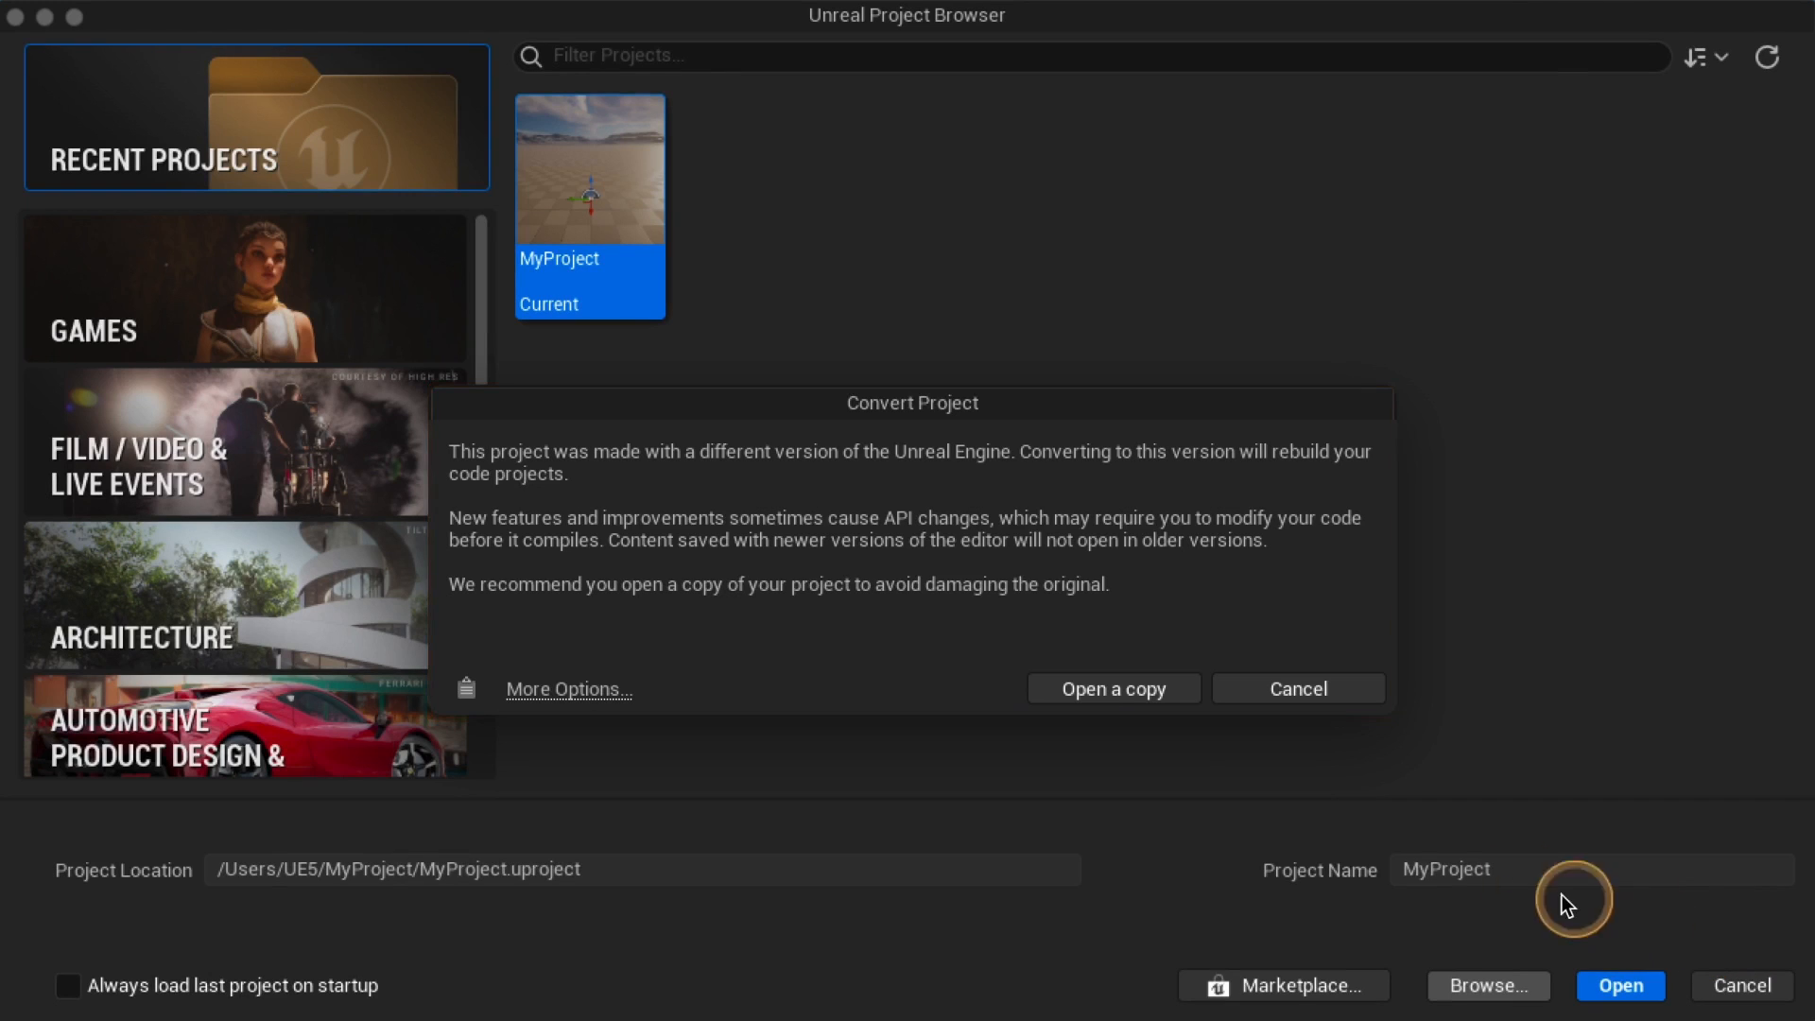
{"action": "mouse_move", "coordinate": [1112, 689]}
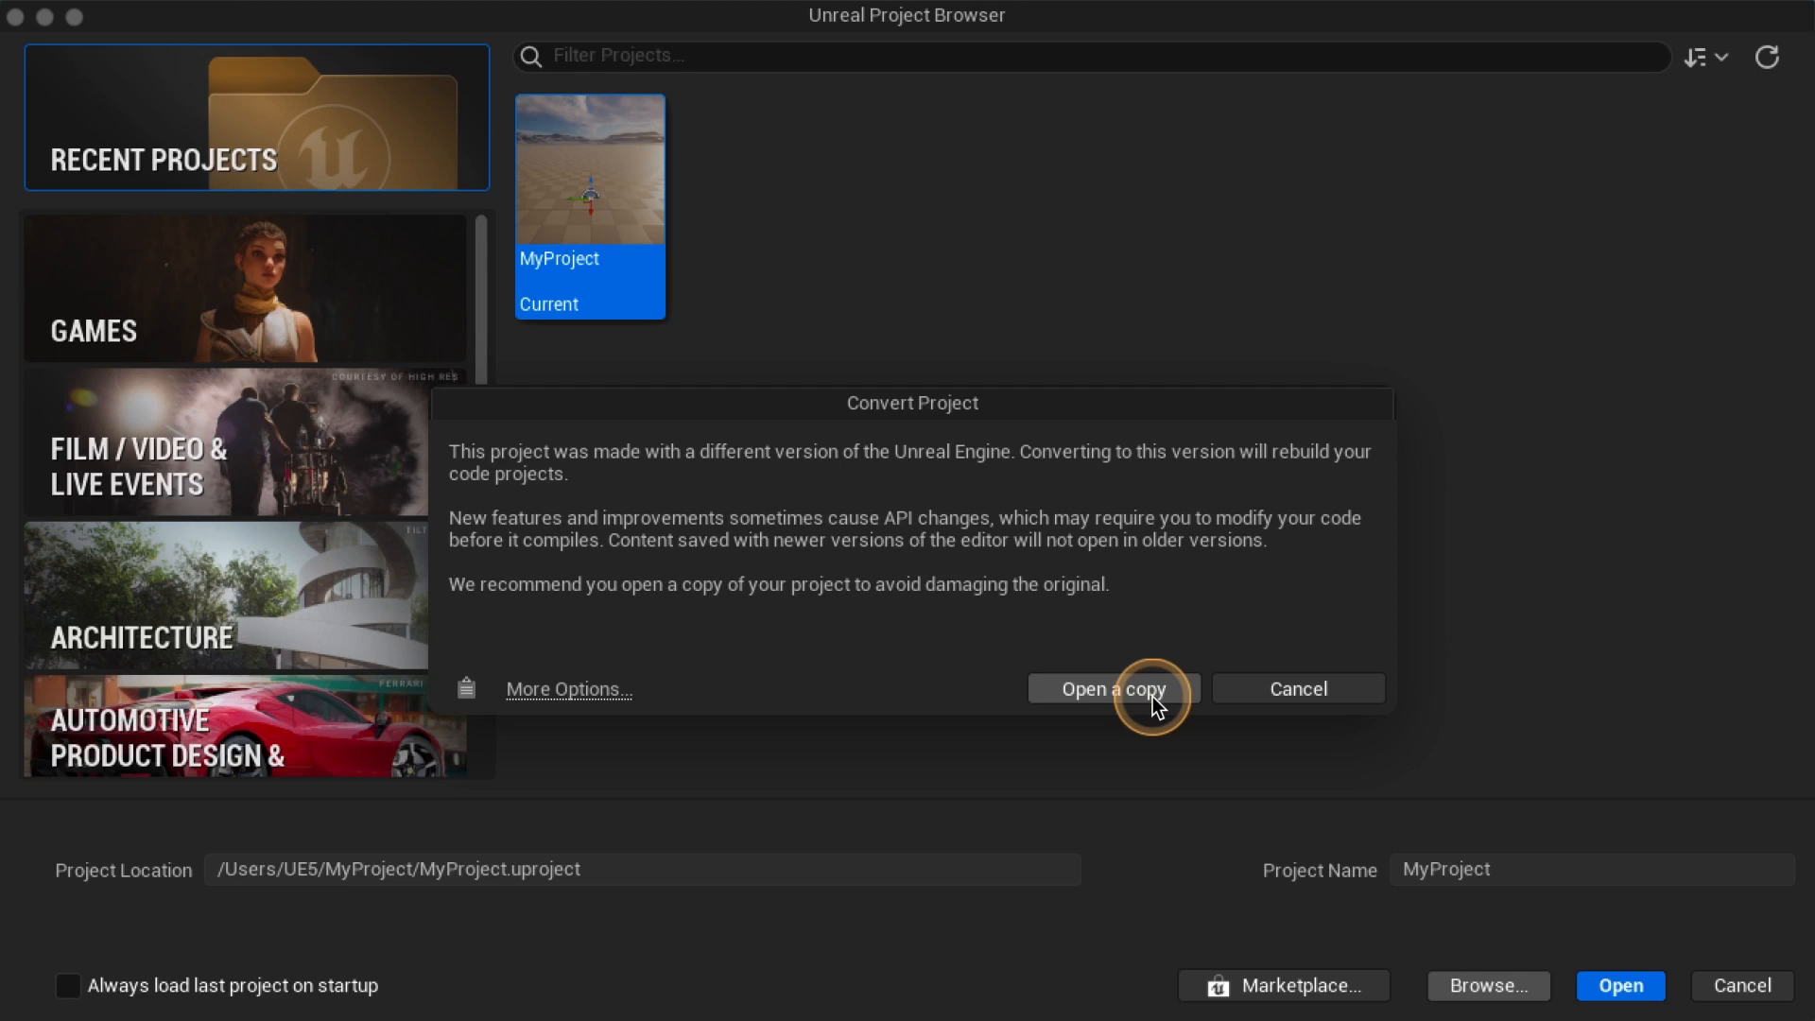
{"action": "mouse_move", "coordinate": [972, 713]}
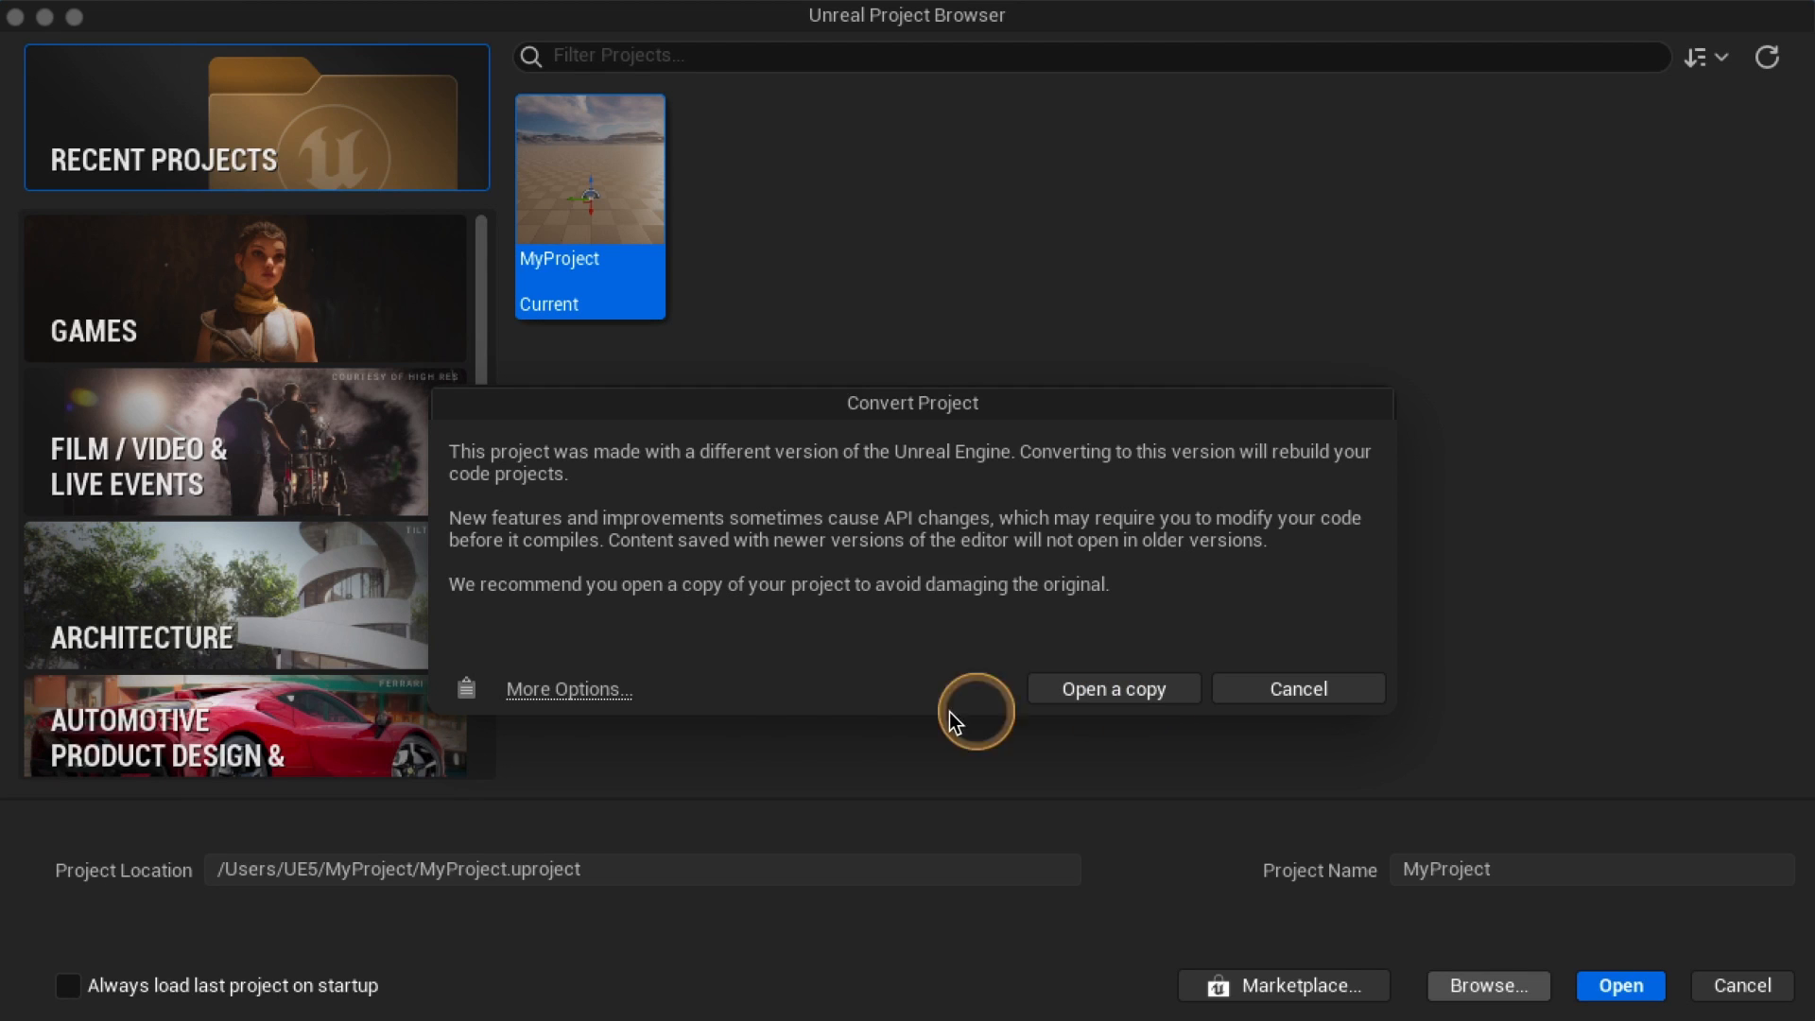
{"action": "left_click", "coordinate": [569, 688]}
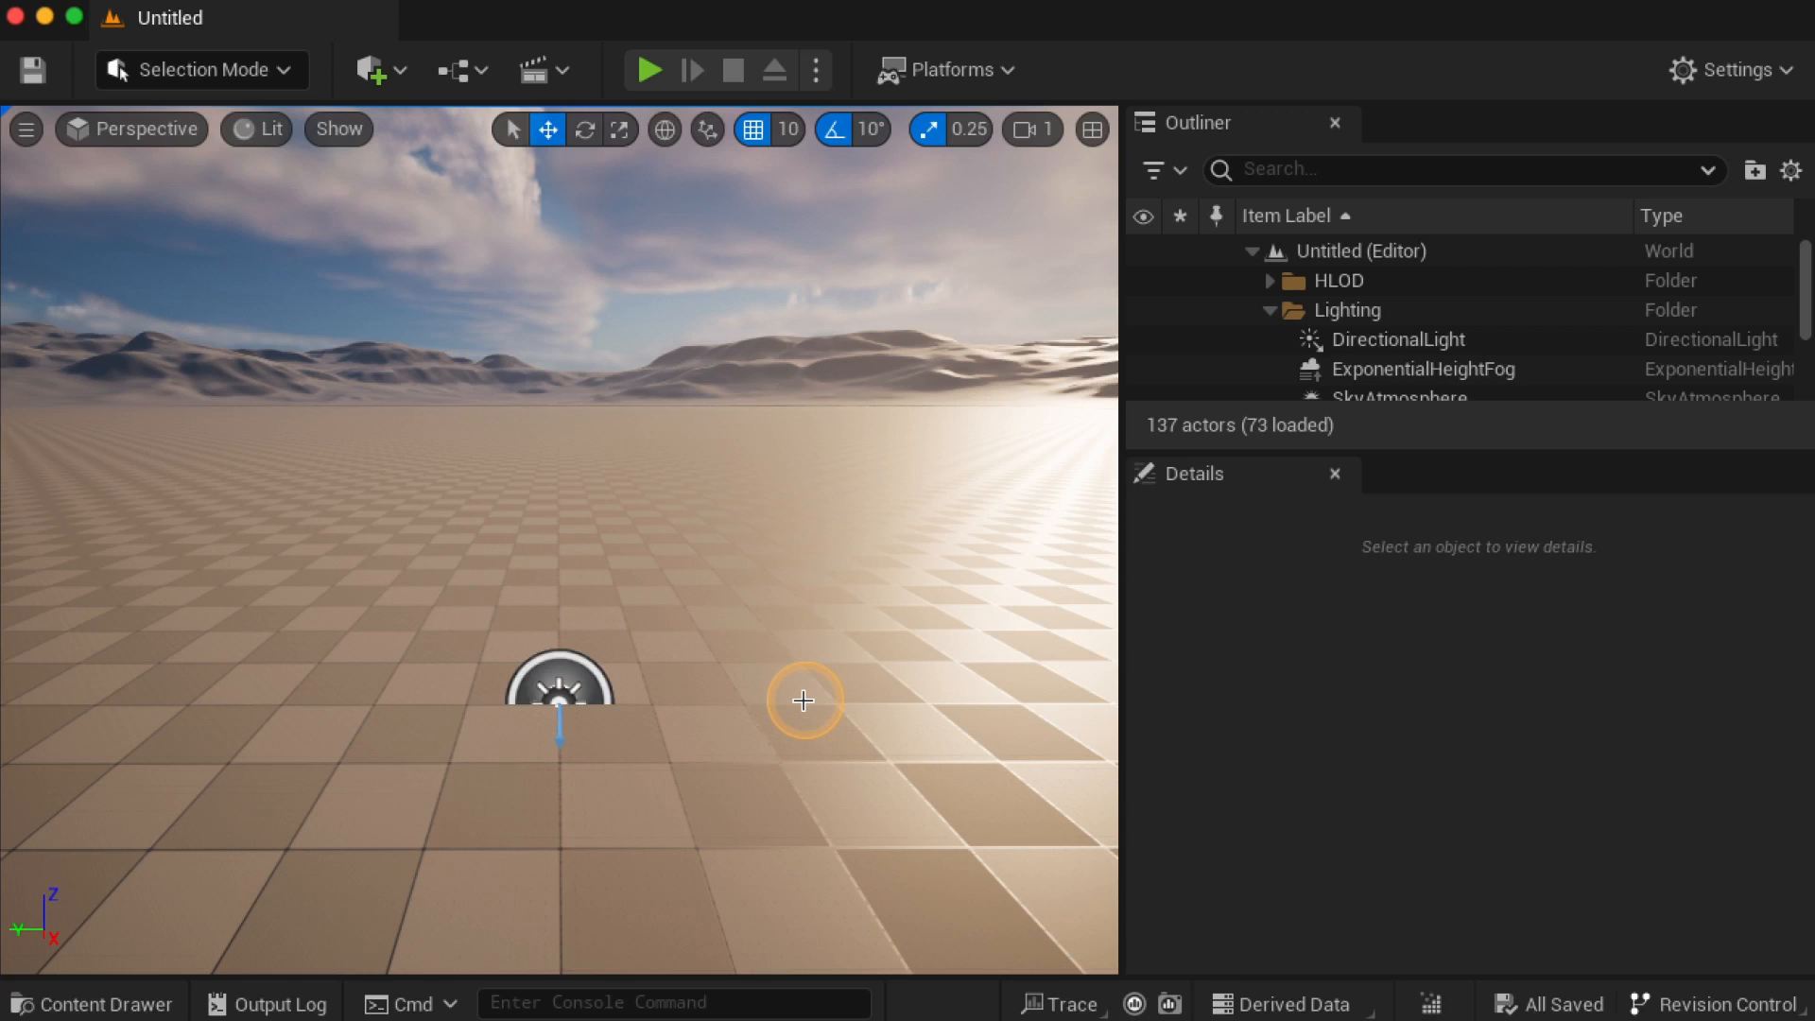
{"action": "mouse_move", "coordinate": [166, 988]}
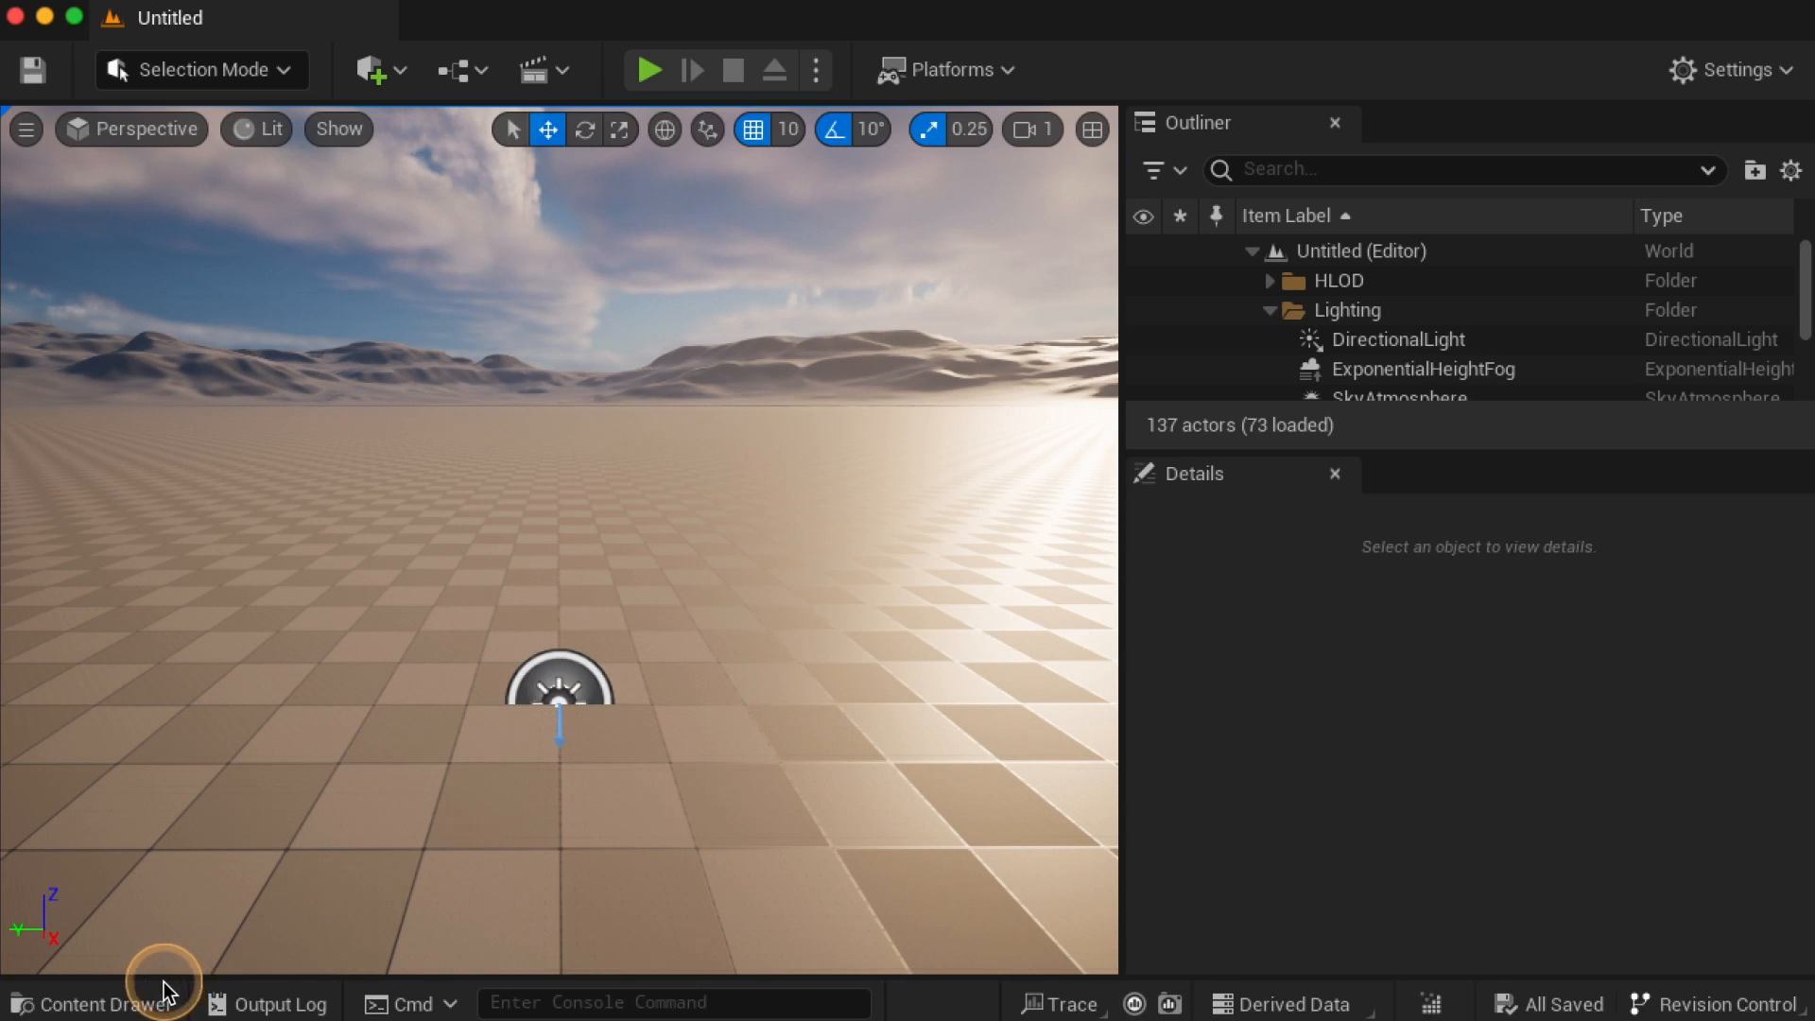
Show the Content Drawer and open the GettingStarted folder
{"action": "left_click", "coordinate": [92, 1002]}
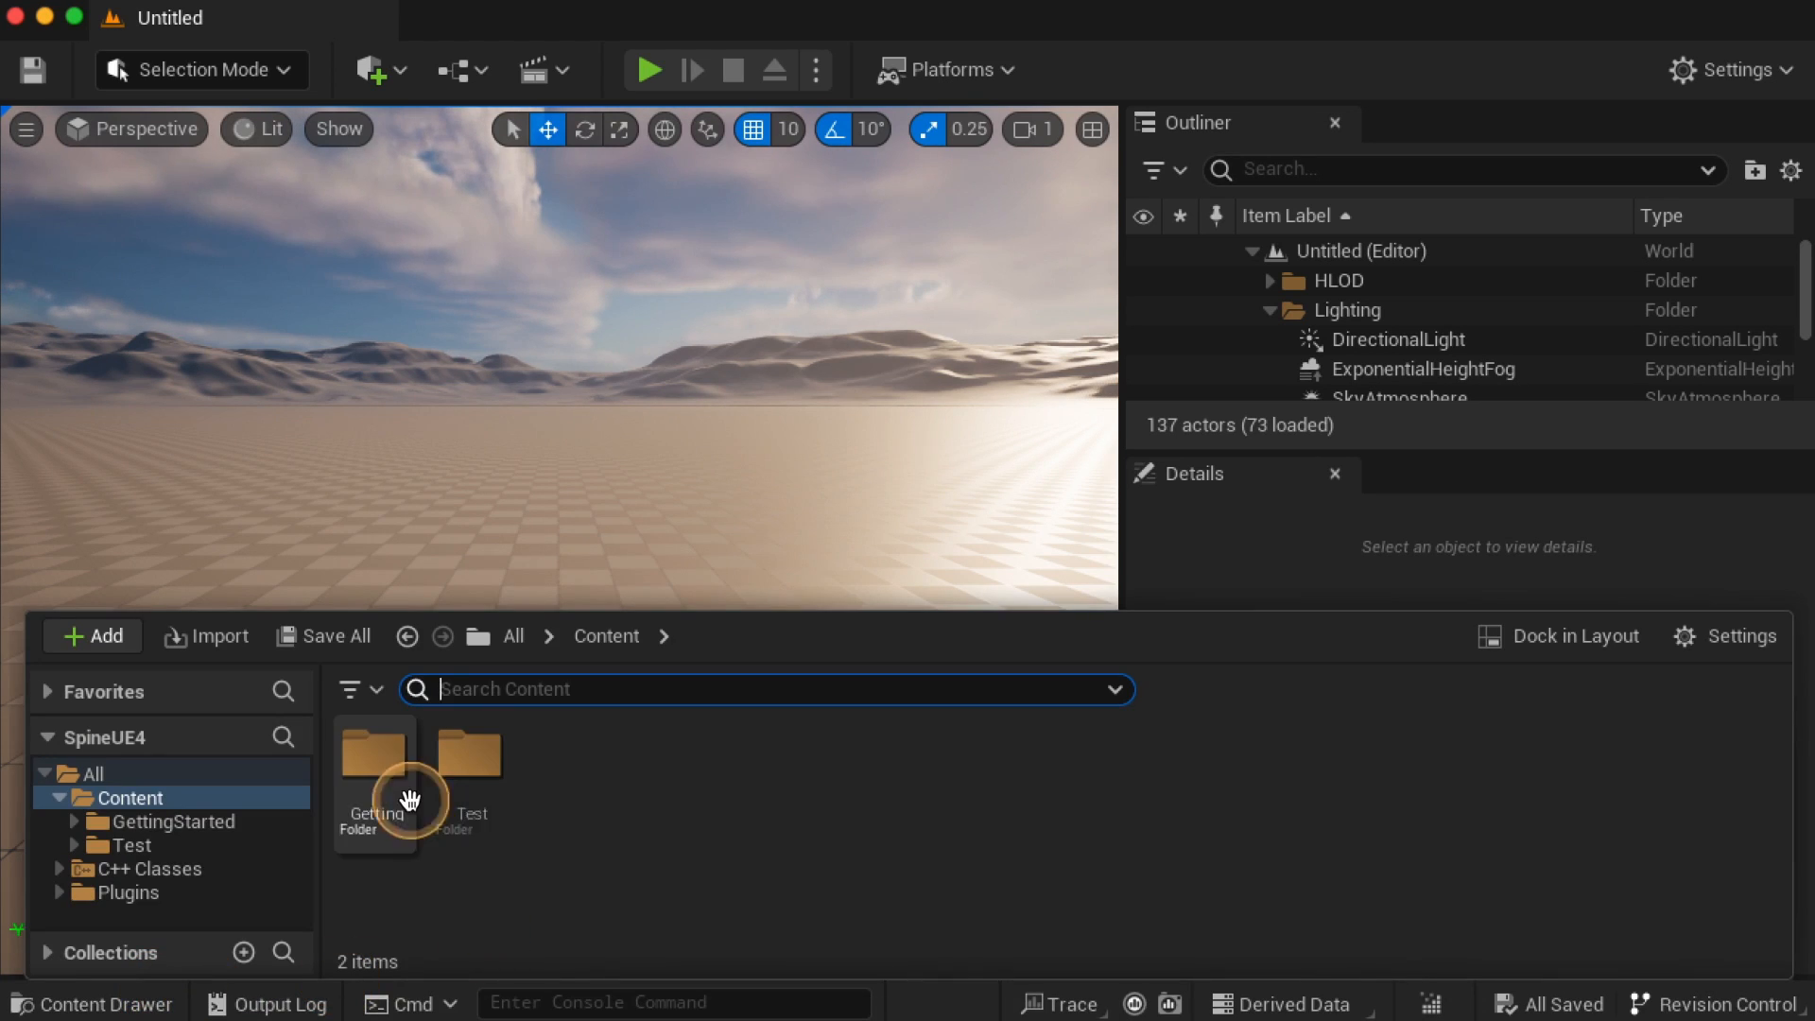
{"action": "left_click", "coordinate": [372, 764]}
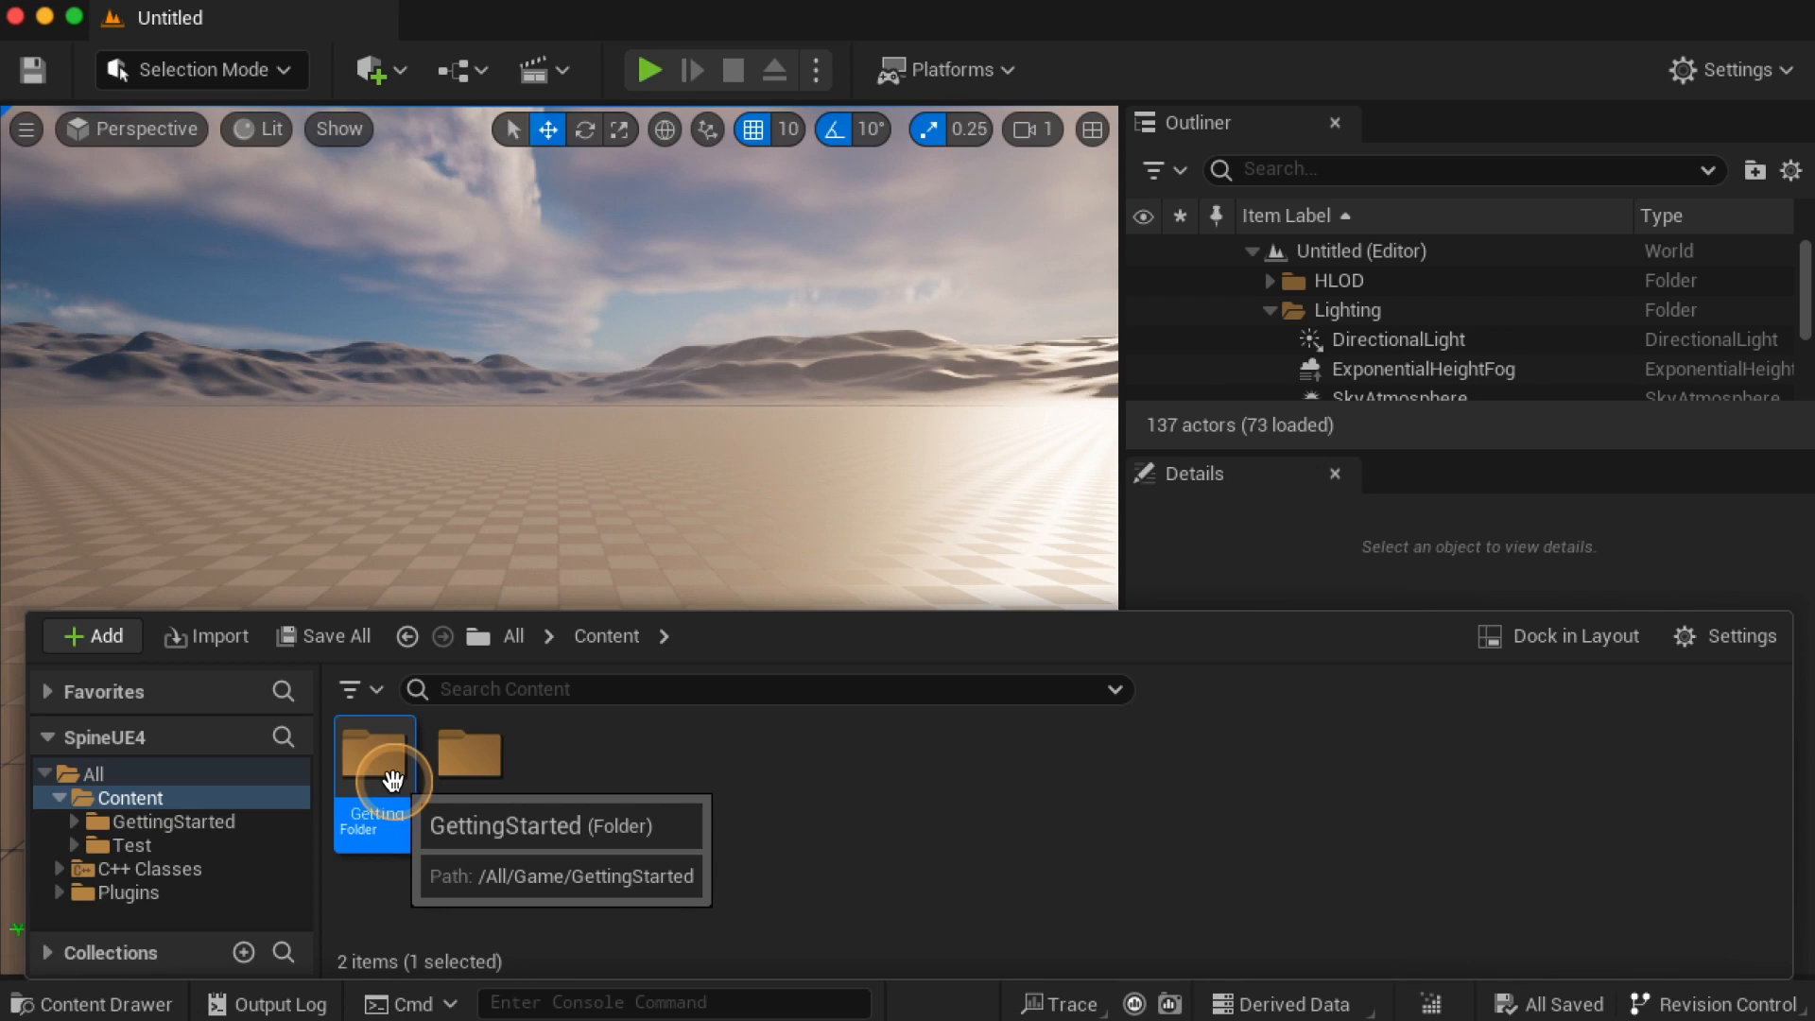
{"action": "double_click", "coordinate": [372, 763]}
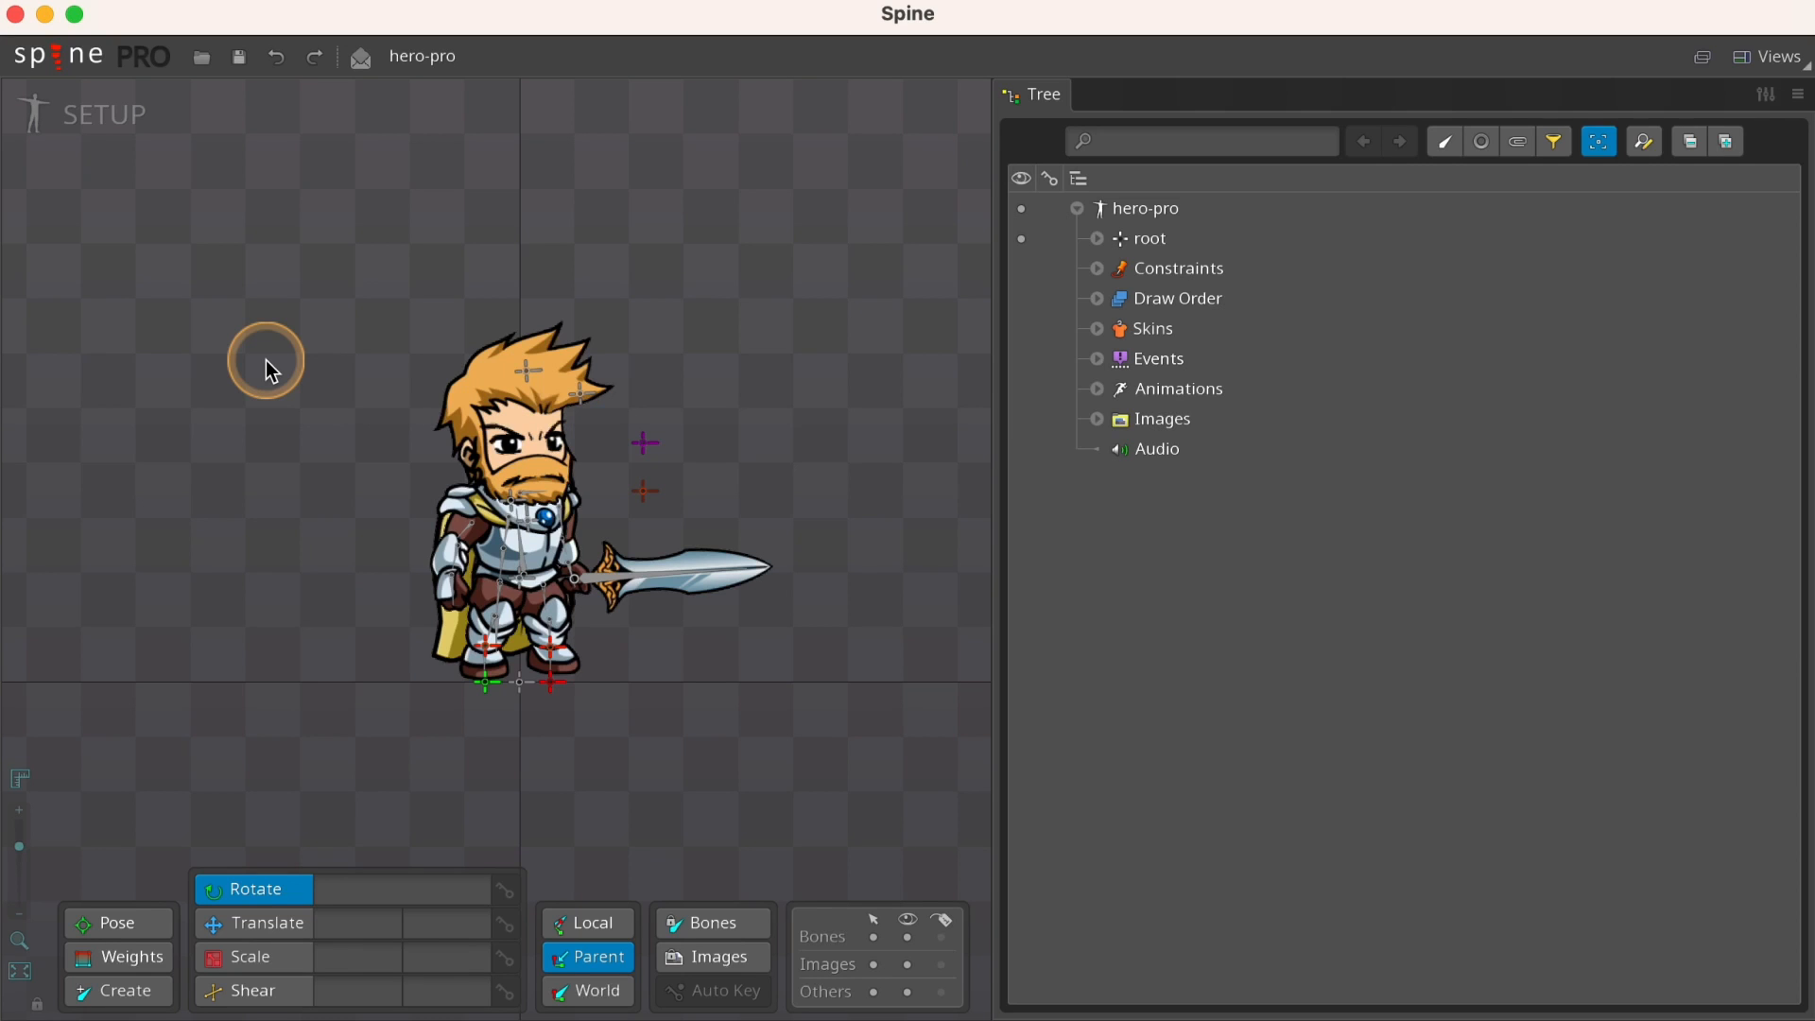
Start exporting hero-pro as binary .skel data and edit the output folder to the export subfolder
{"action": "left_click", "coordinate": [65, 55]}
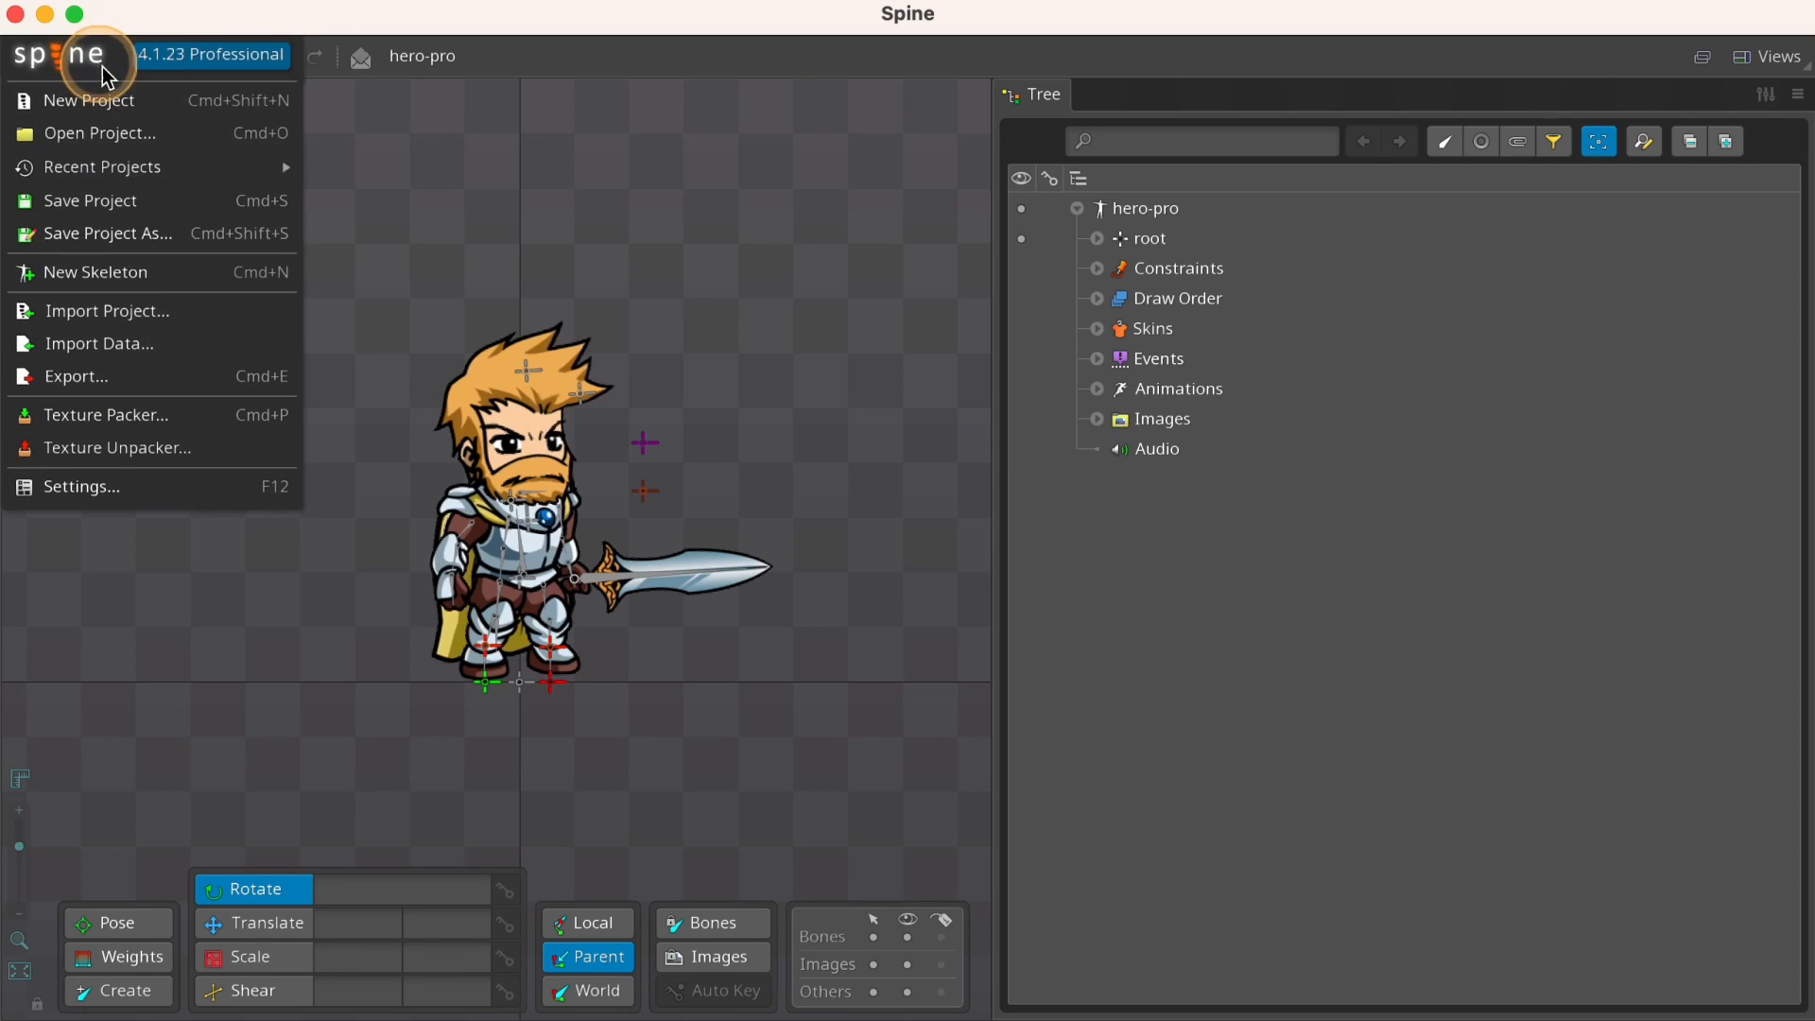
{"action": "left_click", "coordinate": [76, 377]}
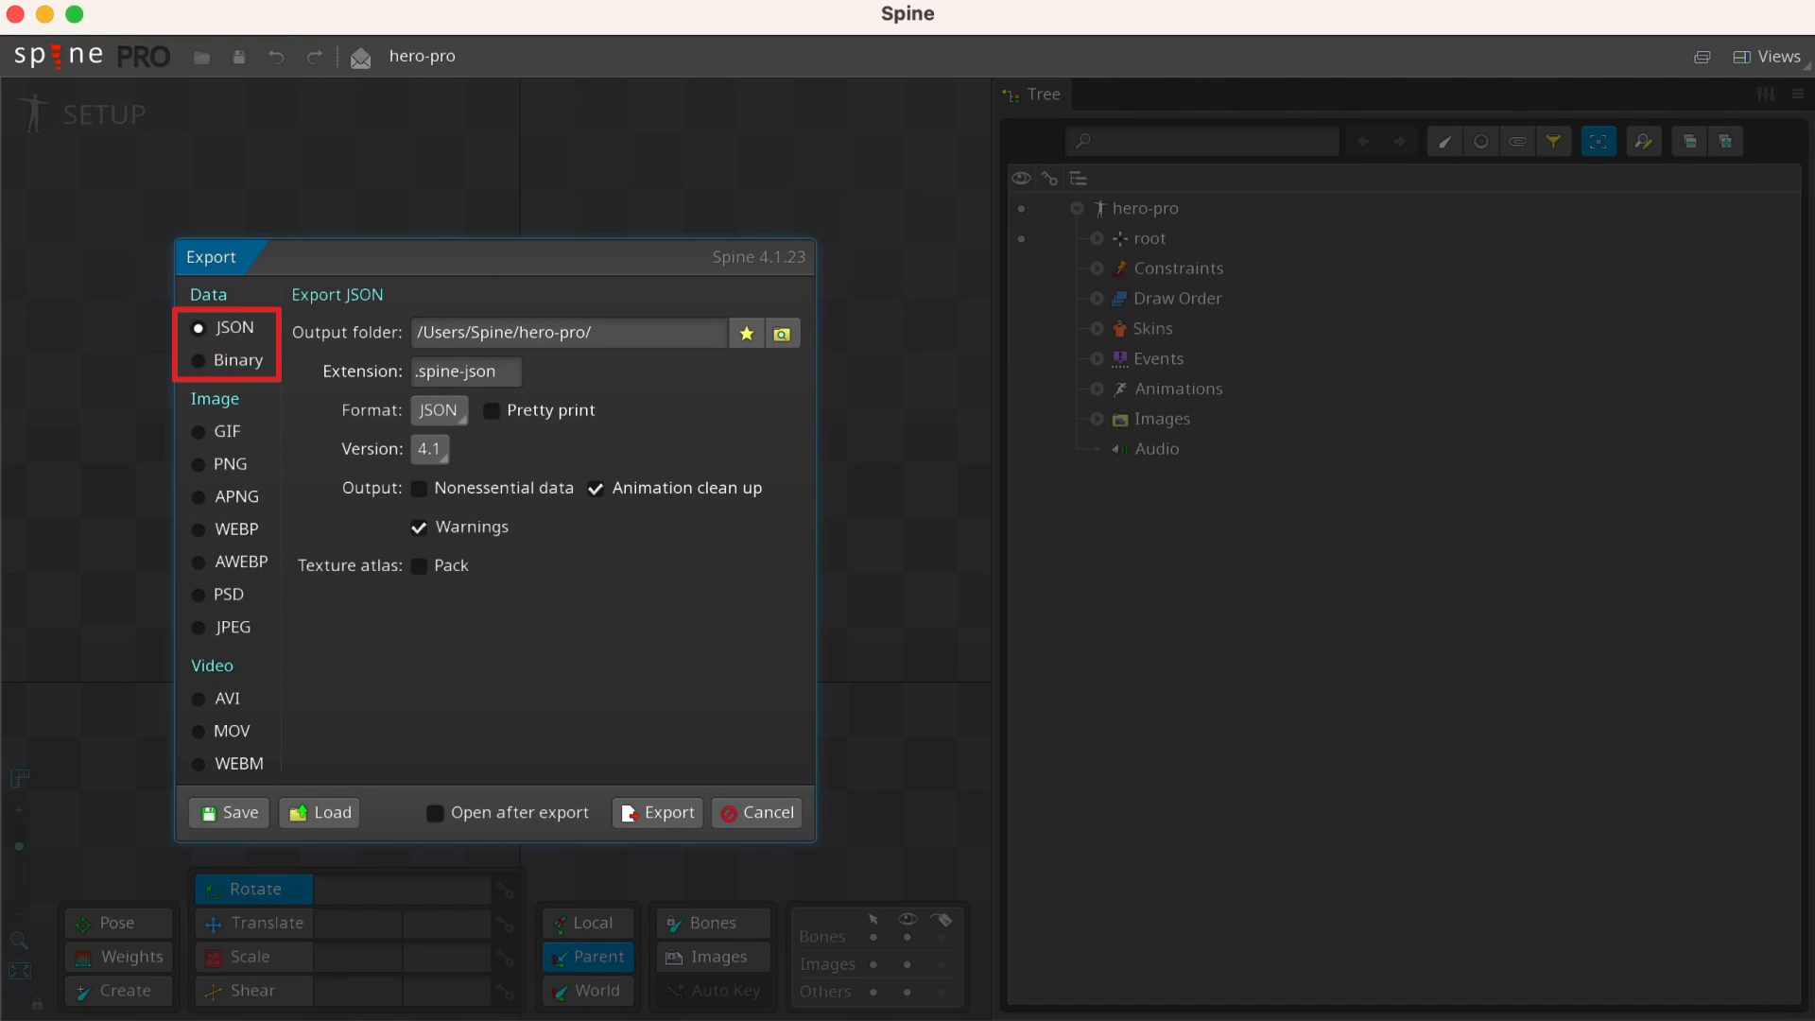
{"action": "left_click", "coordinate": [200, 359]}
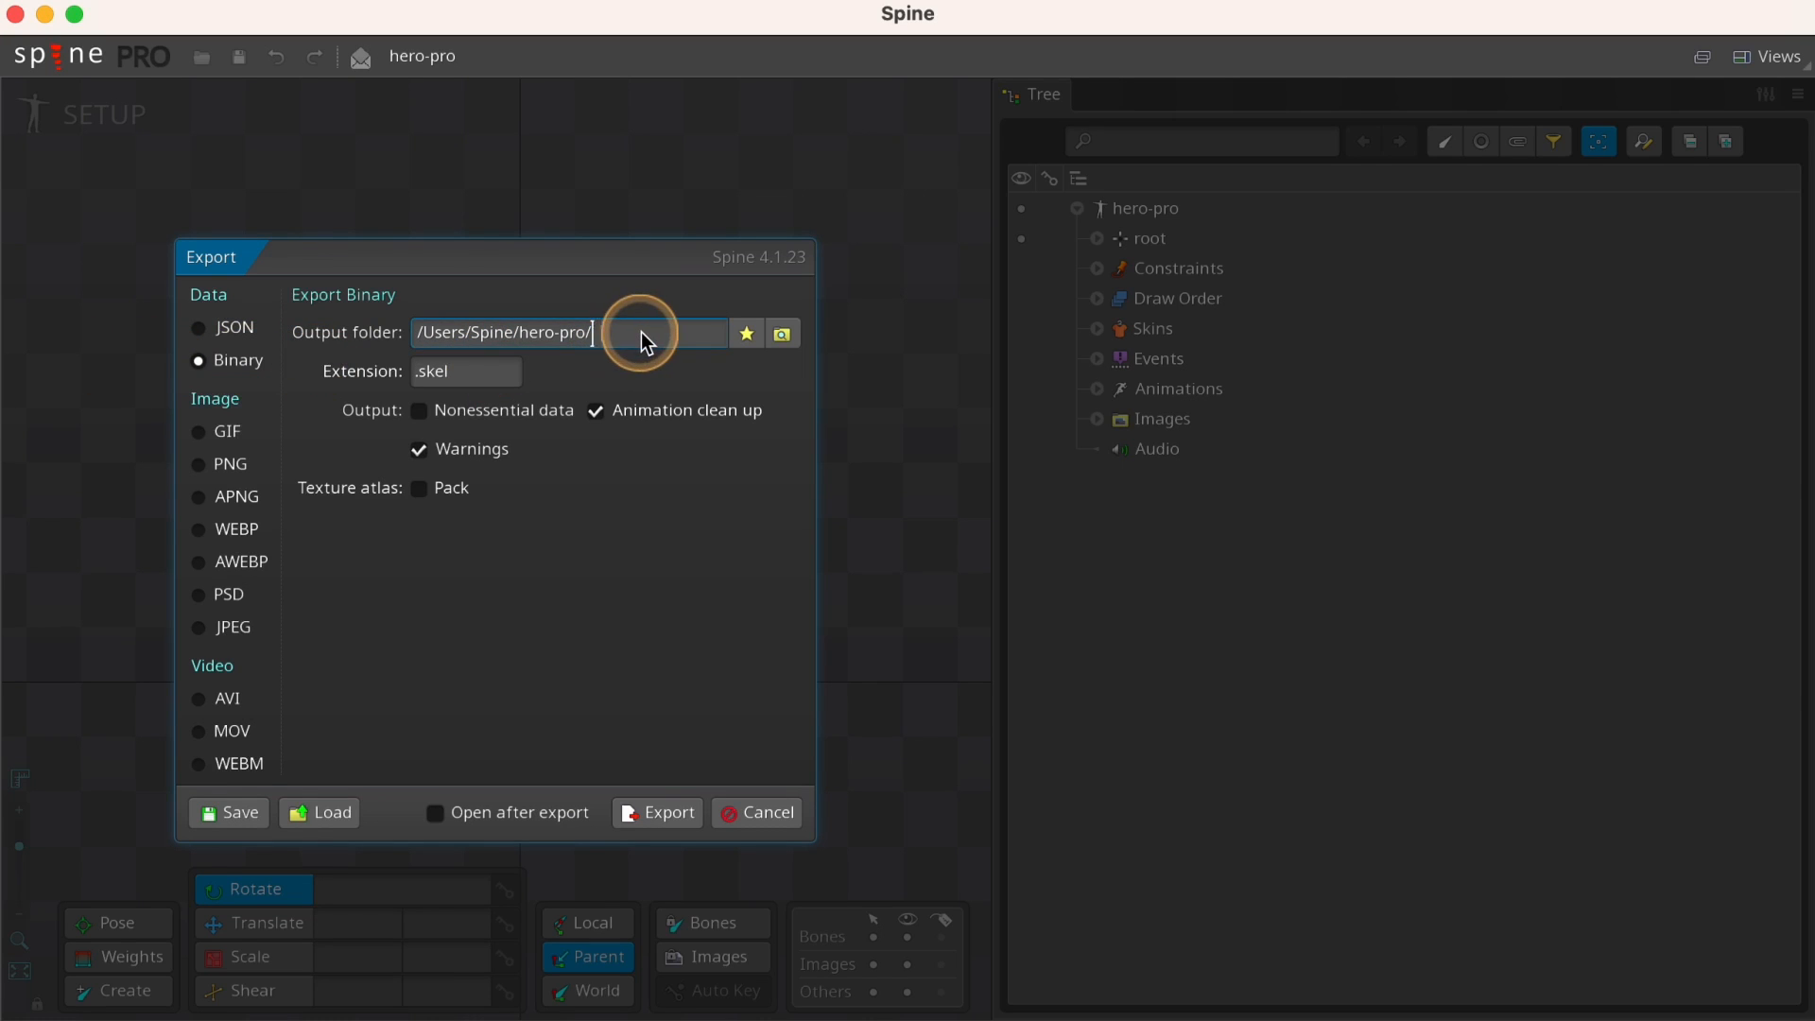
{"action": "left_click", "coordinate": [420, 488]}
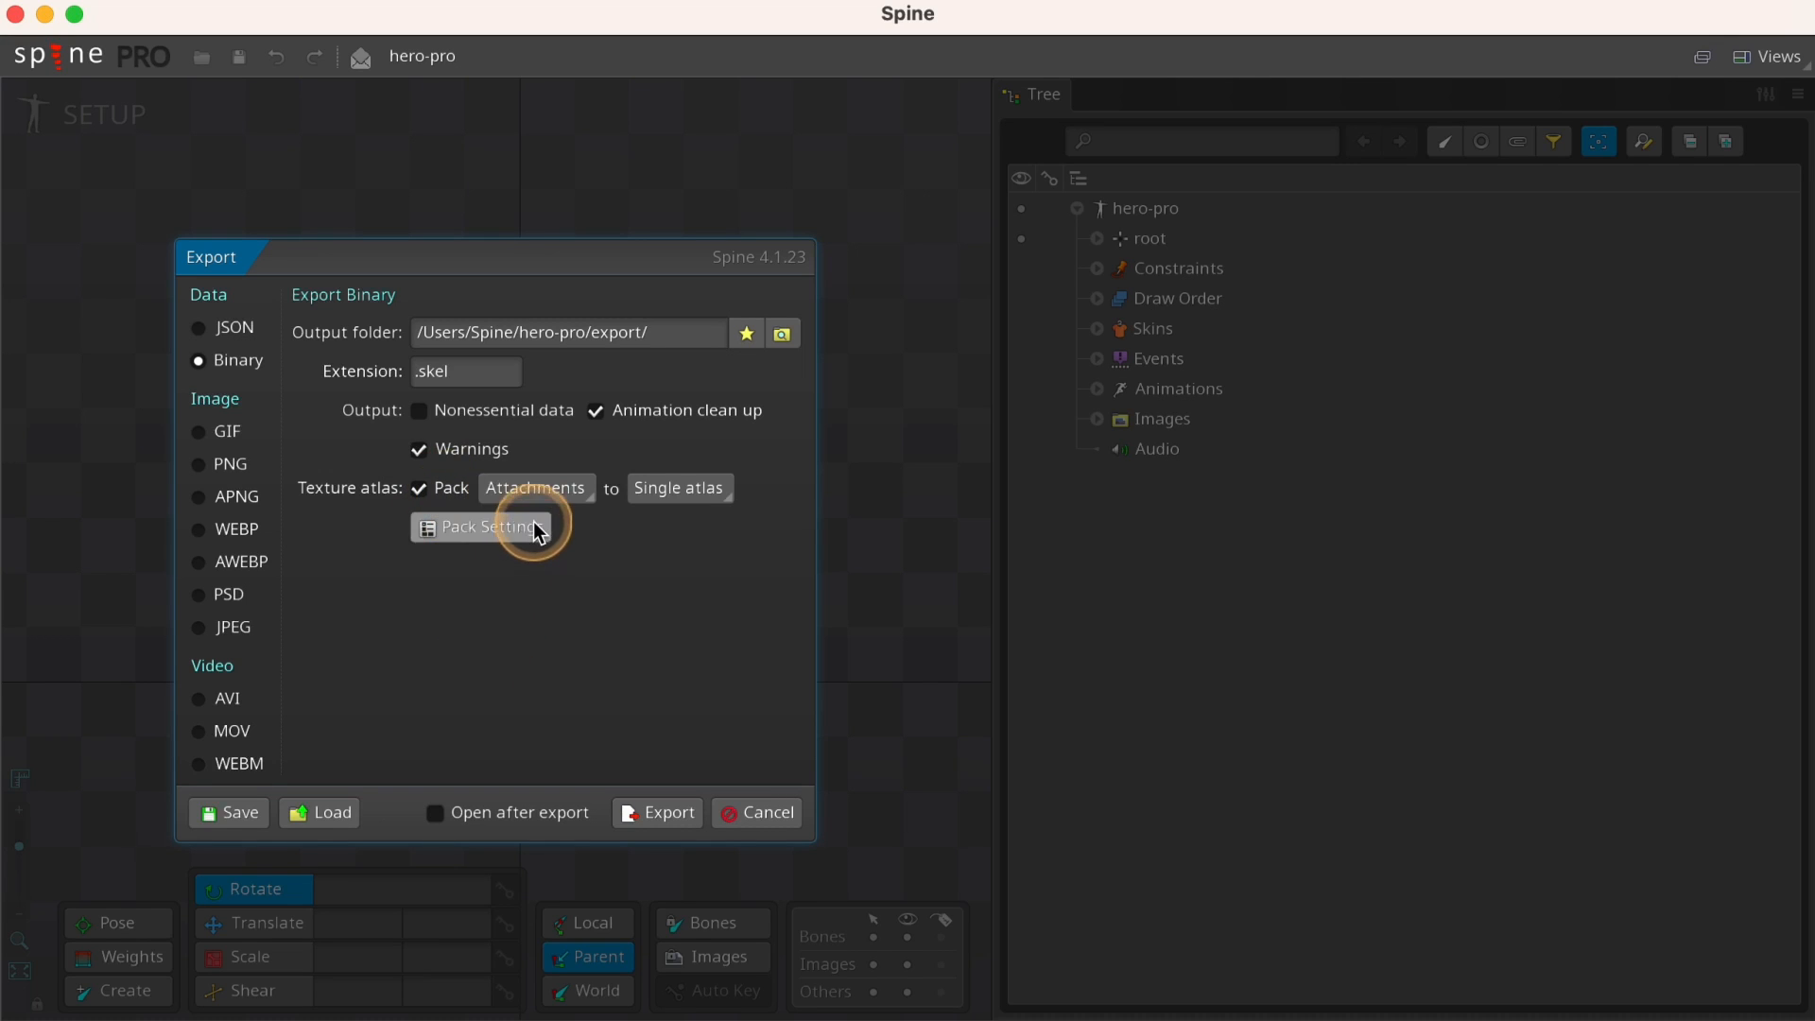
Confirm Premultiply alpha in the atlas Pack Settings and close them
{"action": "left_click", "coordinate": [478, 528]}
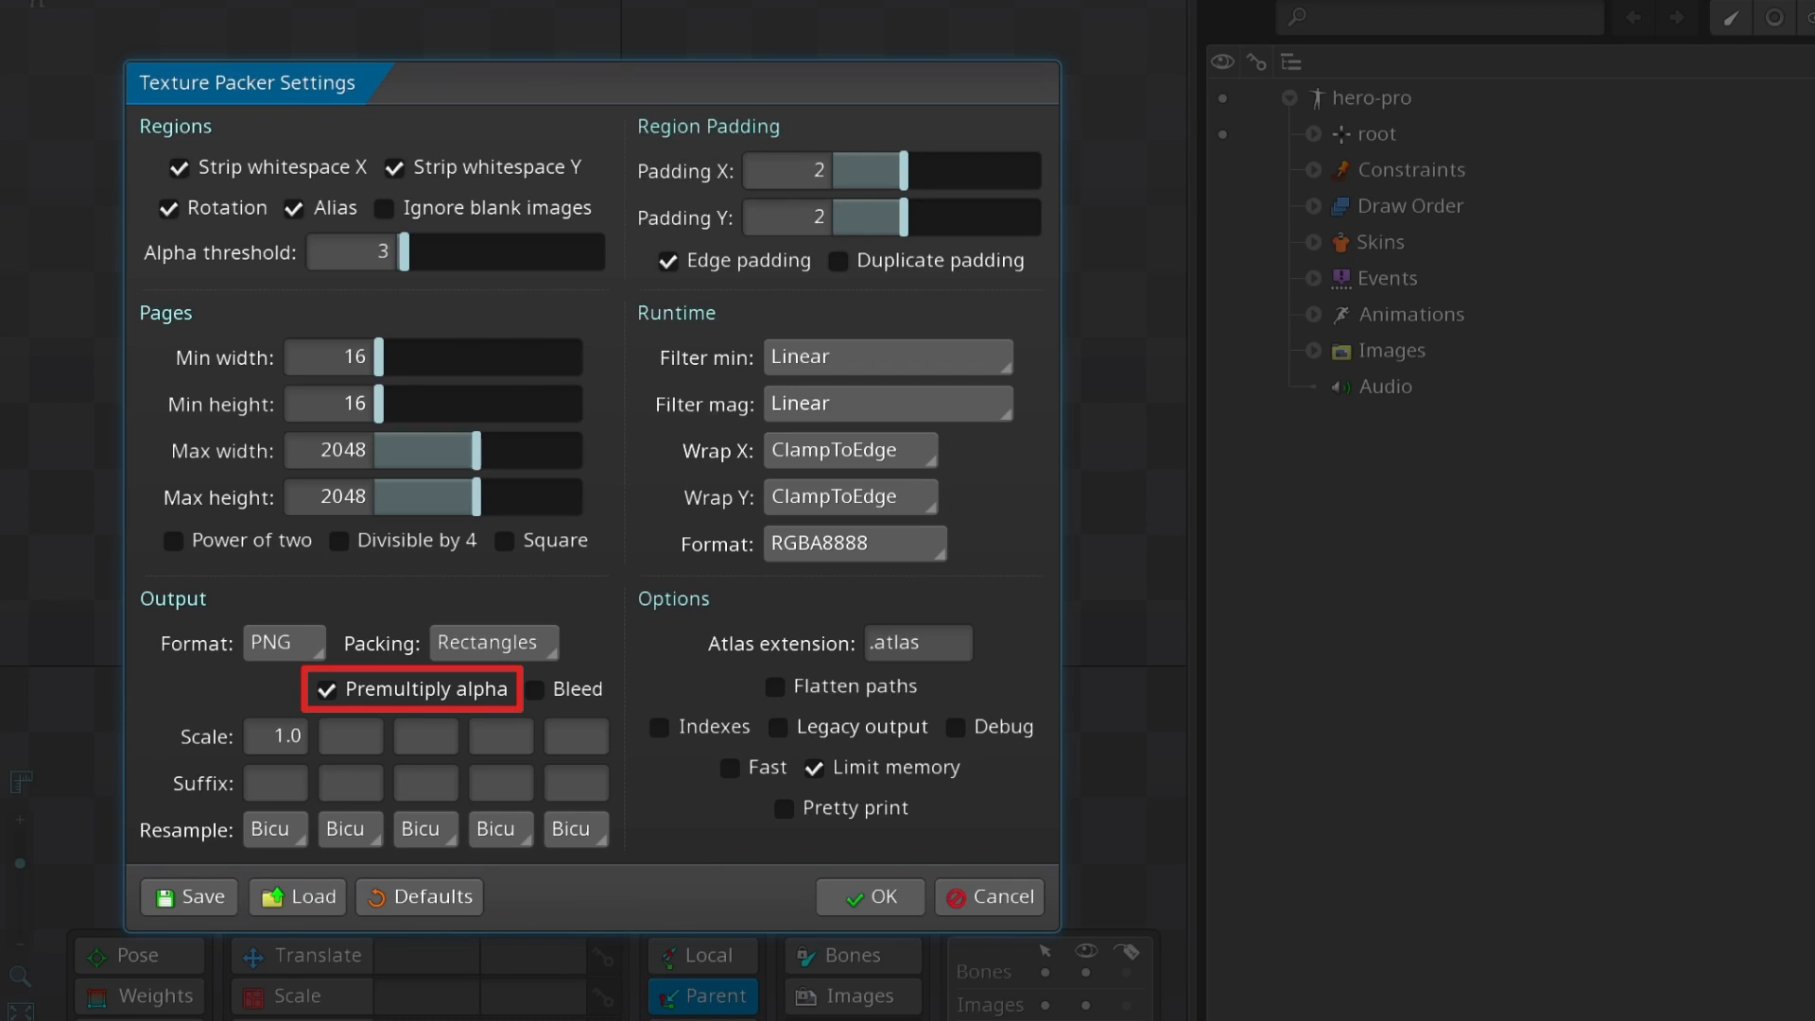
{"action": "mouse_move", "coordinate": [549, 612]}
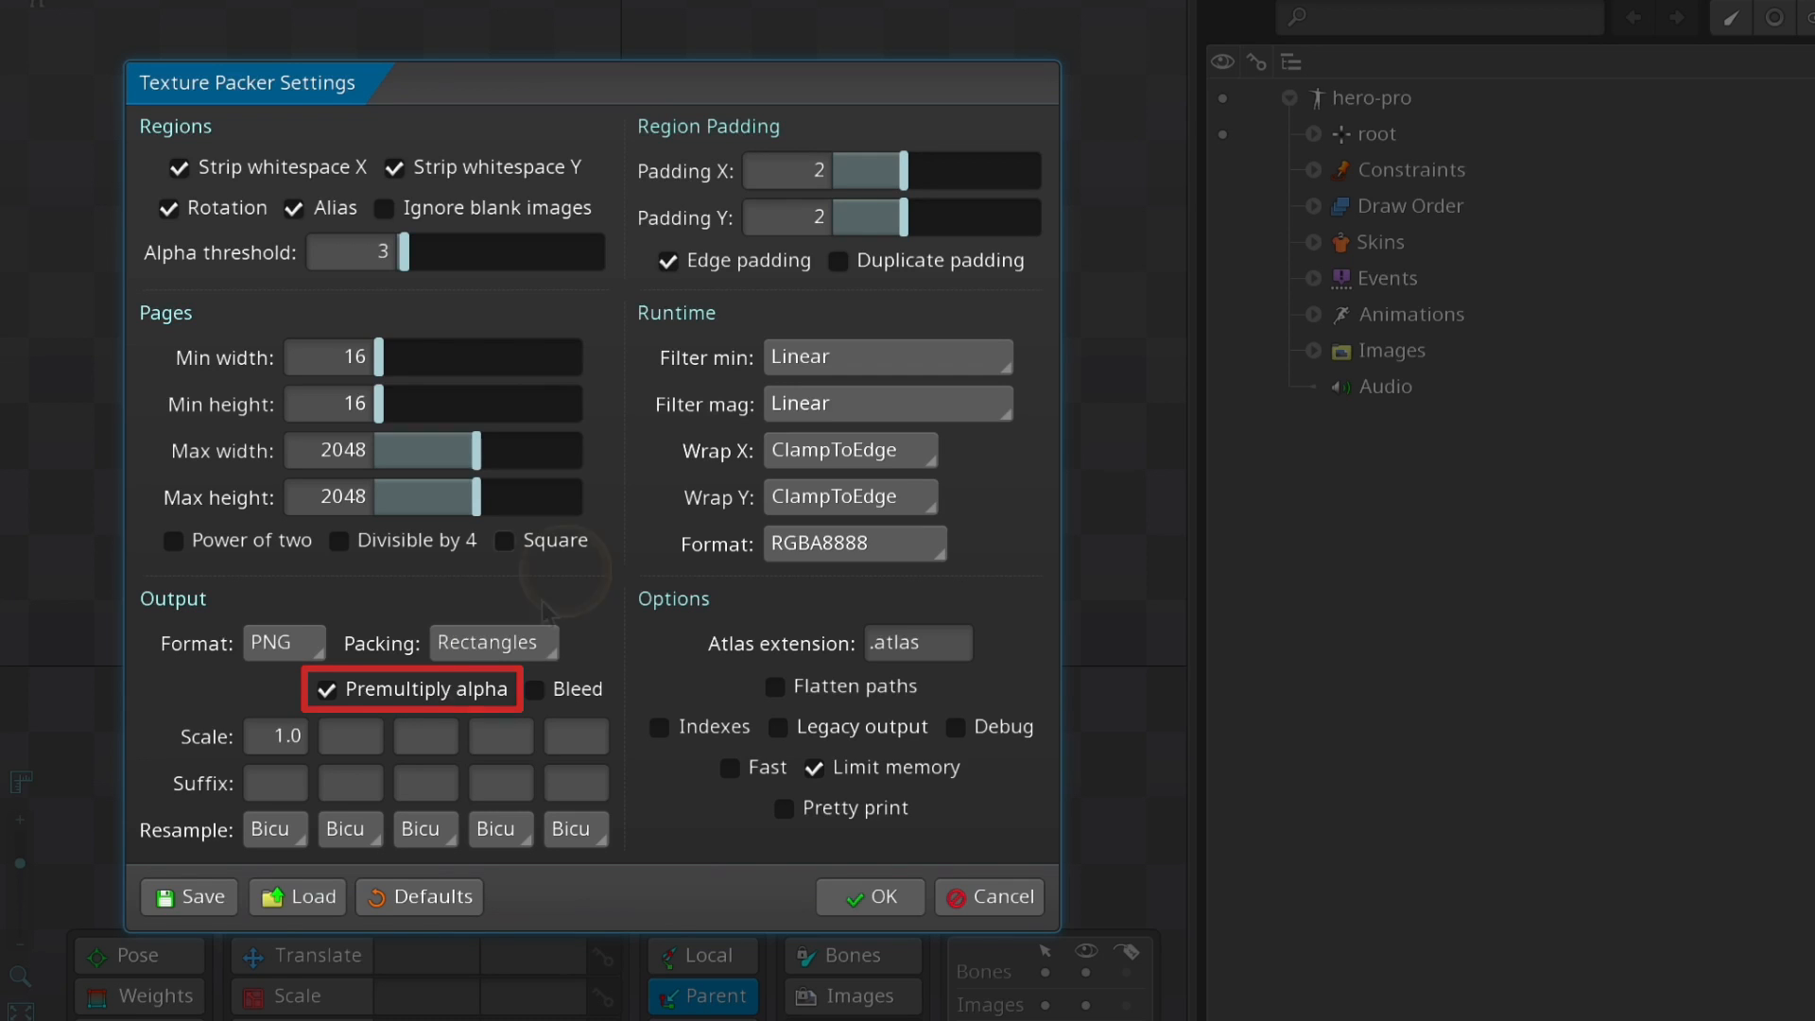
{"action": "left_click", "coordinate": [327, 688]}
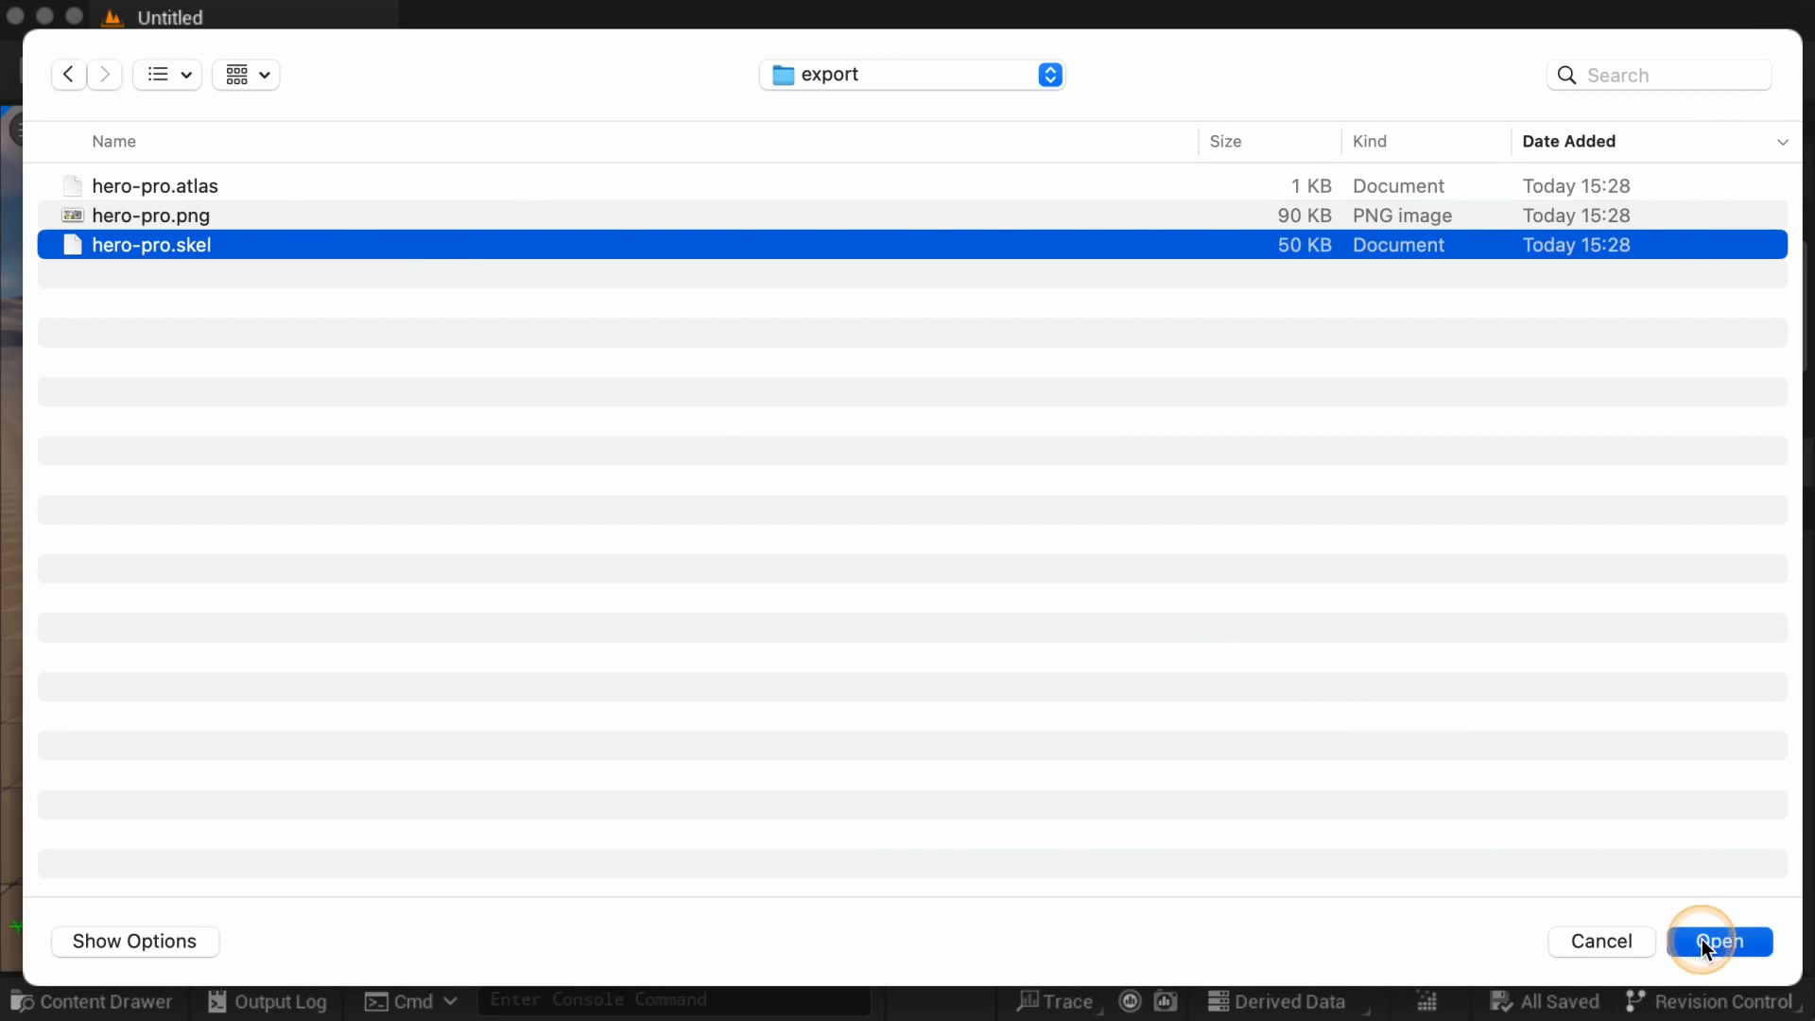
Import the hero-pro and spineboy-pro .skel files, ending in a load-failure error
{"action": "left_click", "coordinate": [1718, 941]}
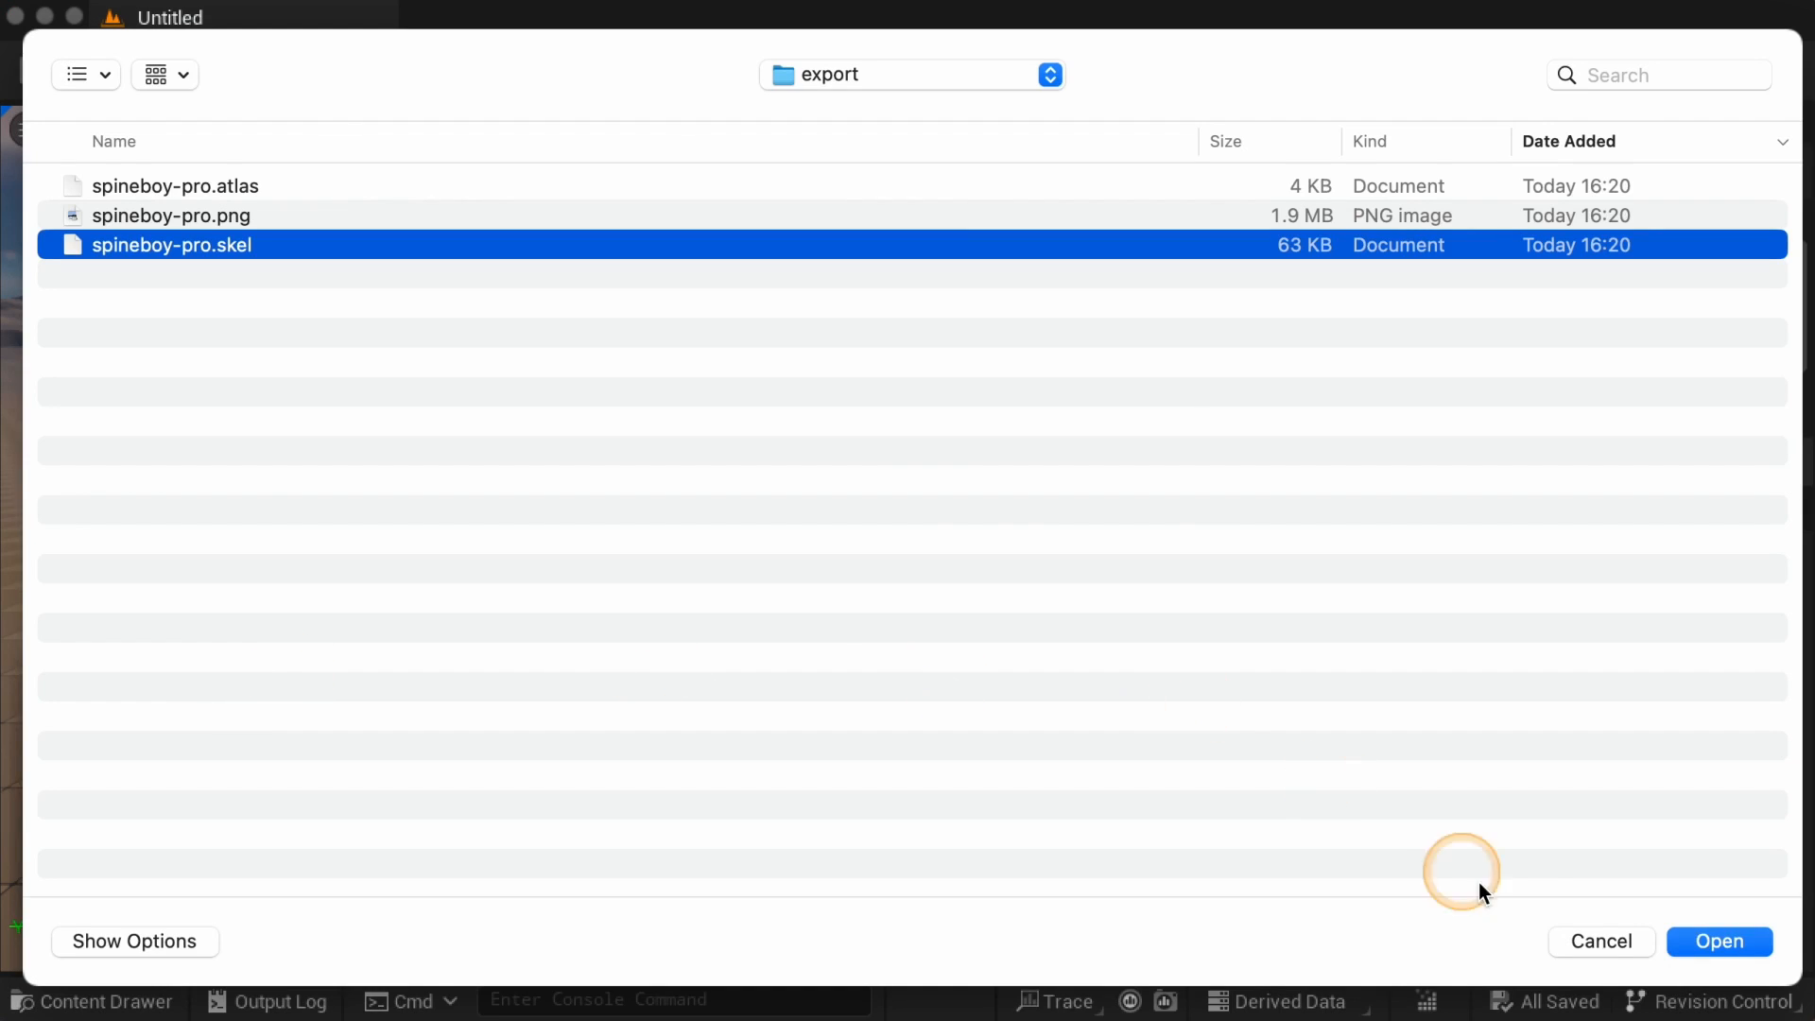
{"action": "left_click", "coordinate": [1719, 941]}
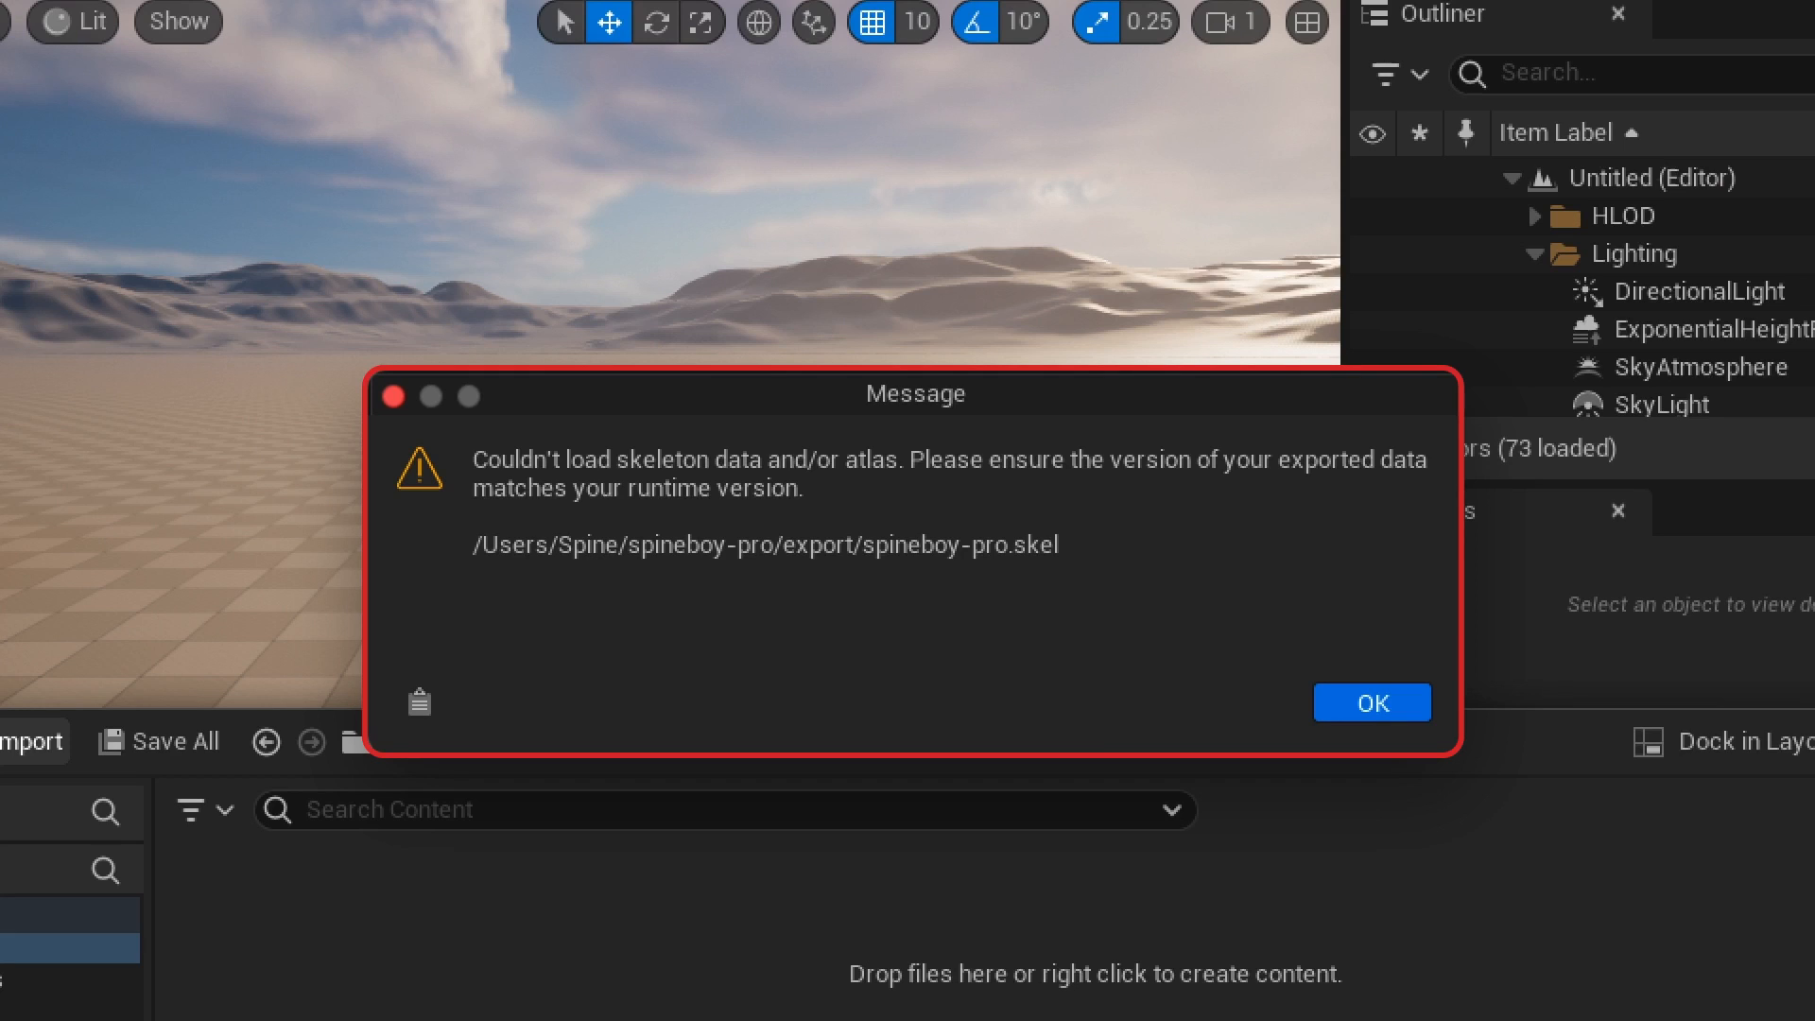
Dismiss the skeleton load error and show the empty Content folder
{"action": "left_click", "coordinate": [1370, 703]}
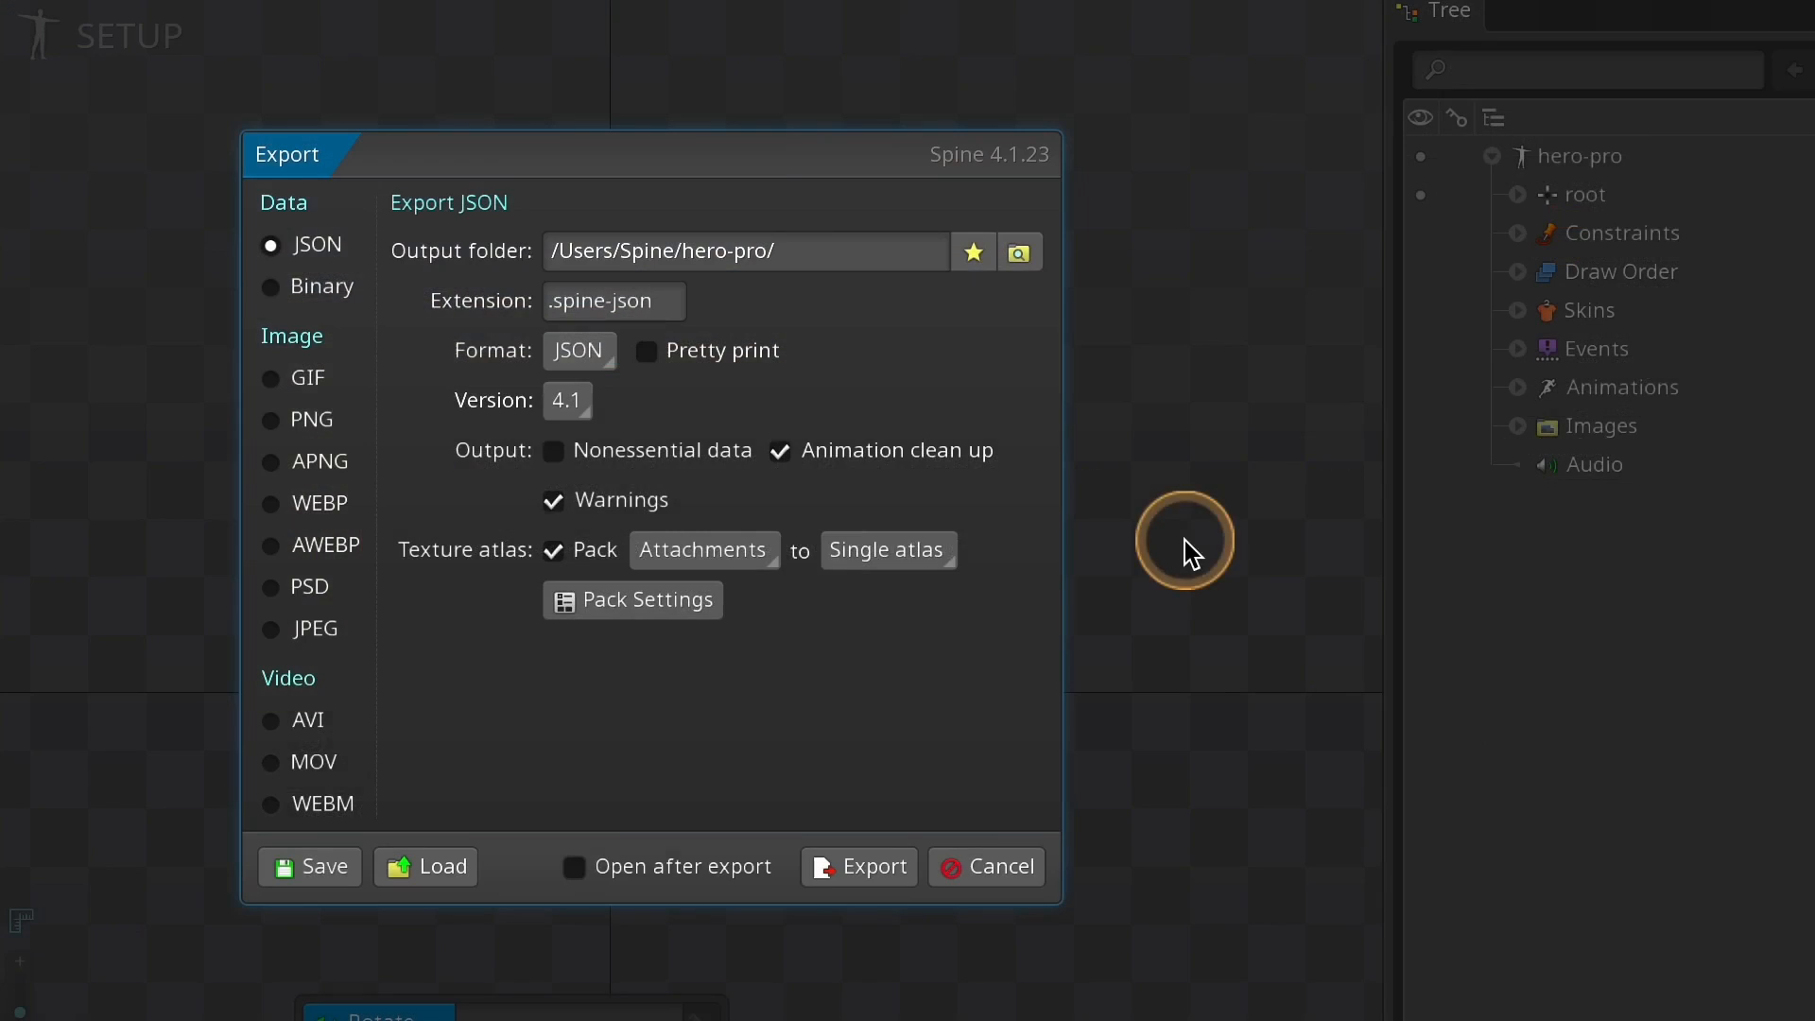
{"action": "left_click", "coordinate": [567, 399]}
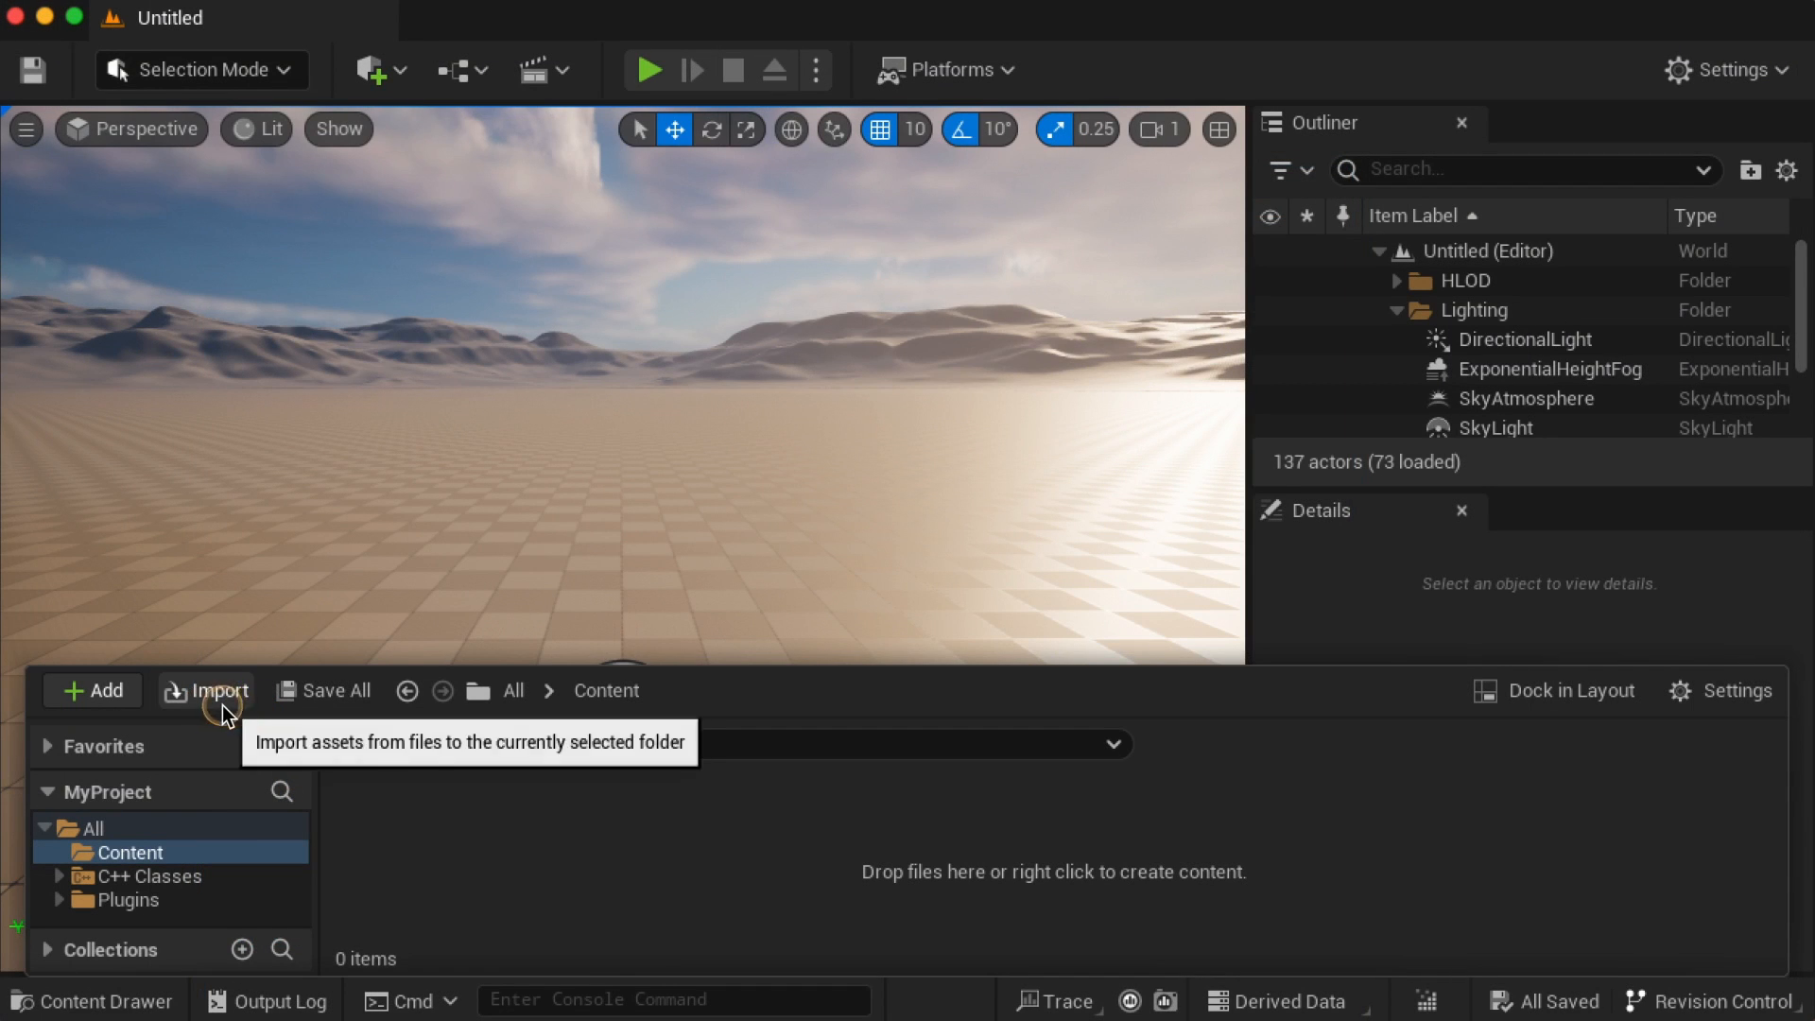
Import skeleton.skel and mix-and-match-pro.atlas from the export folder into Content
{"action": "left_click", "coordinate": [208, 690]}
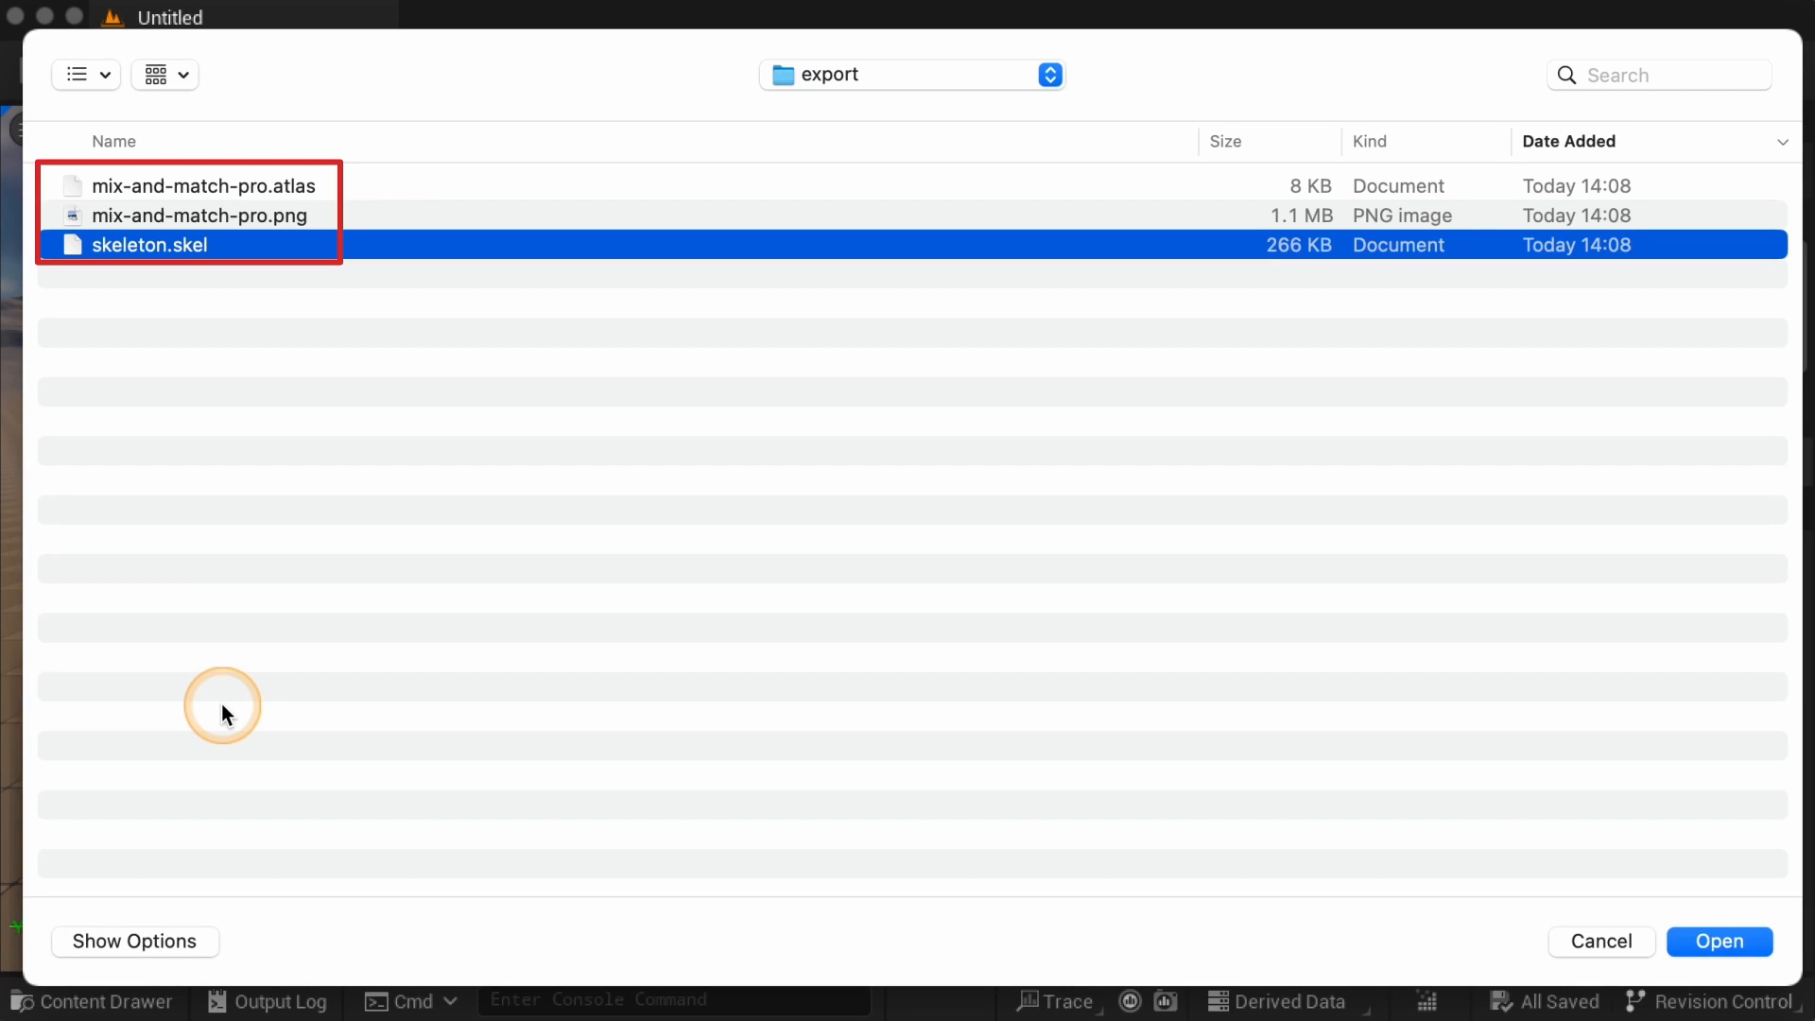
{"action": "left_click", "coordinate": [1718, 941]}
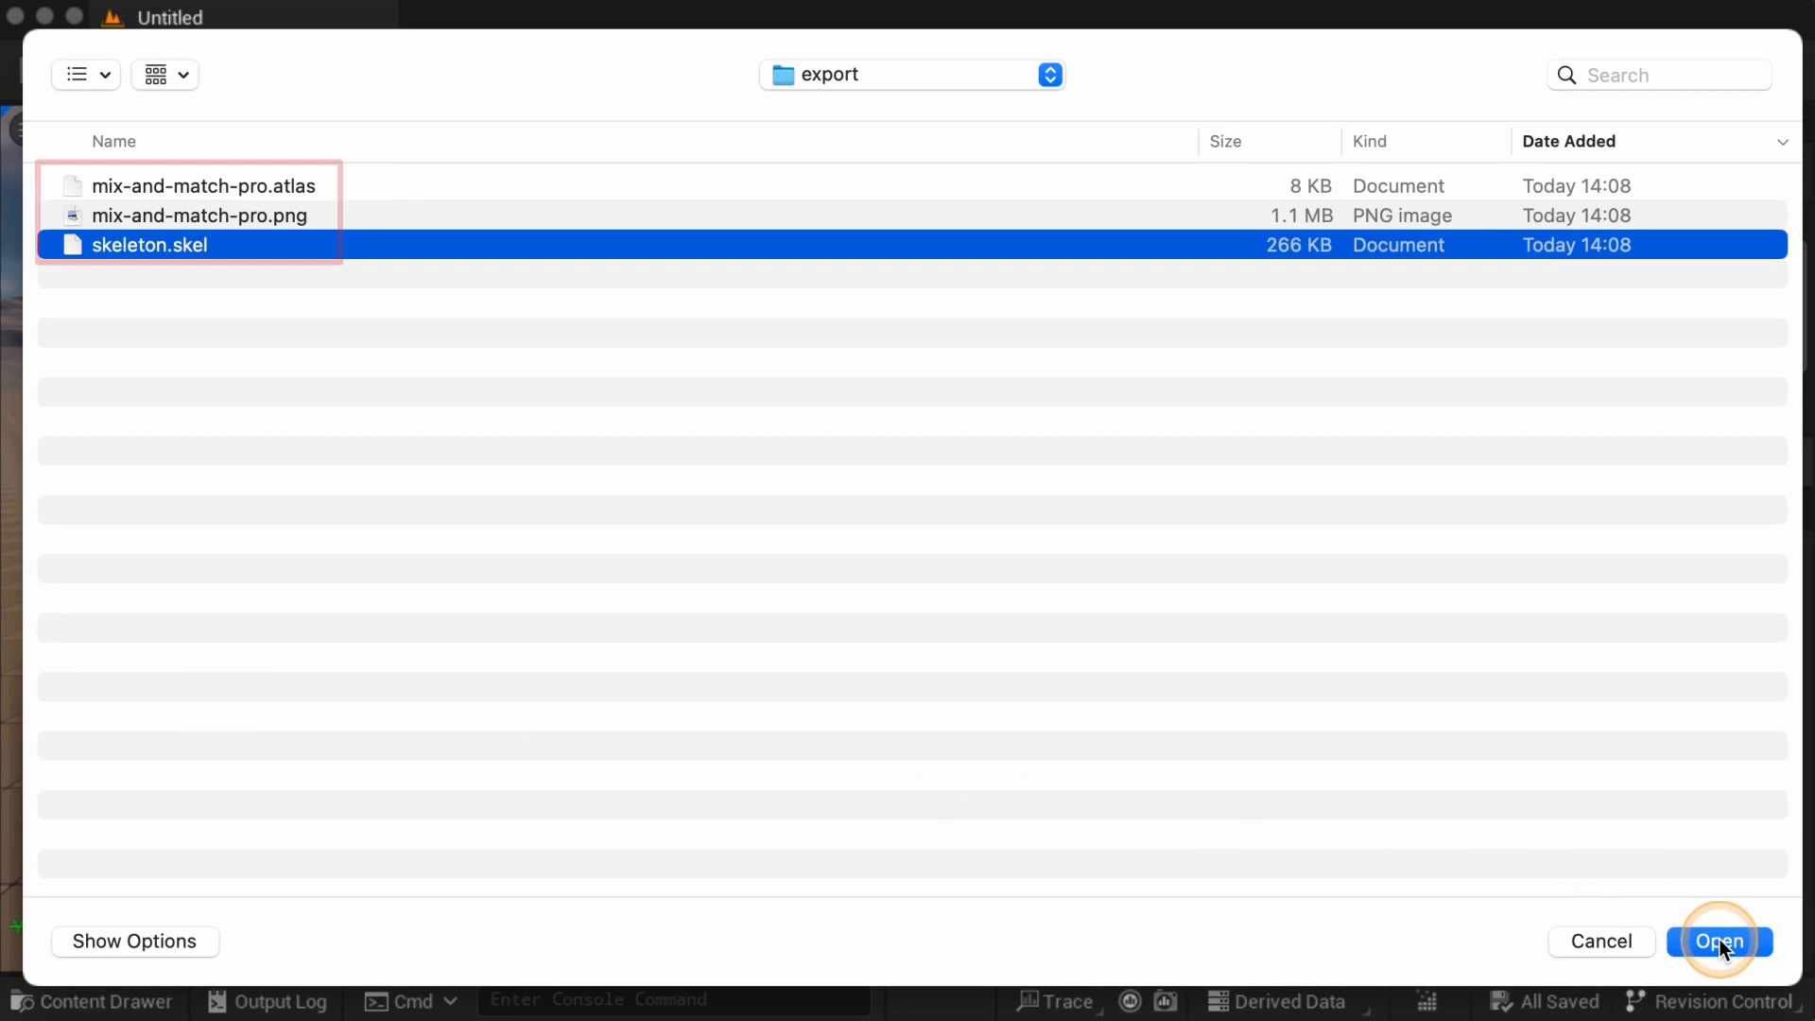
{"action": "left_click", "coordinate": [1718, 942]}
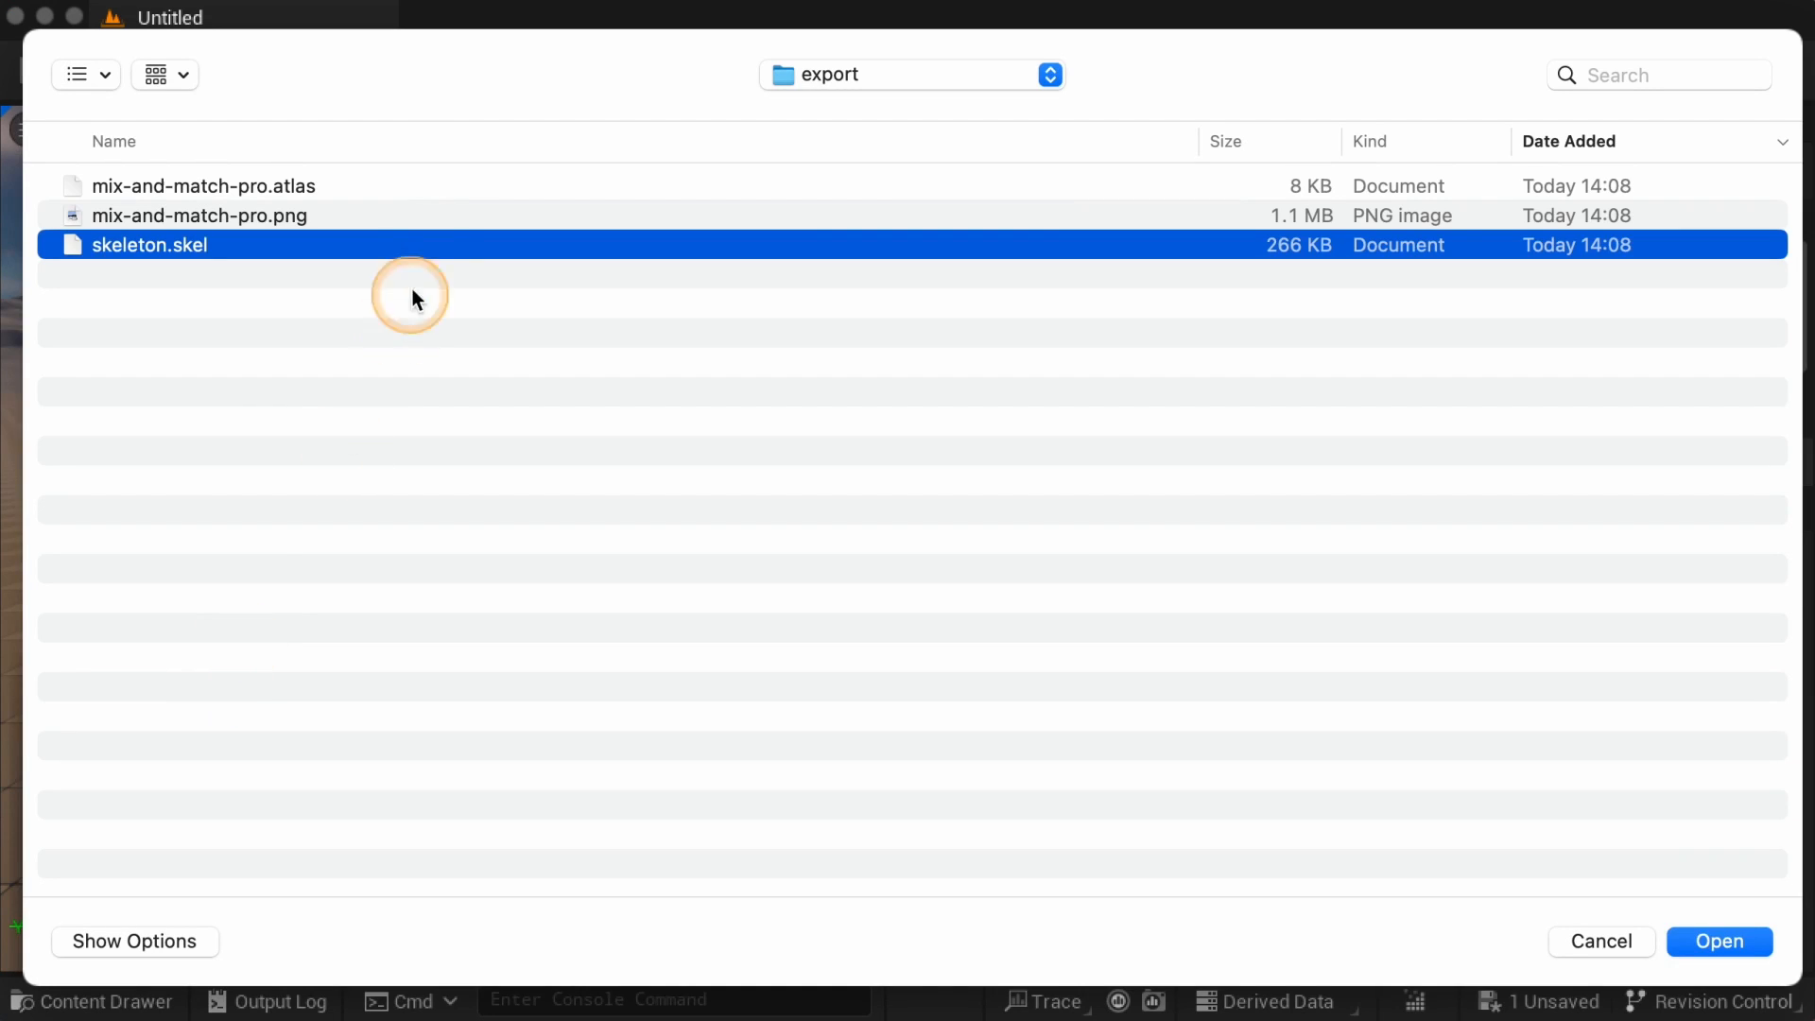
{"action": "left_click", "coordinate": [202, 185]}
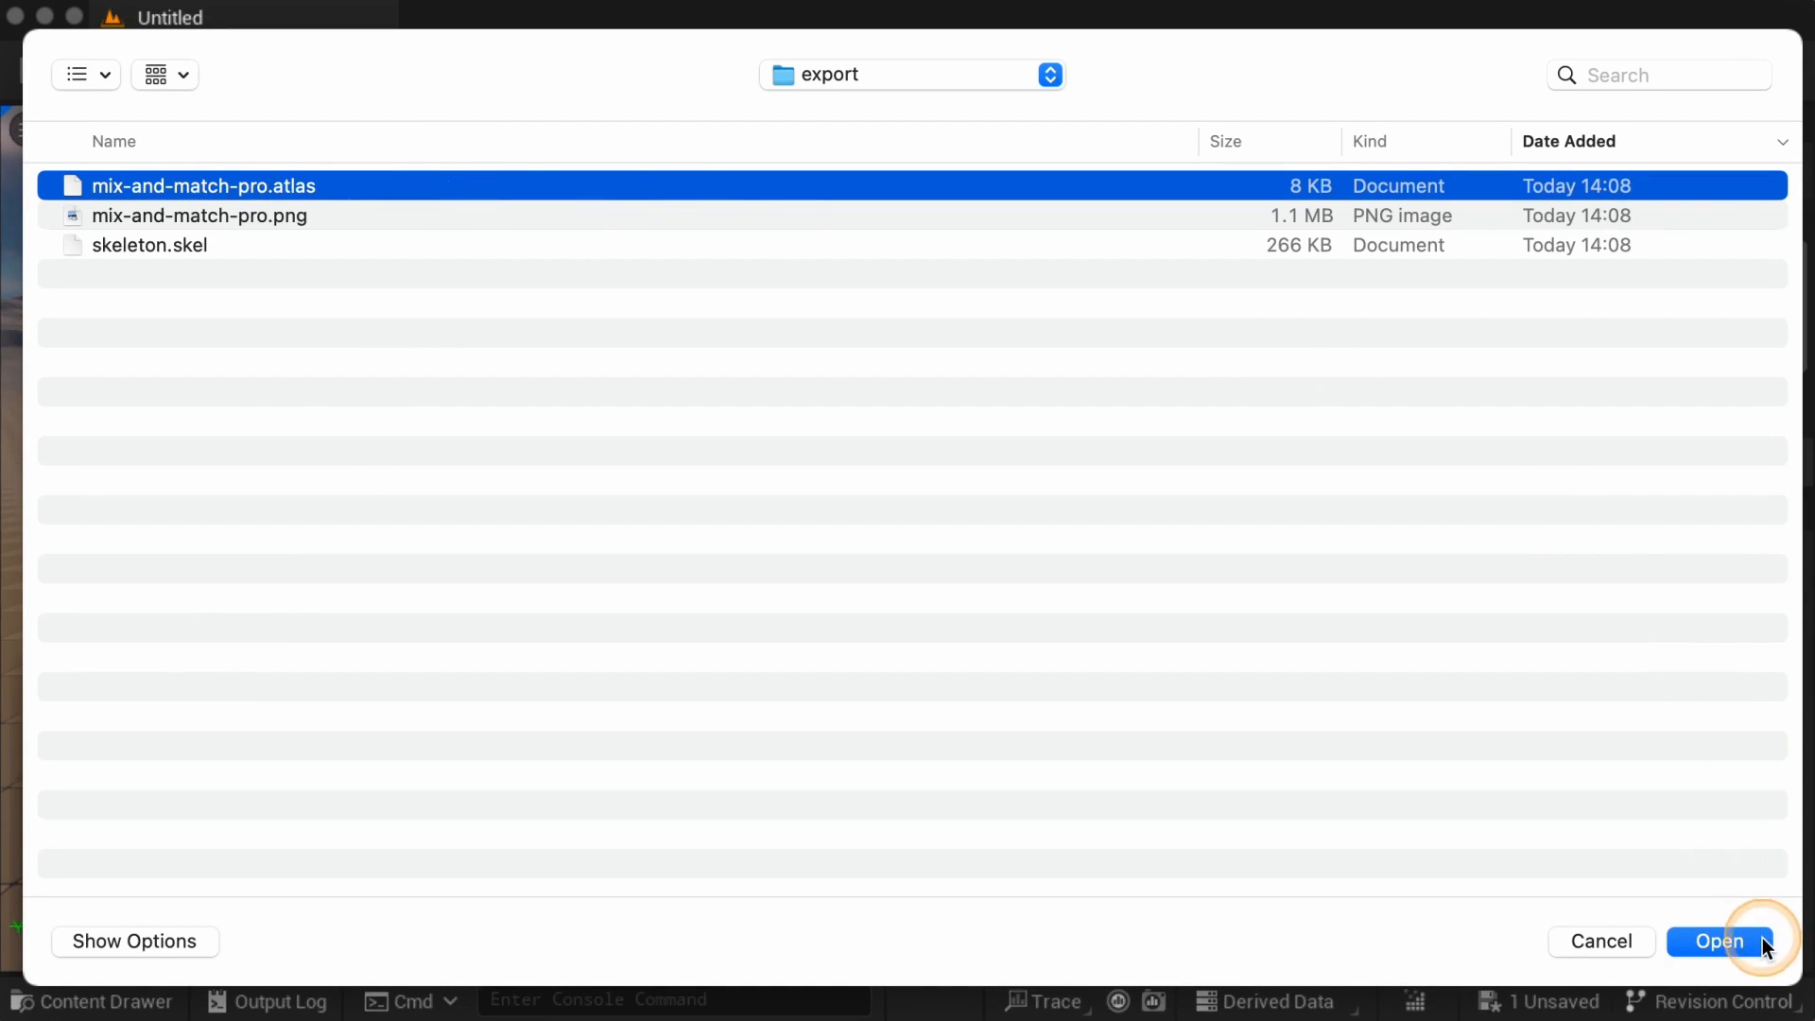
{"action": "left_click", "coordinate": [1718, 940]}
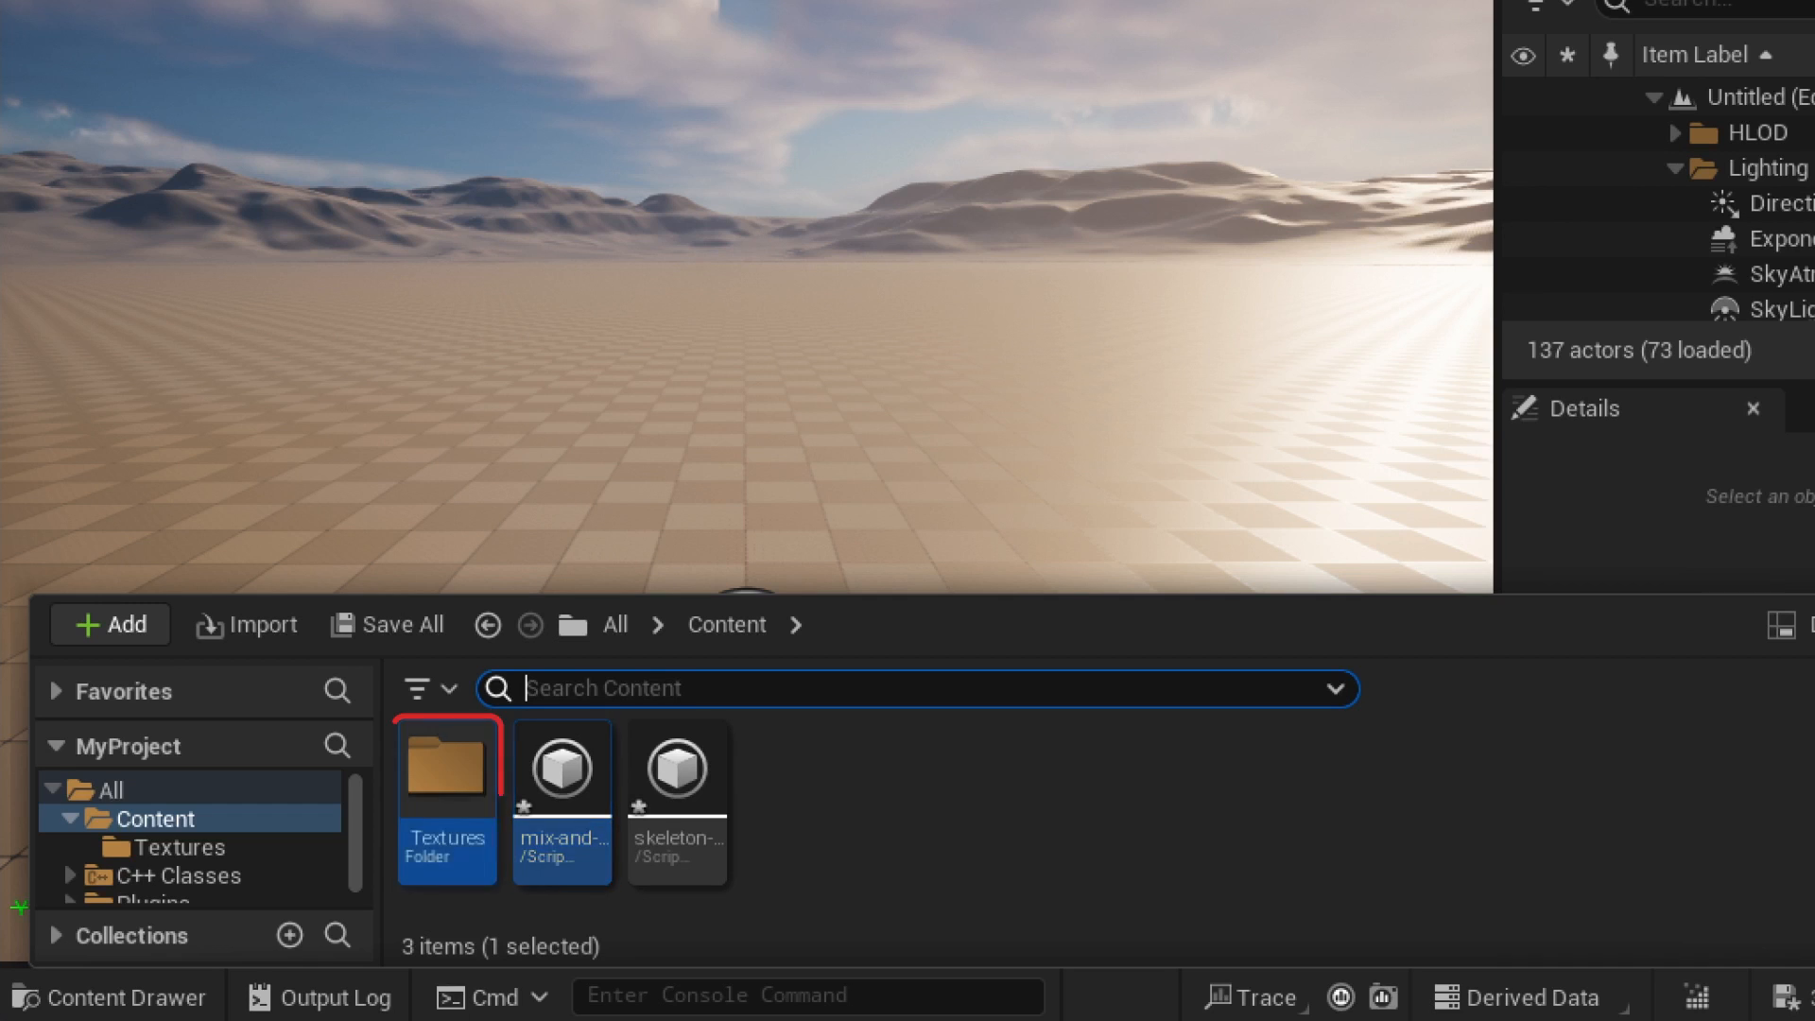
Inspect the imported atlas asset's Bones and Slots lists, then select Spineboy 01 in the Outliner
{"action": "left_click", "coordinate": [446, 802]}
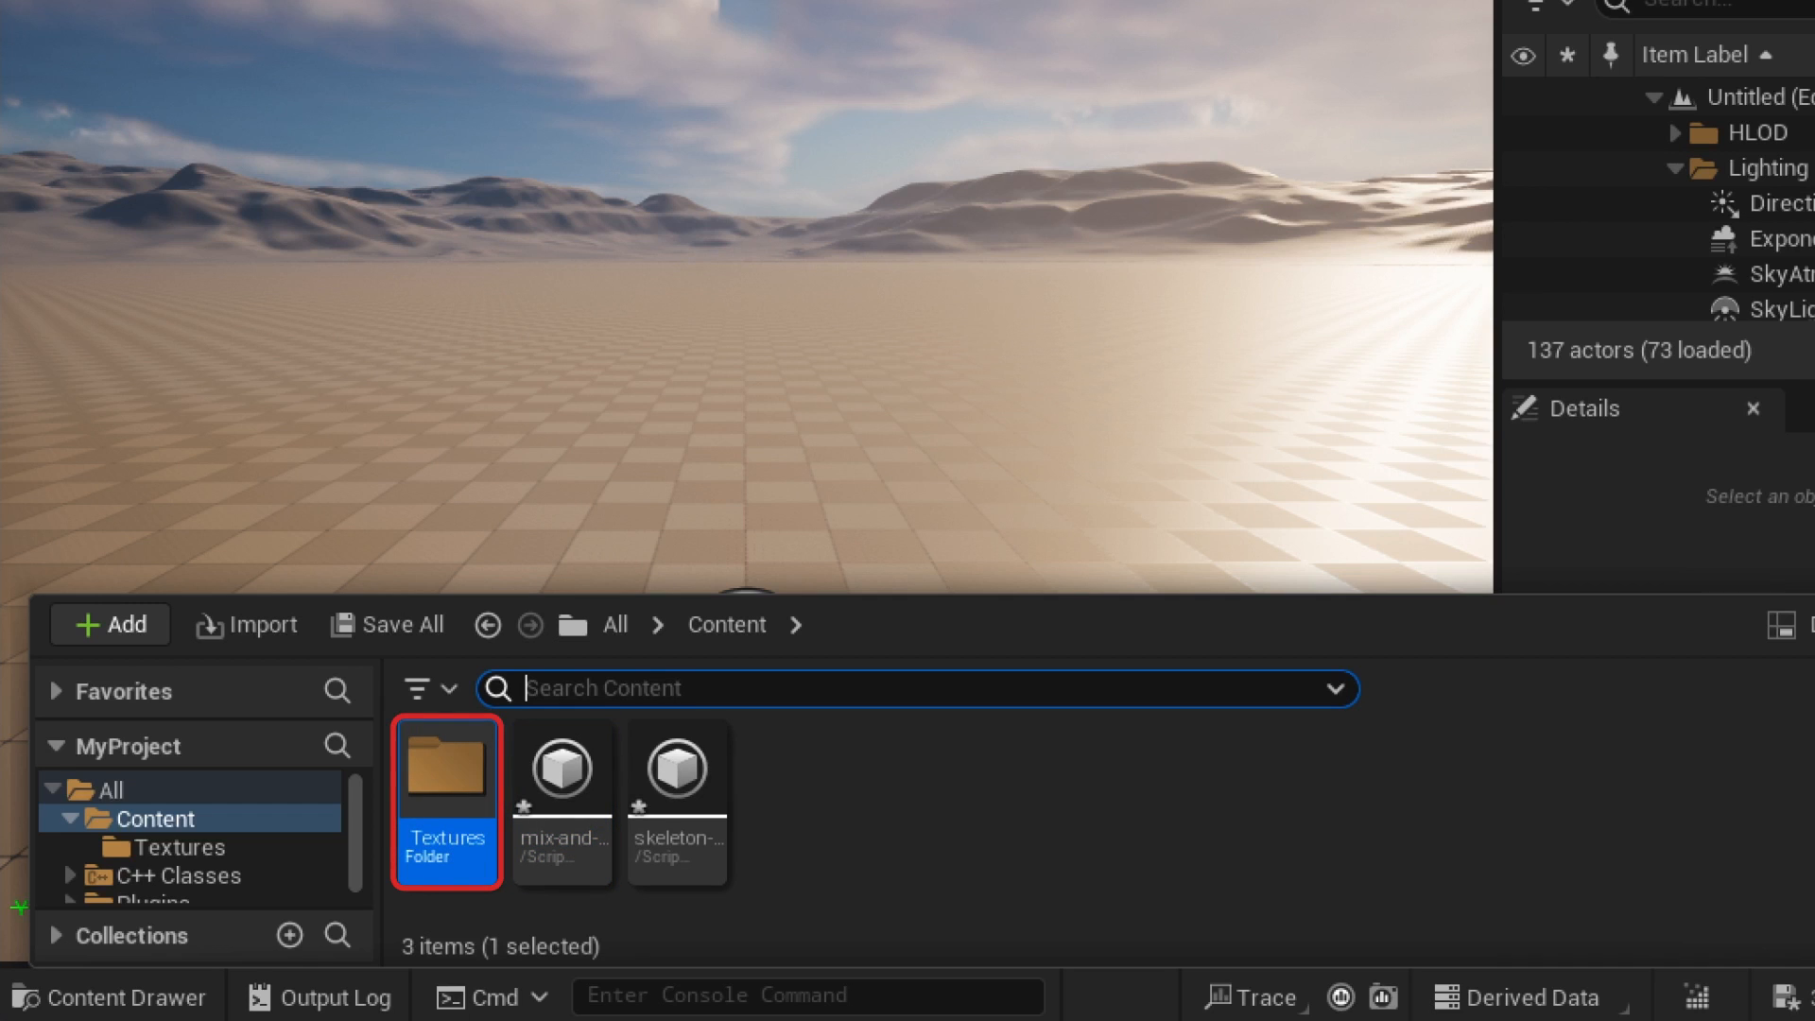
{"action": "mouse_move", "coordinate": [562, 805]}
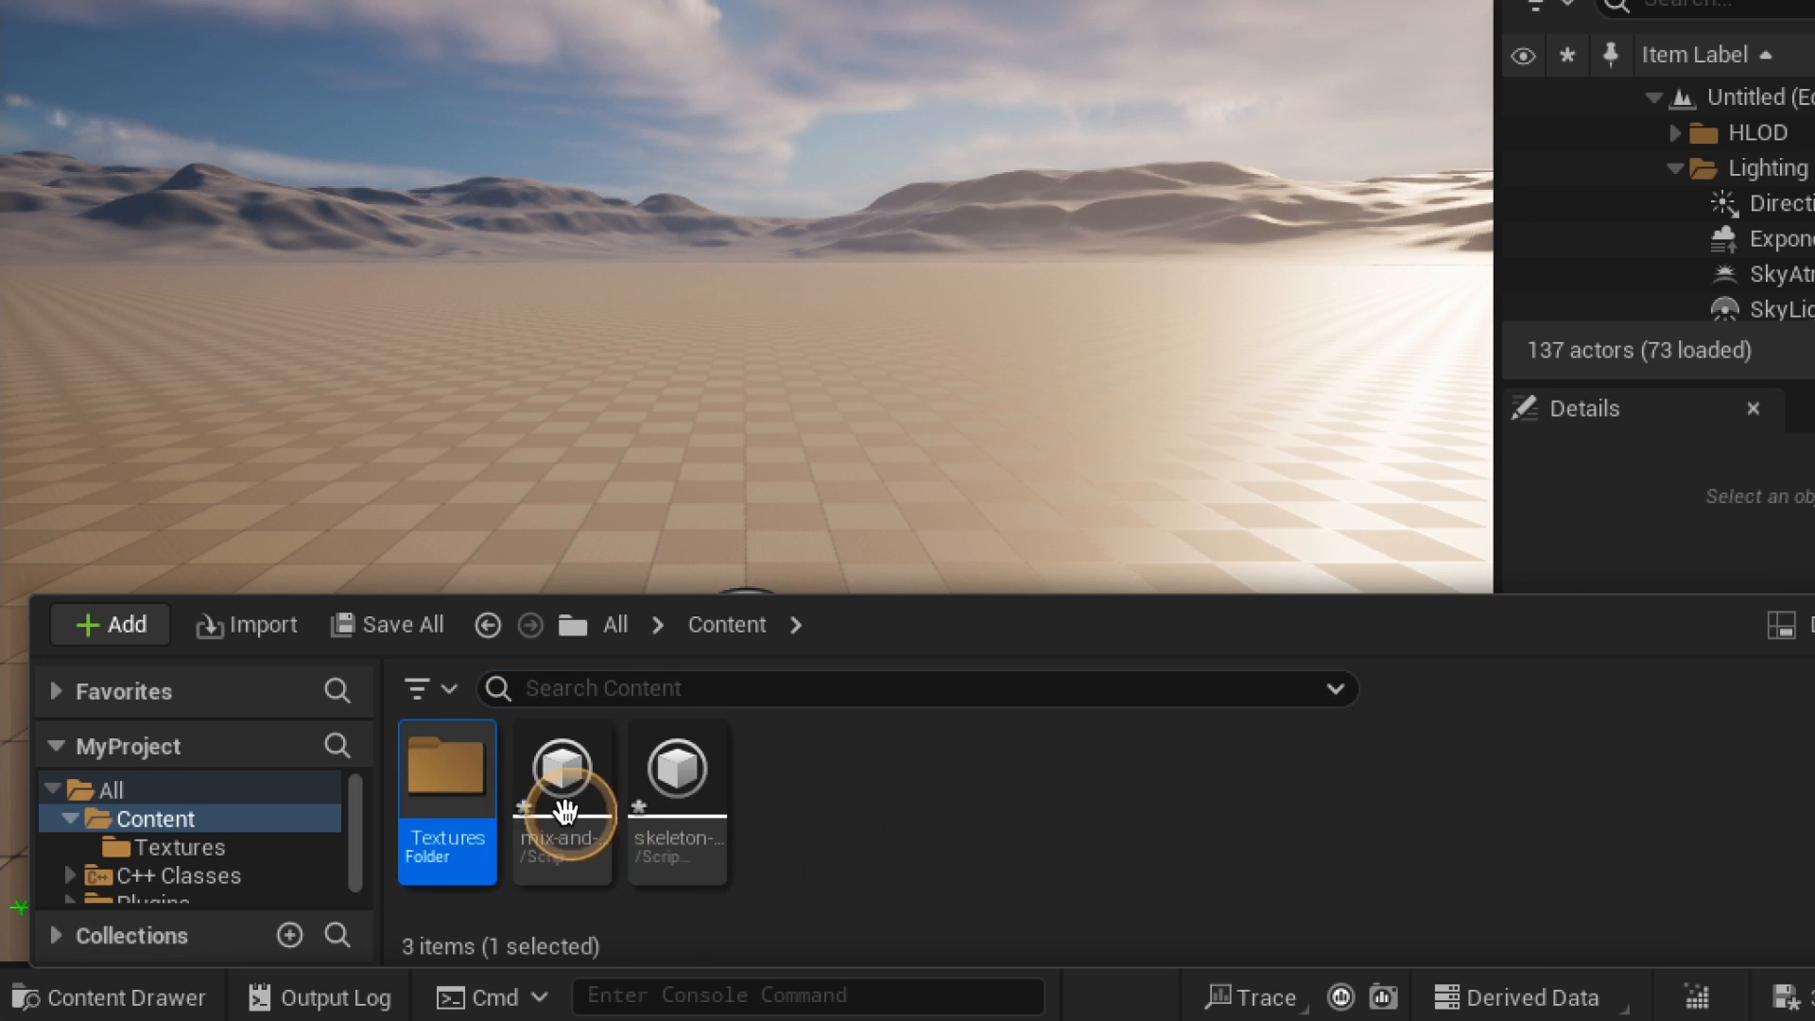
{"action": "double_click", "coordinate": [447, 798]}
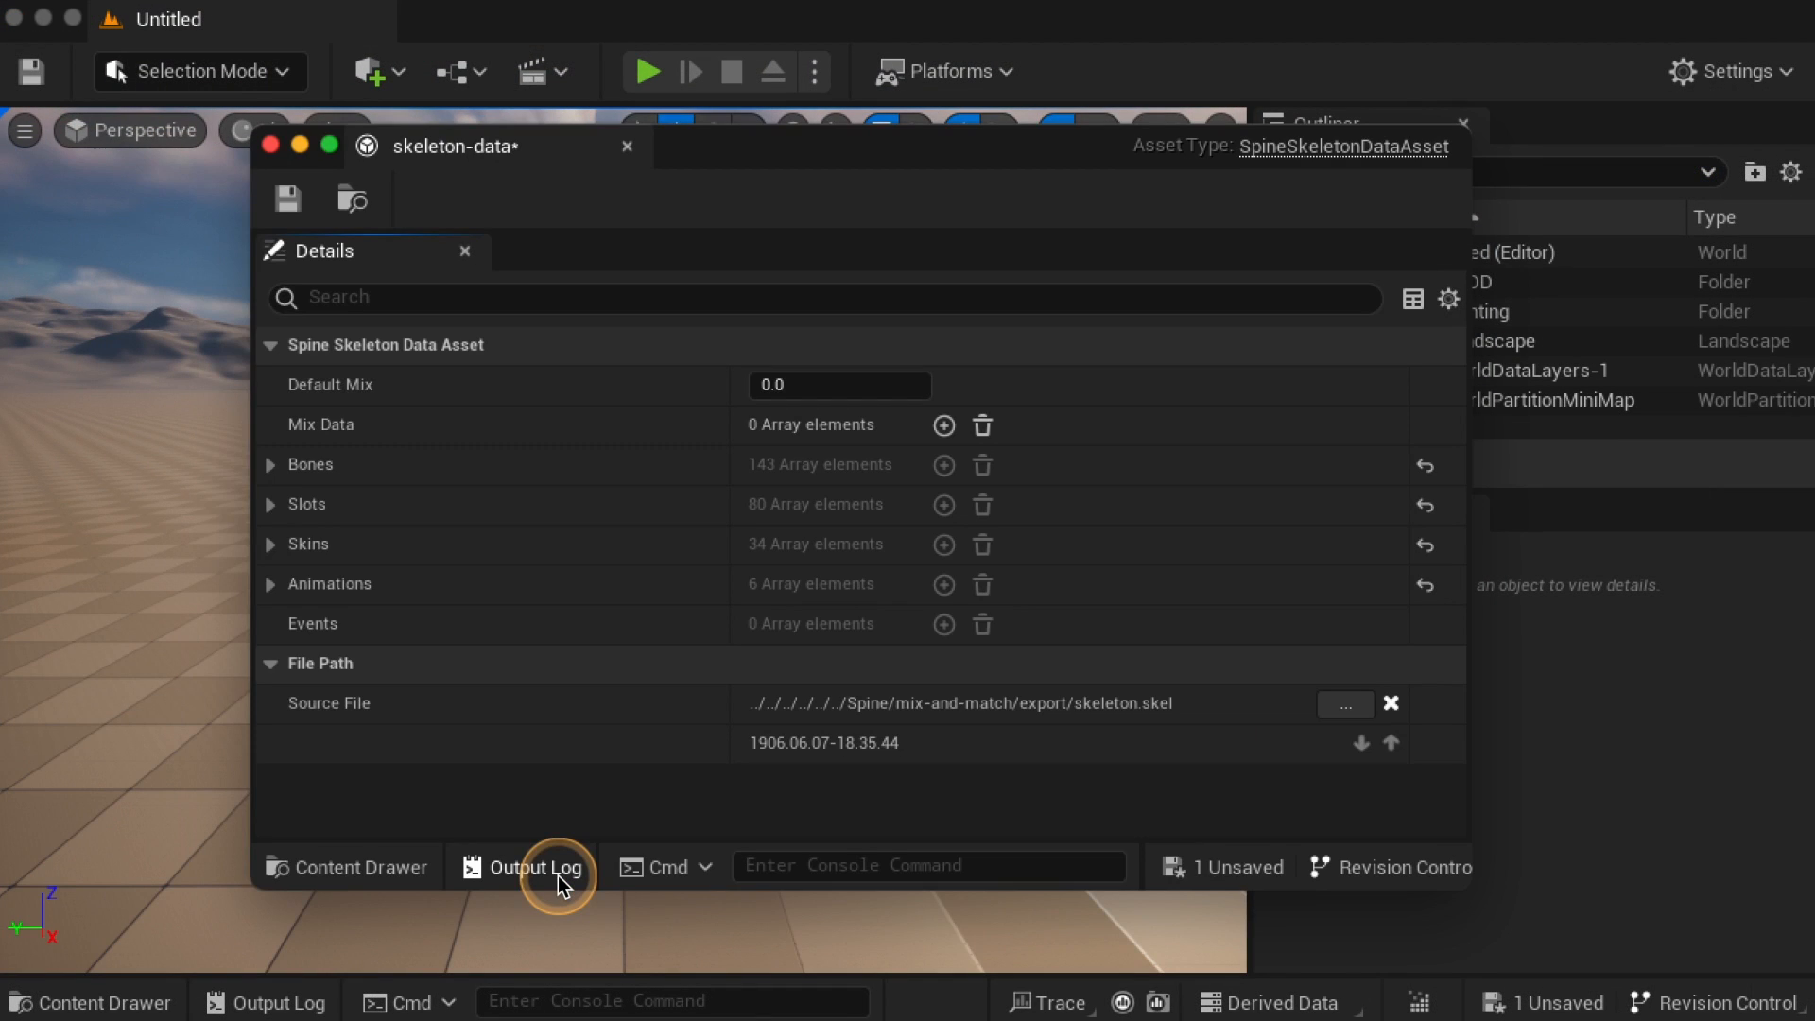
{"action": "left_click", "coordinate": [270, 465]}
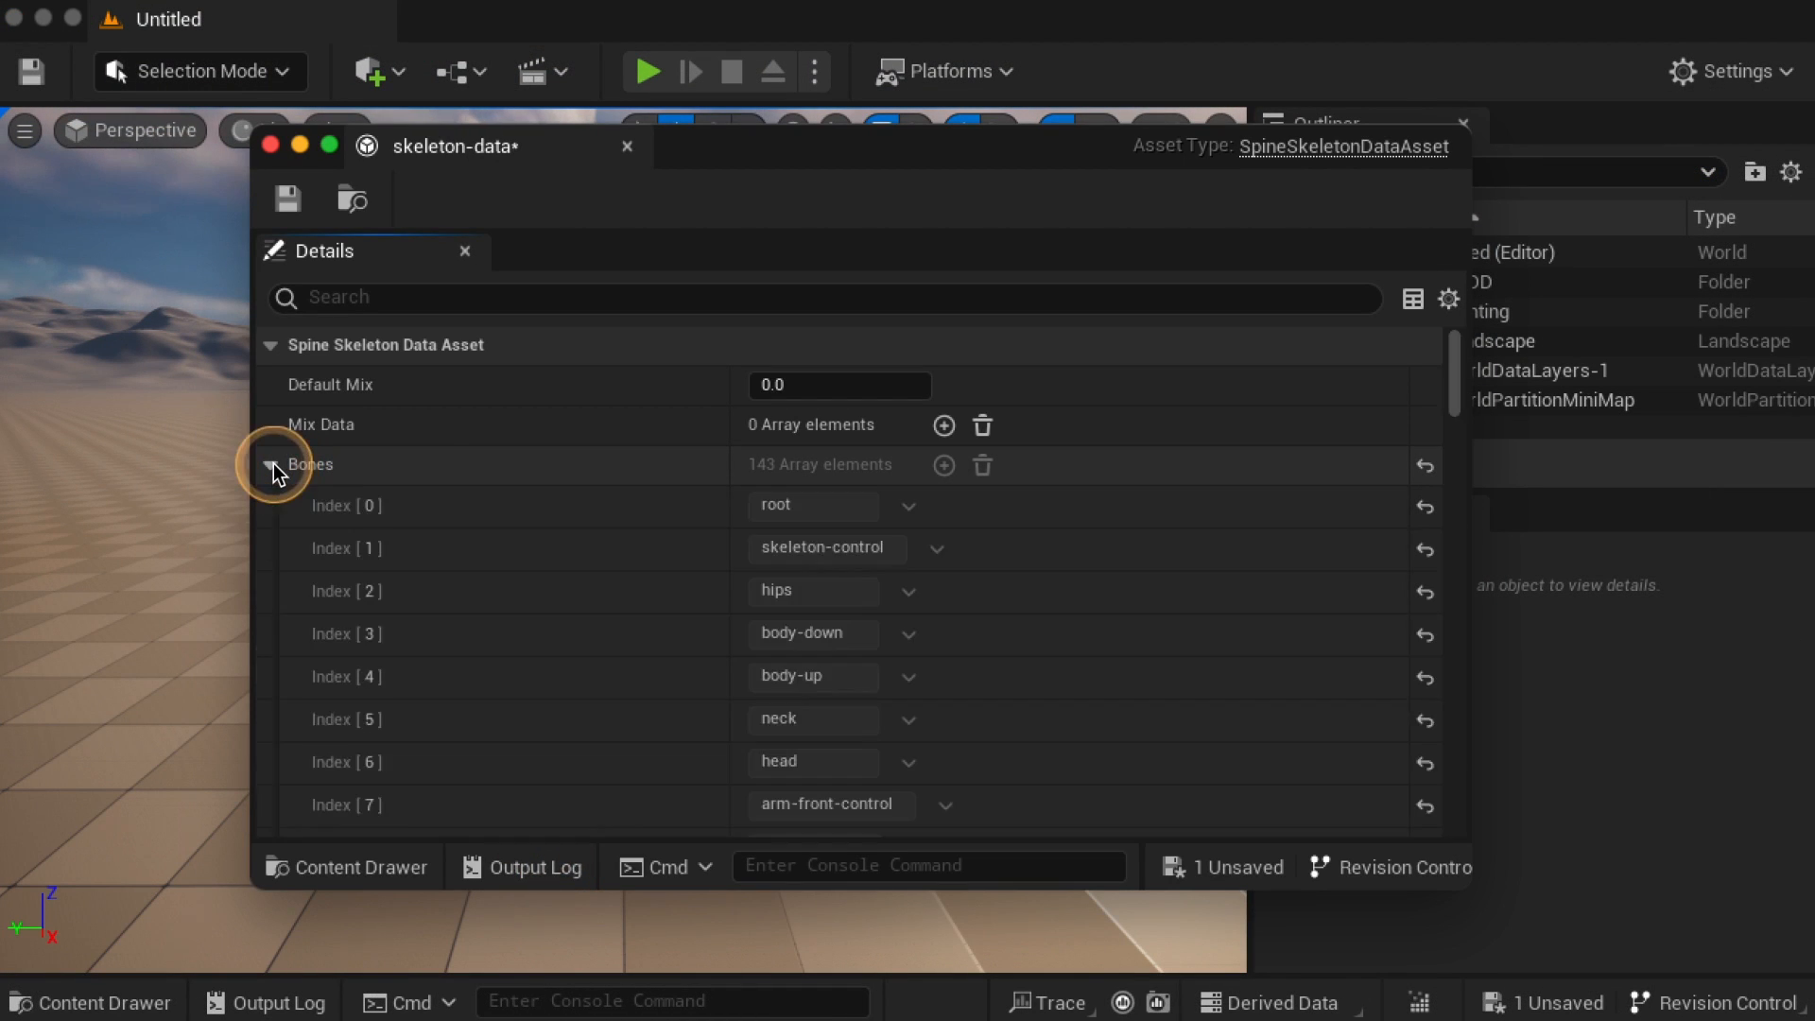
{"action": "left_click", "coordinate": [269, 465]}
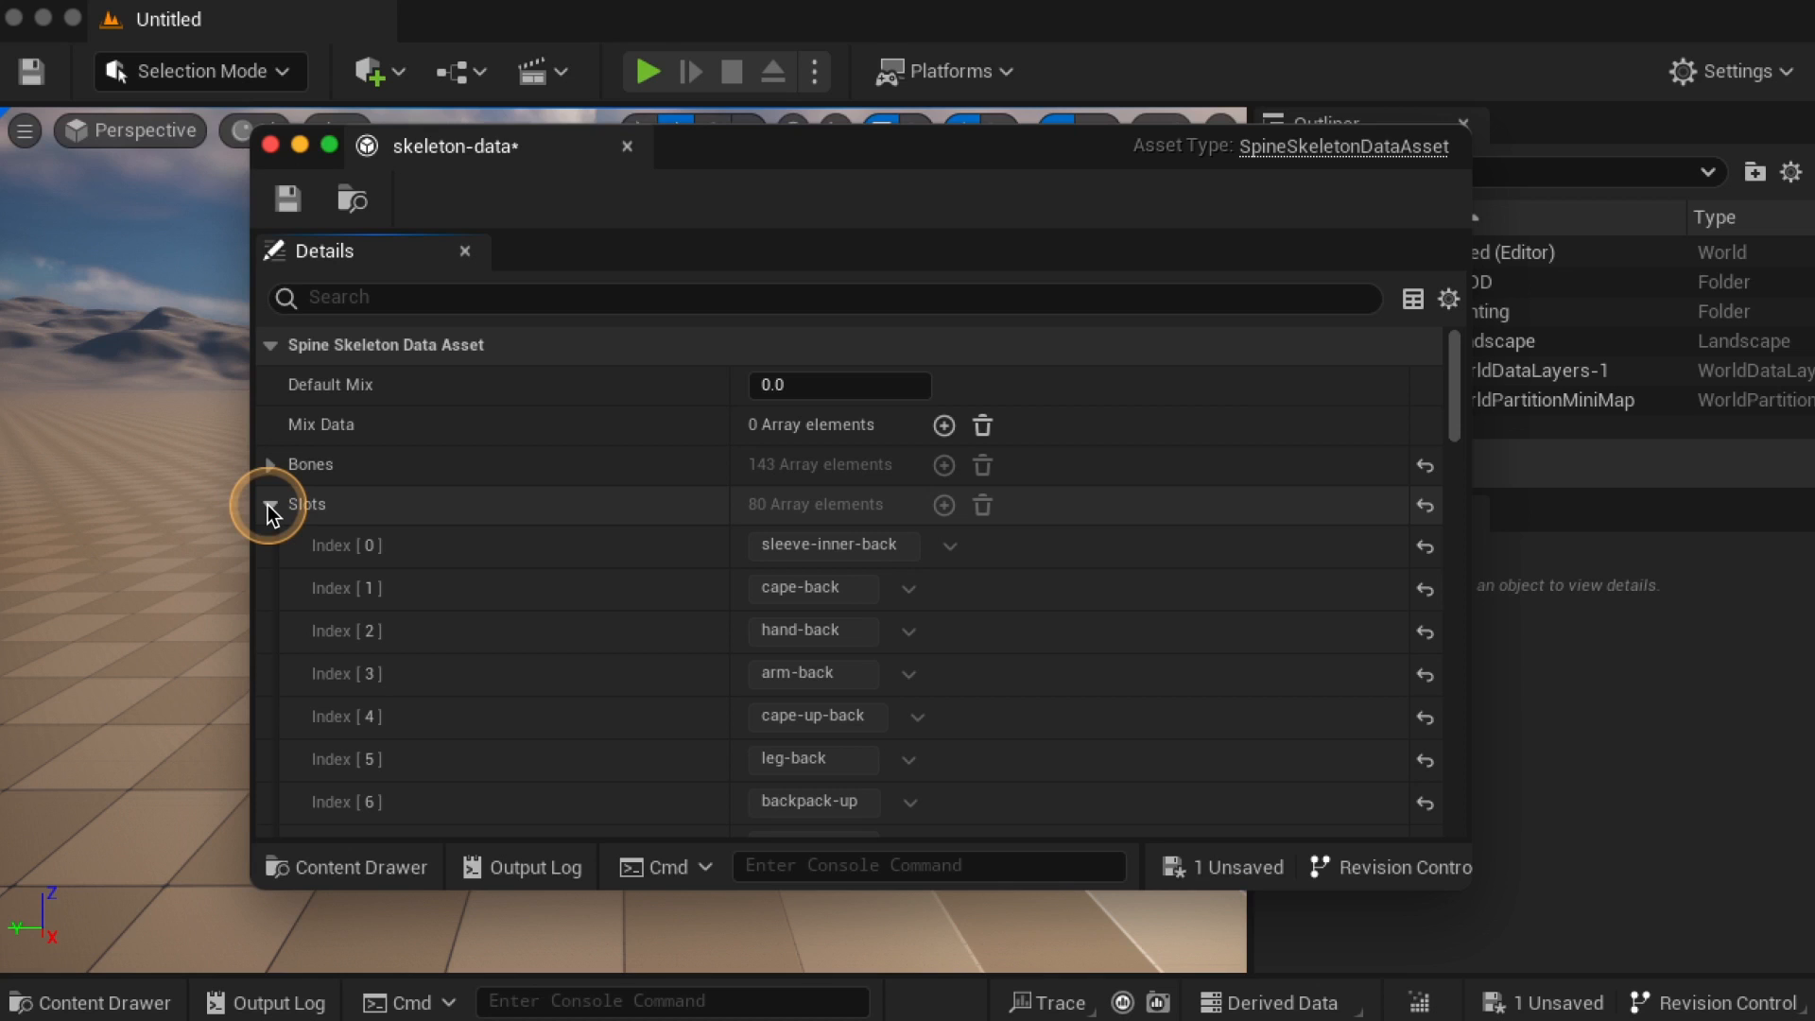
{"action": "left_click", "coordinate": [269, 503]}
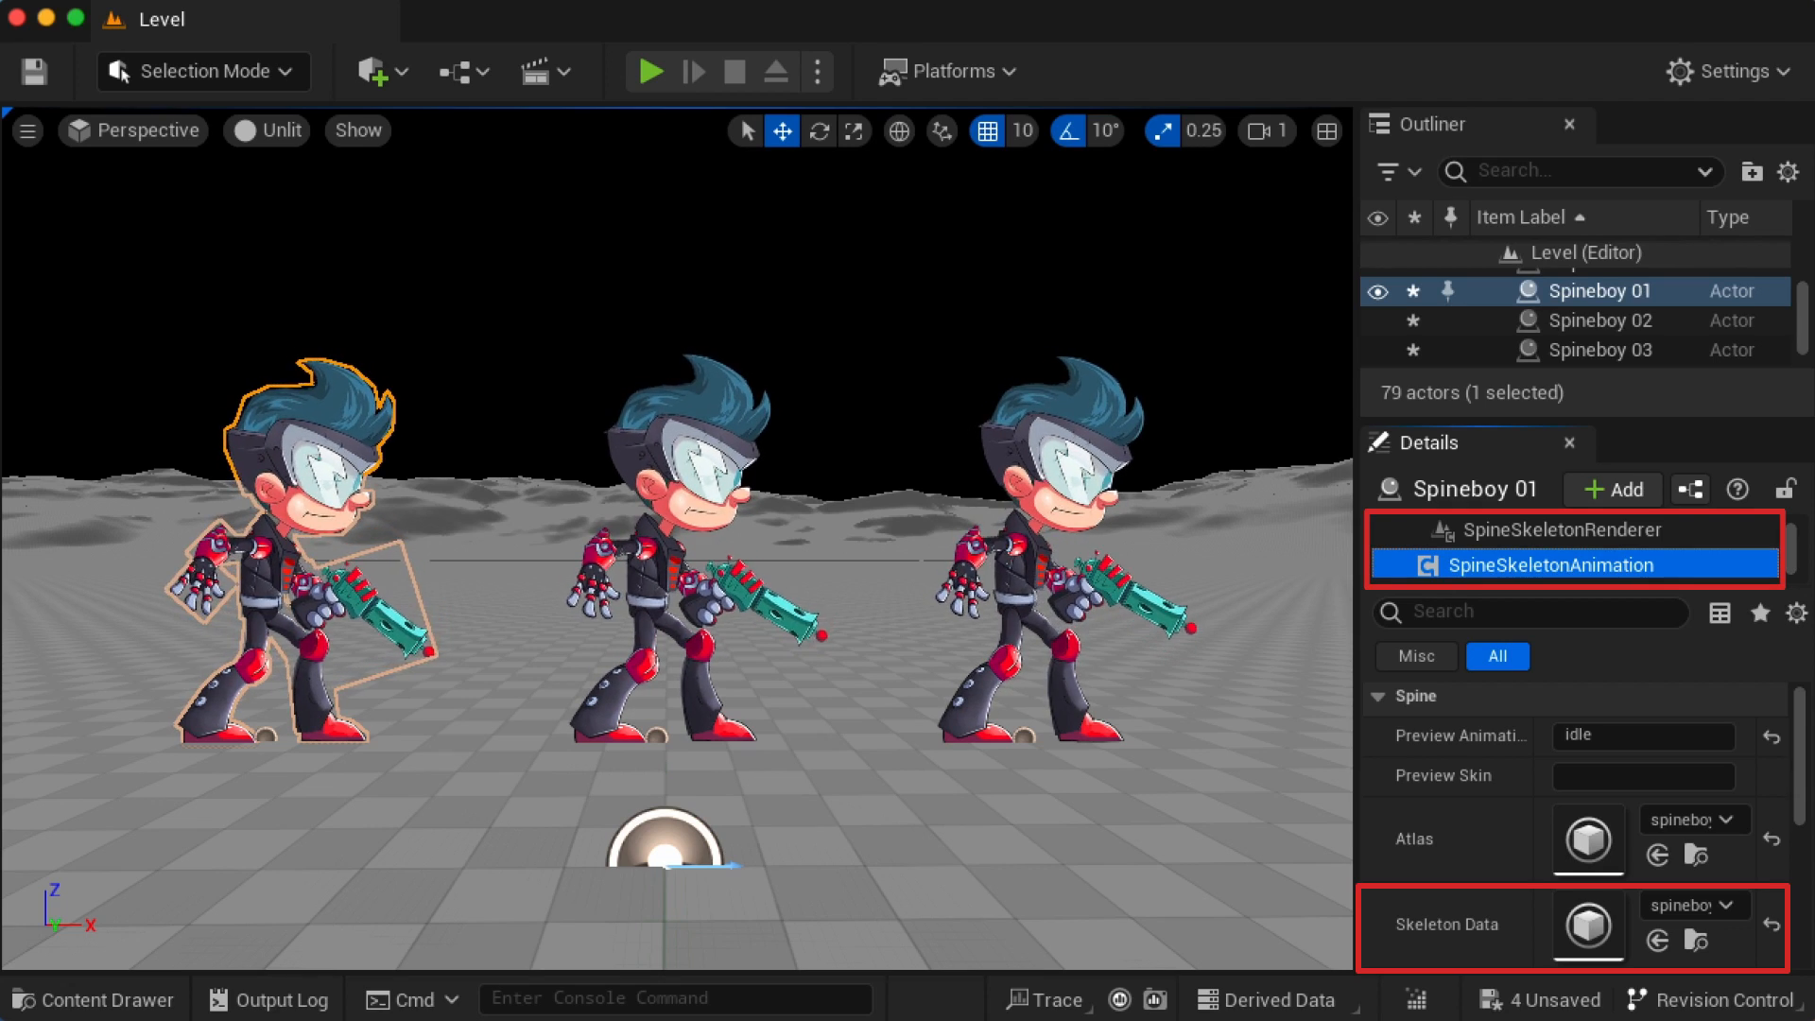
Select Spineboy 02 and view its skeleton data's Default Mix and Mix Data
{"action": "left_click", "coordinate": [1601, 321]}
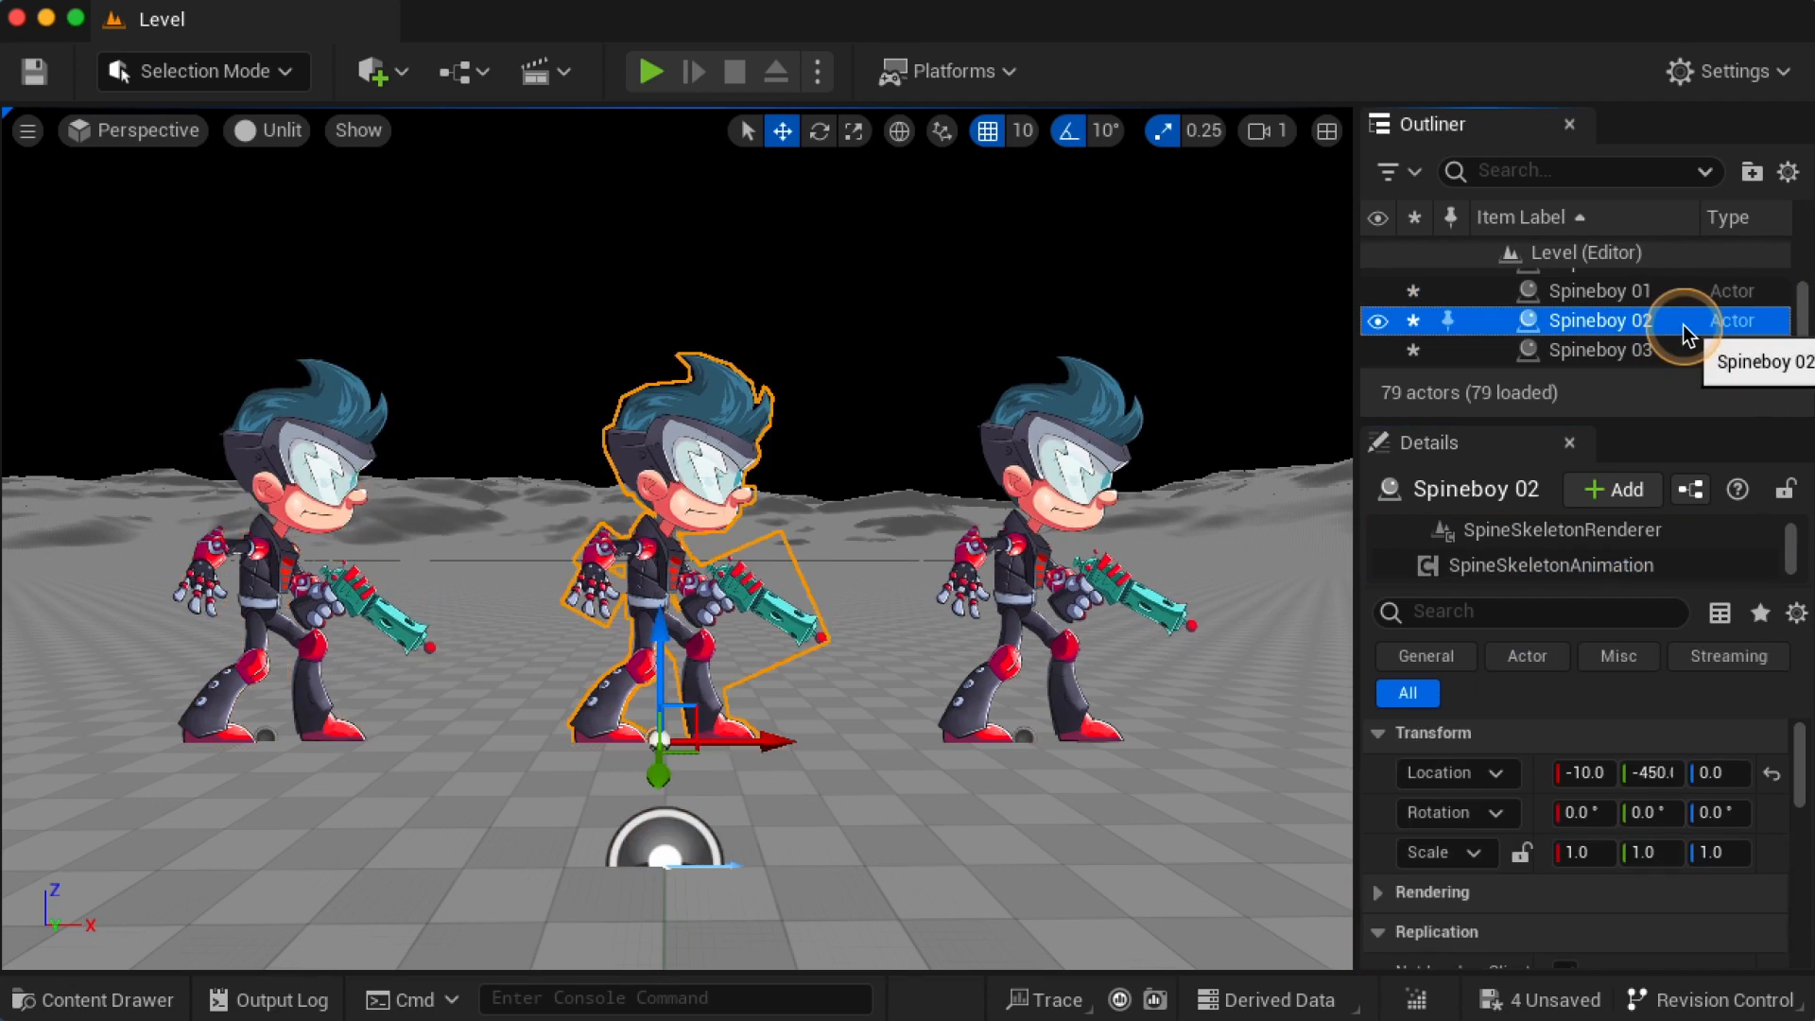
{"action": "left_click", "coordinate": [1601, 350]}
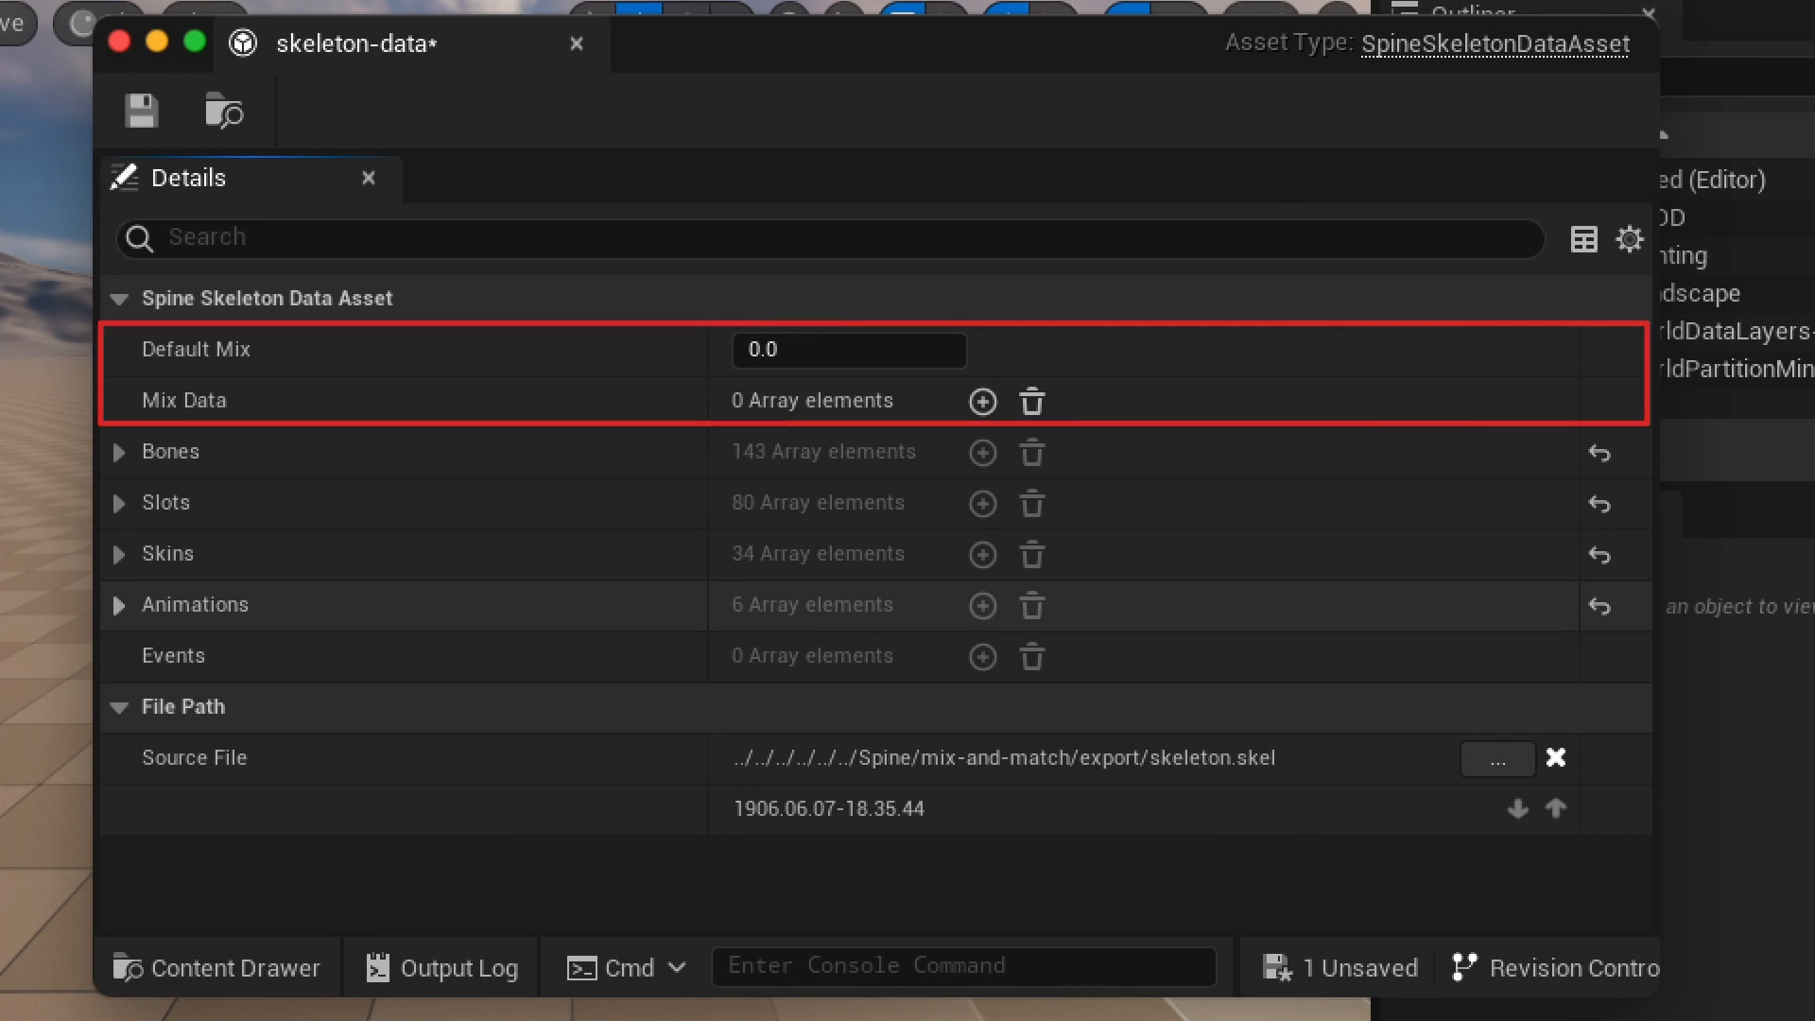
Set the skeleton data's Default Mix to 0.2 and add a Mix Data entry
{"action": "left_click", "coordinate": [849, 349]}
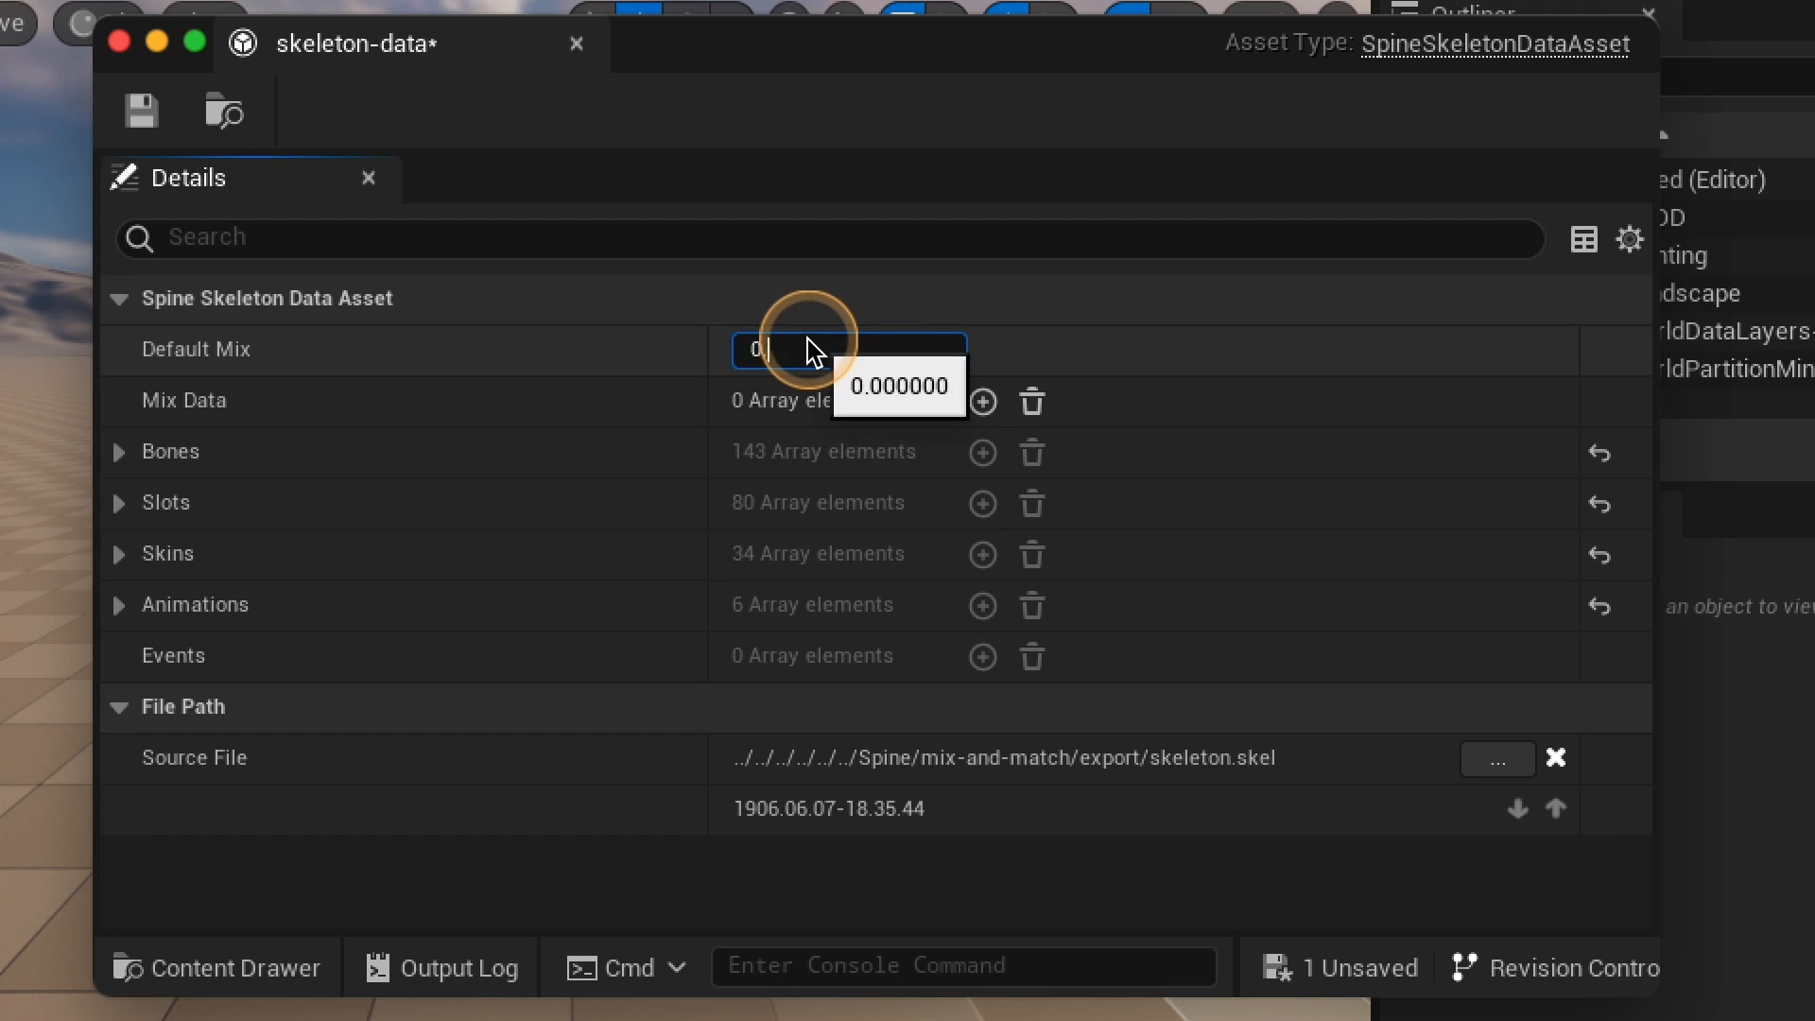
{"action": "type", "text": "0.2"}
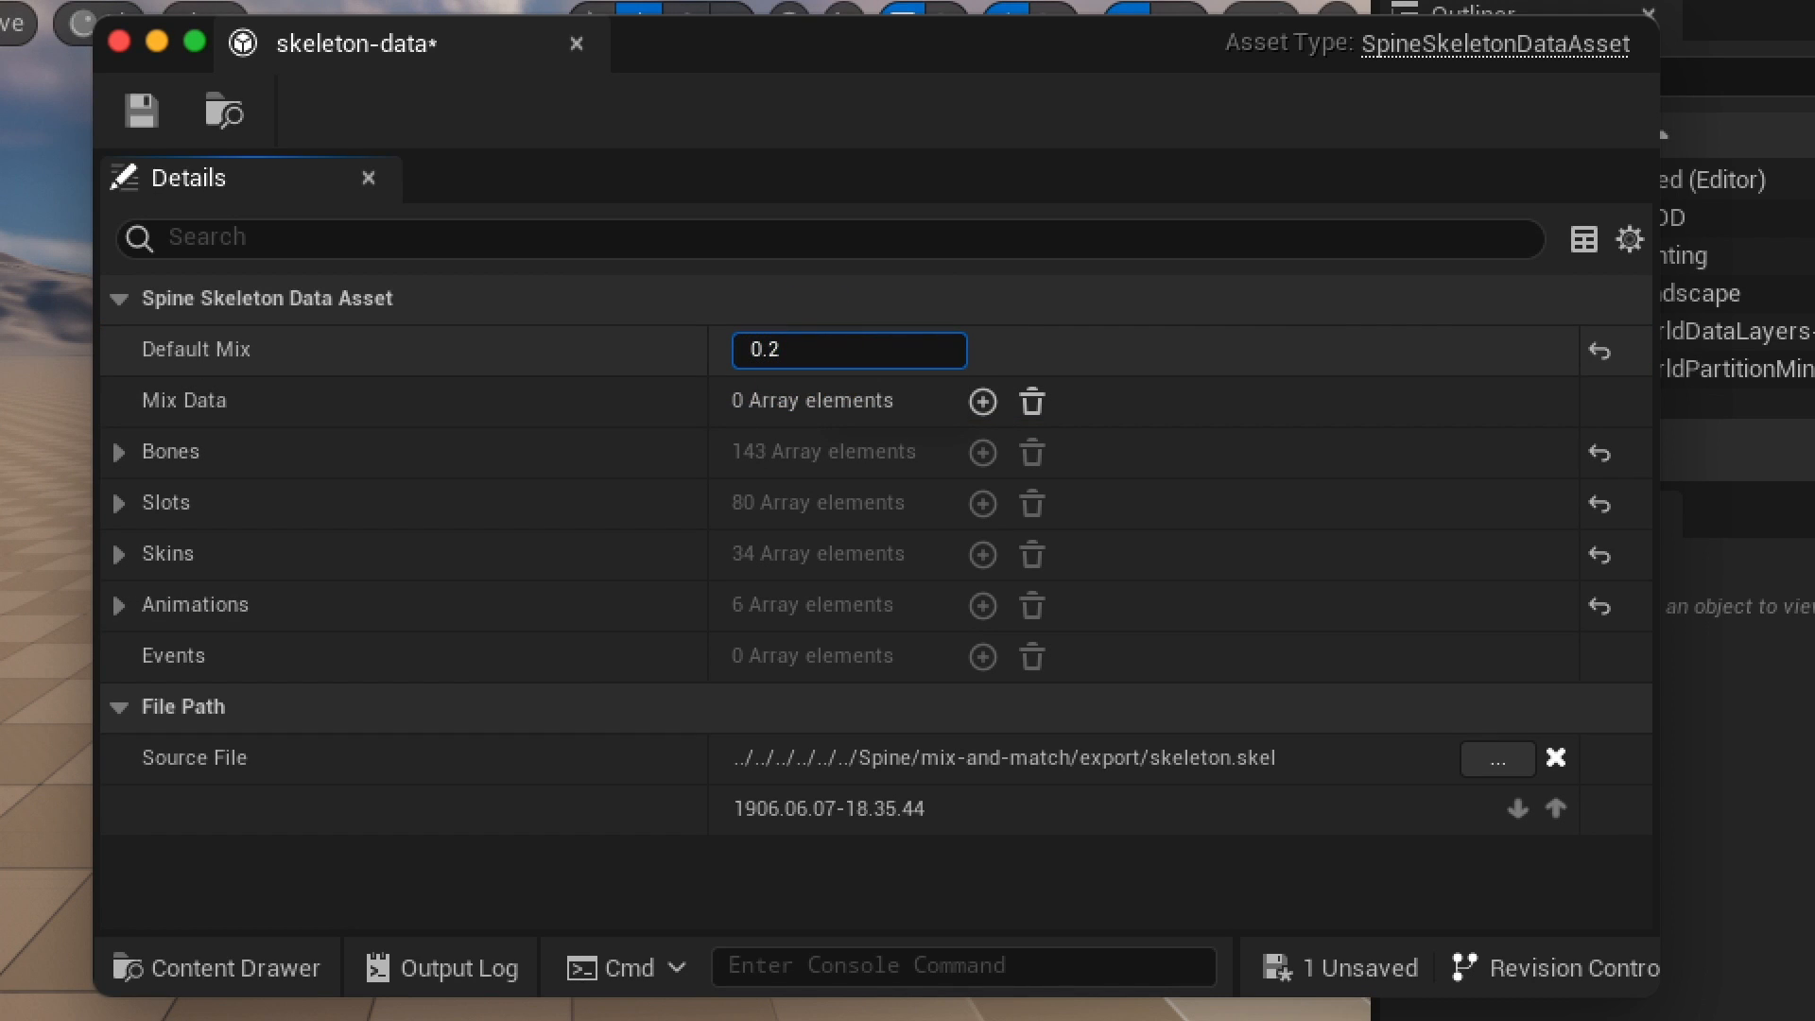
{"action": "mouse_move", "coordinate": [981, 401]}
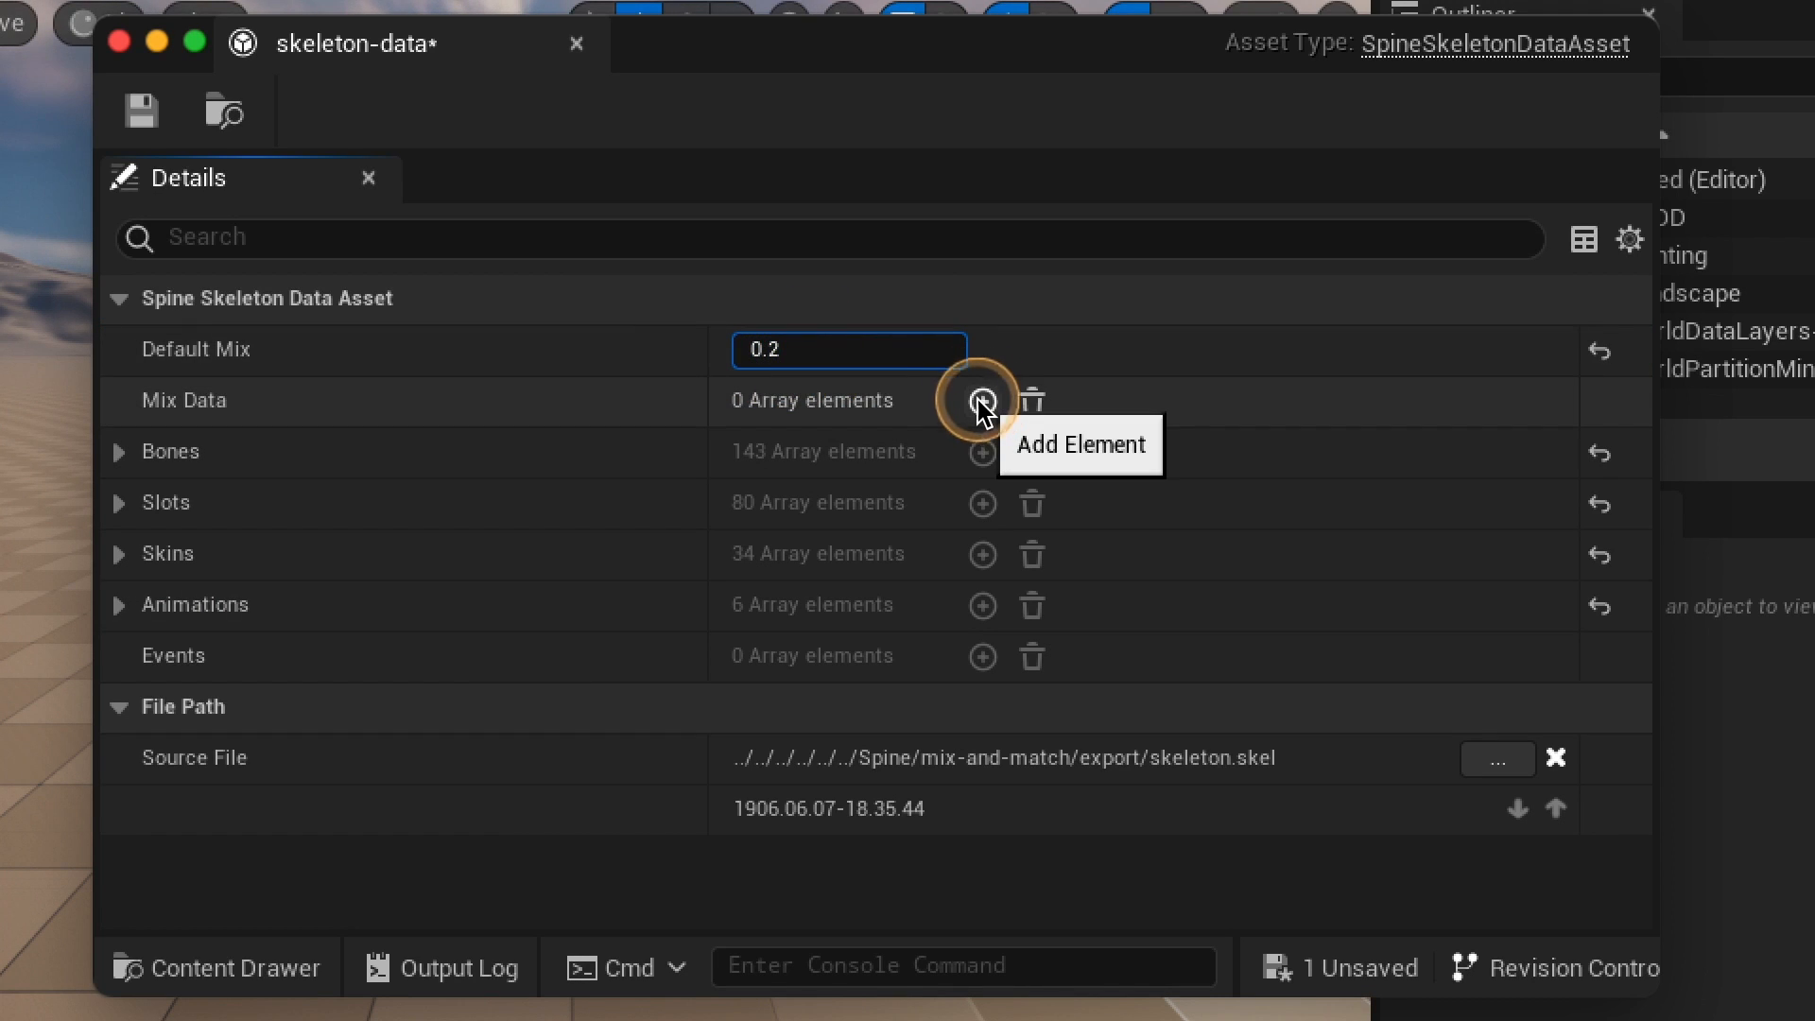
{"action": "left_click", "coordinate": [981, 401]}
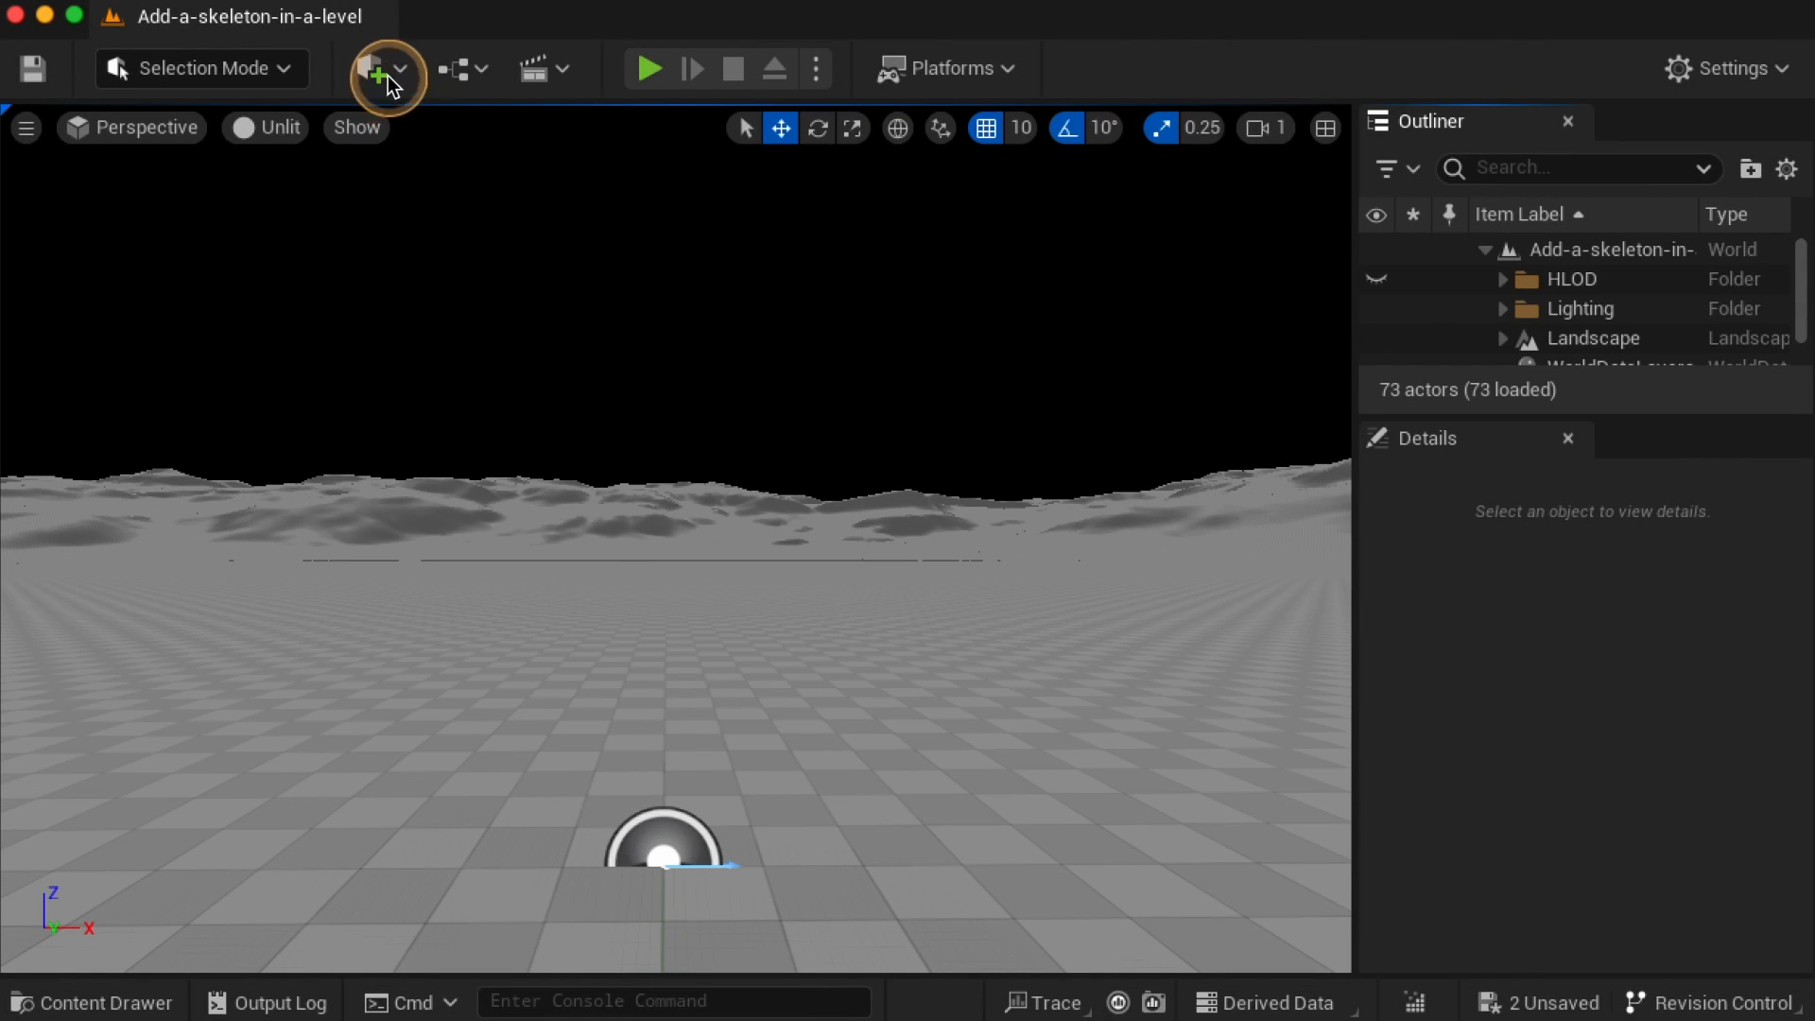
Place an empty Actor at the origin with a Spine skeleton animation component using hero-pro atlas and skeleton data
{"action": "left_click", "coordinate": [373, 68]}
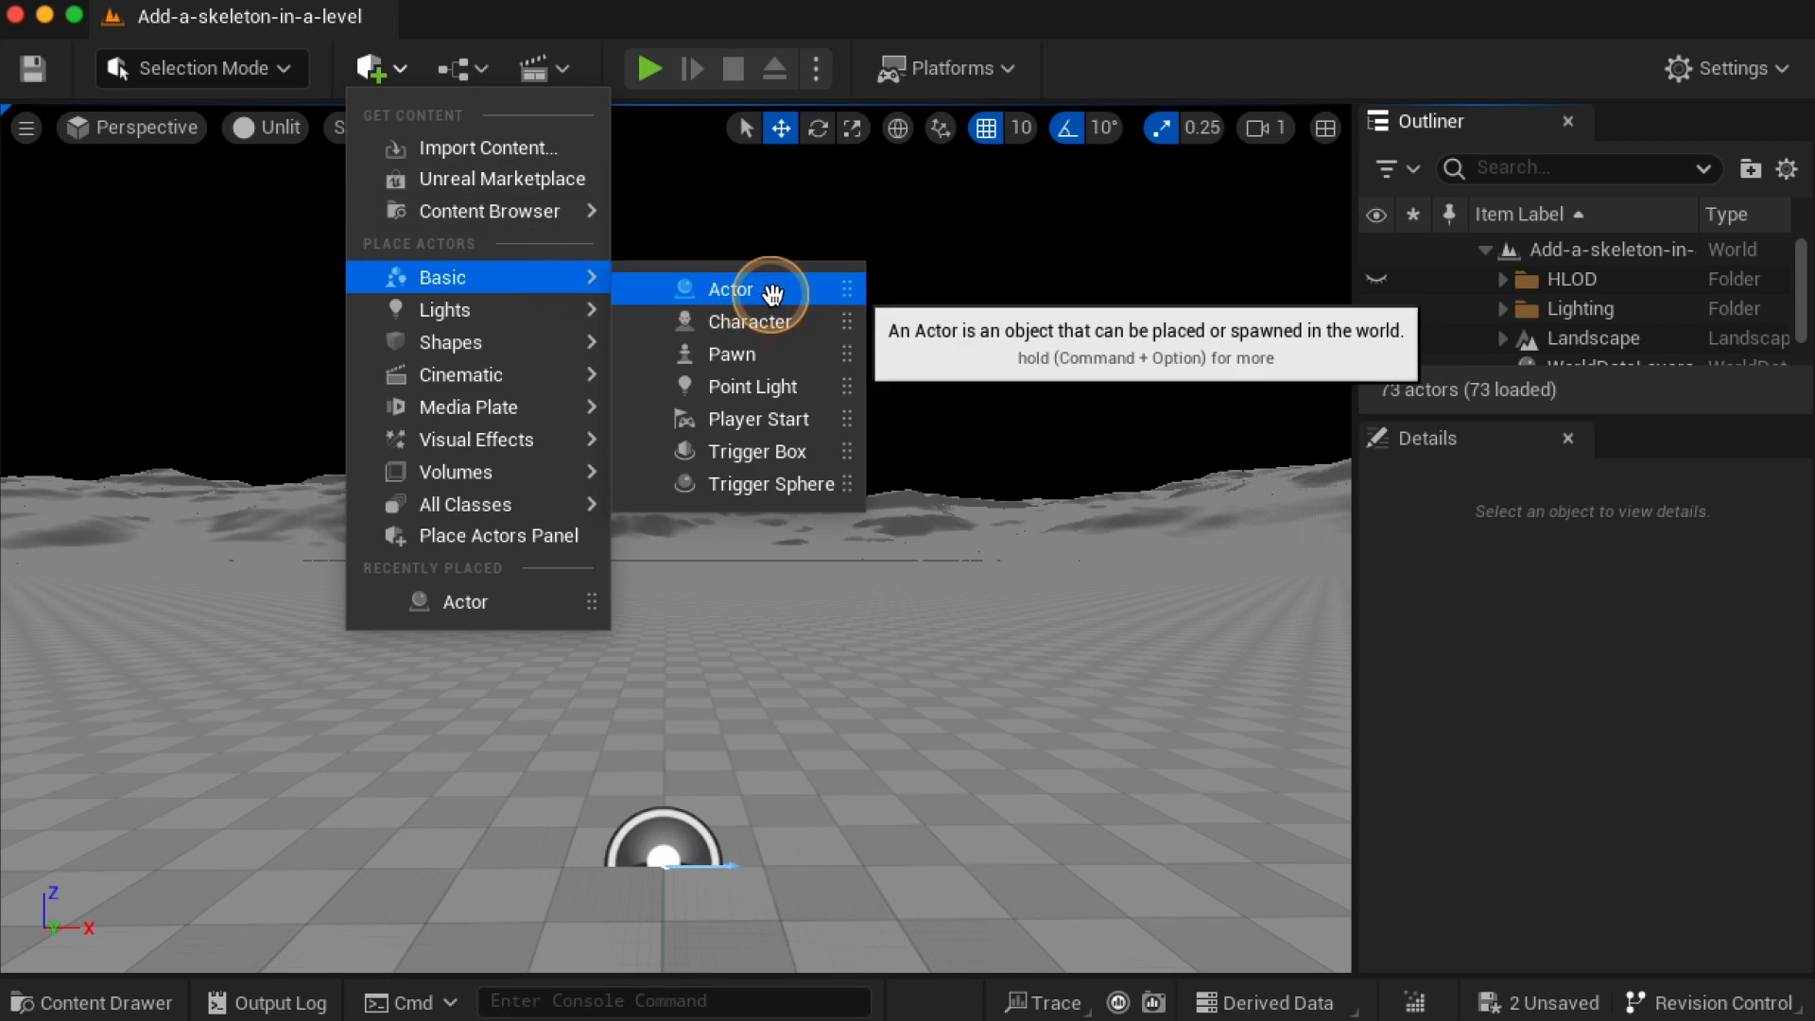
{"action": "left_click", "coordinate": [729, 289]}
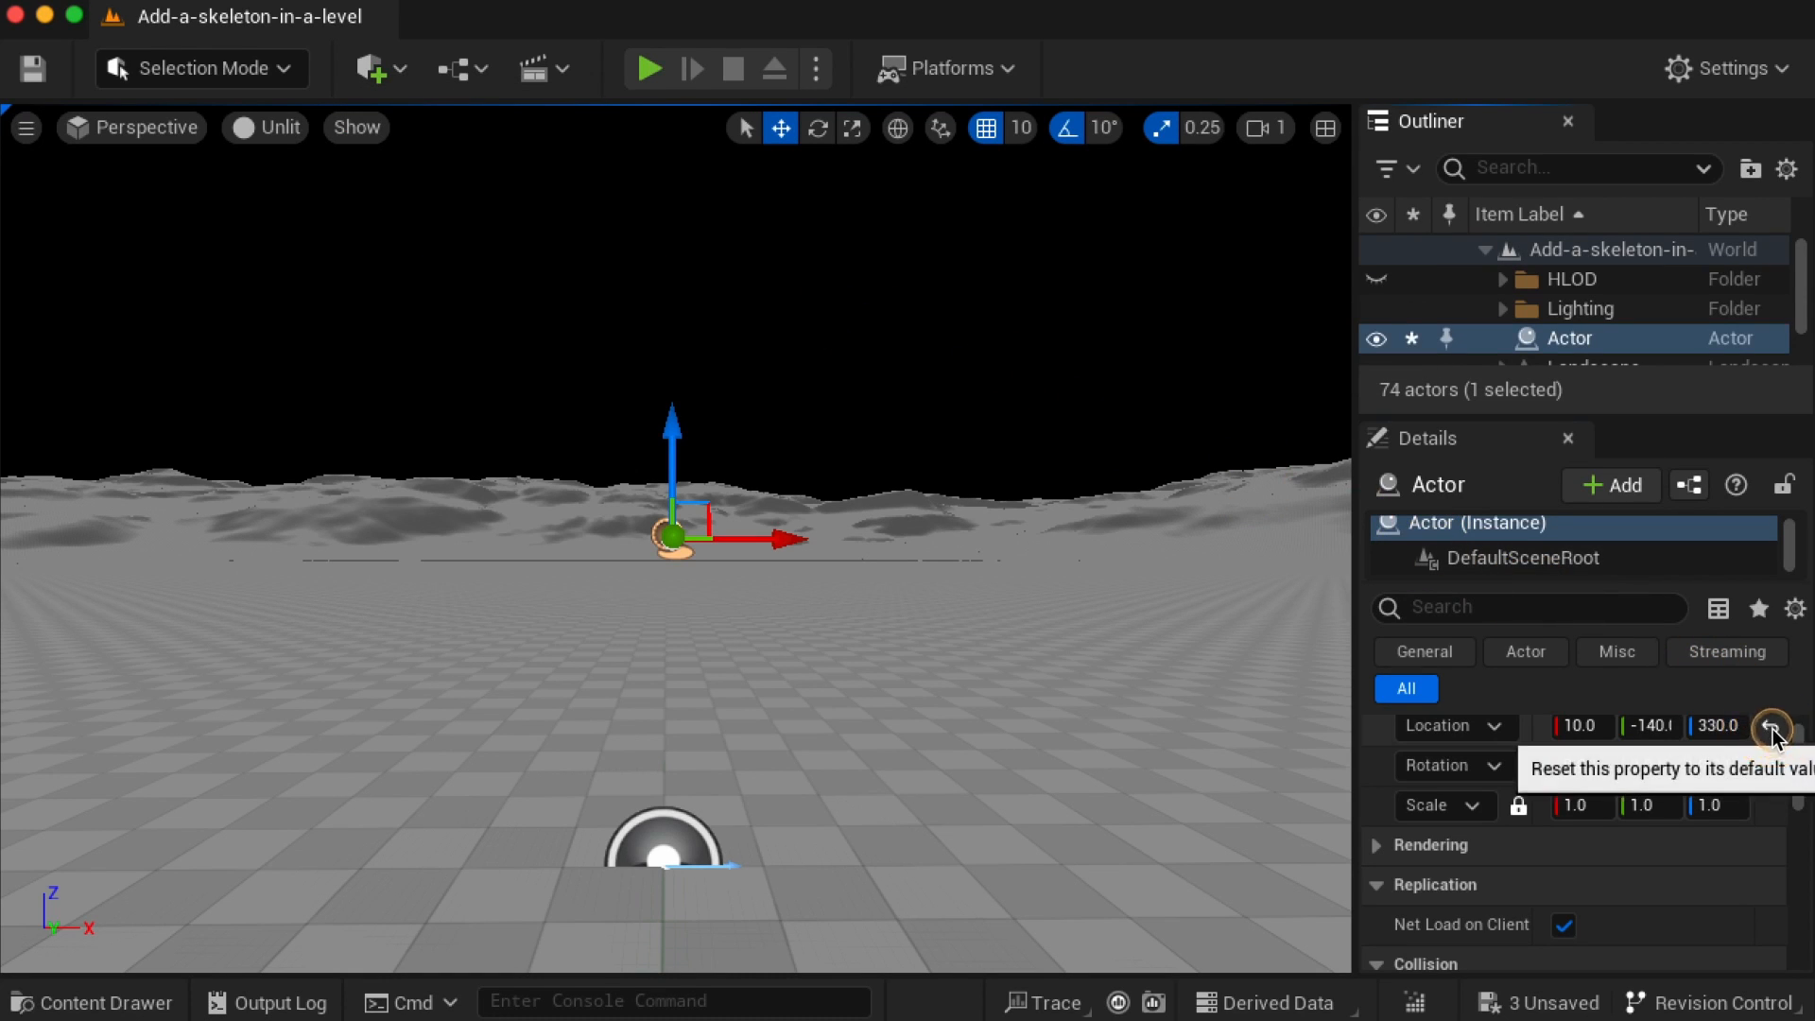
{"action": "left_click", "coordinate": [1611, 486]}
{"action": "type", "text": "Spine"}
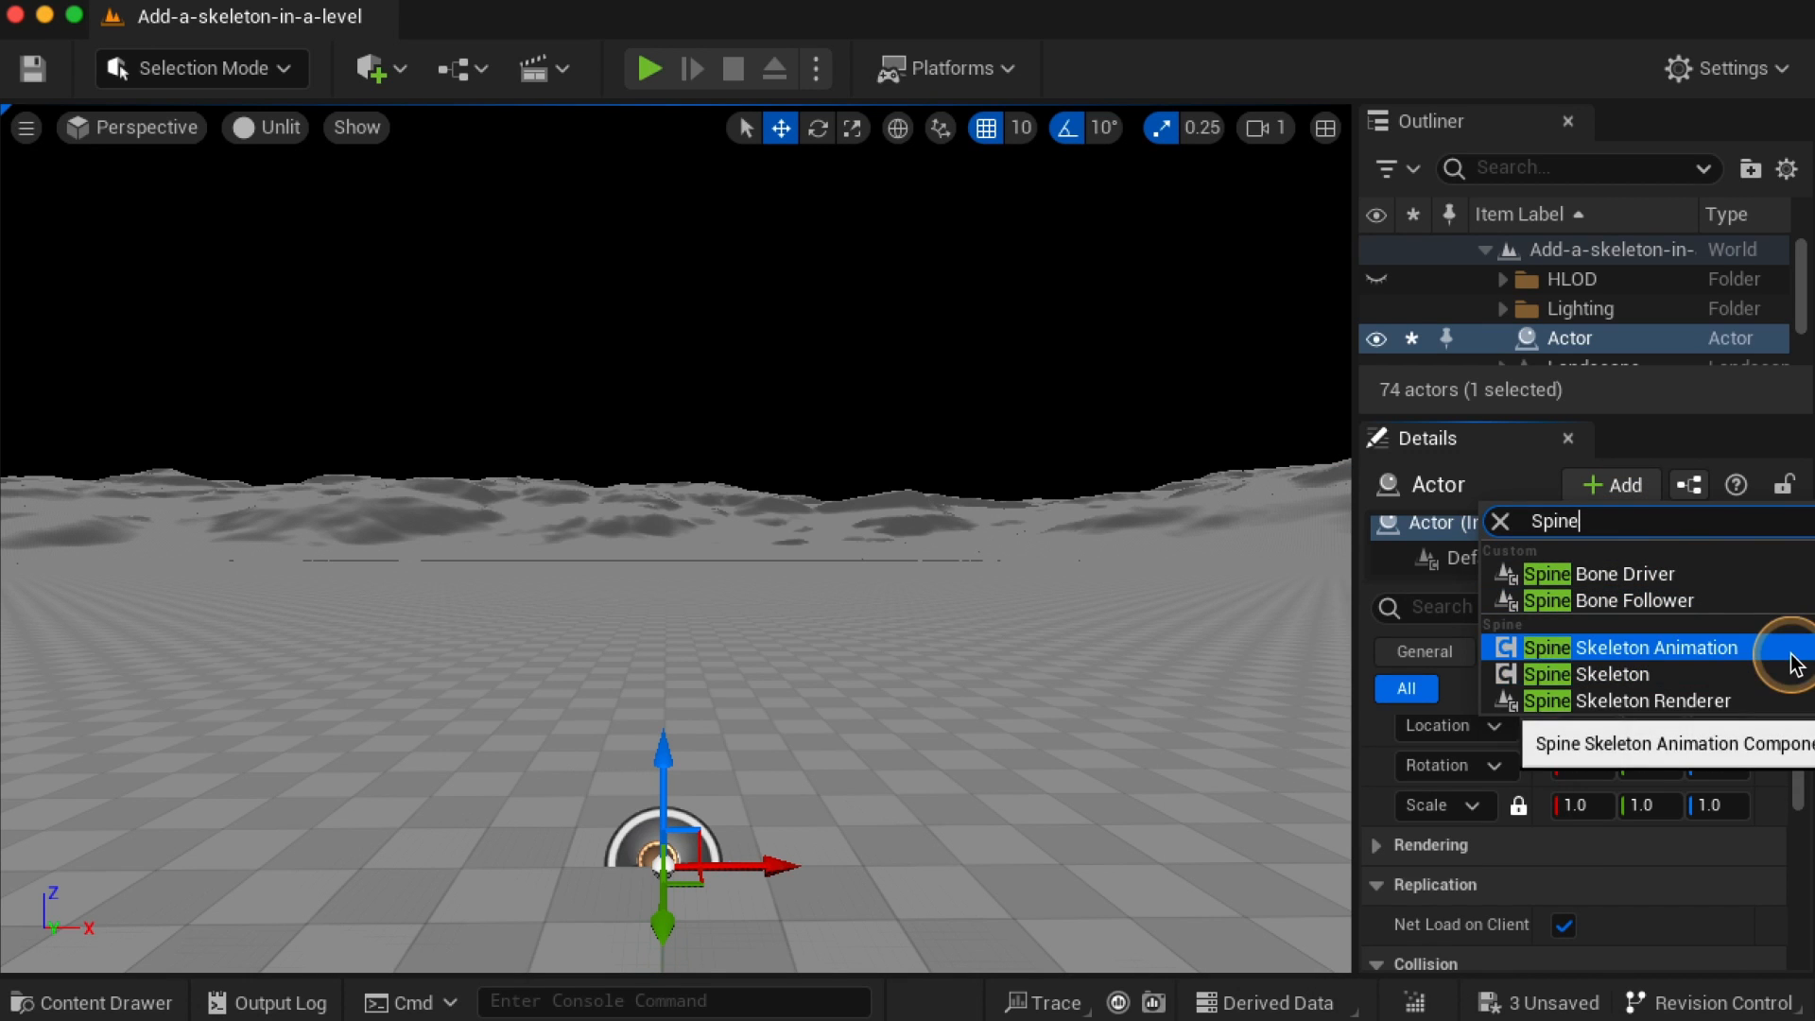
{"action": "left_click", "coordinate": [1656, 647]}
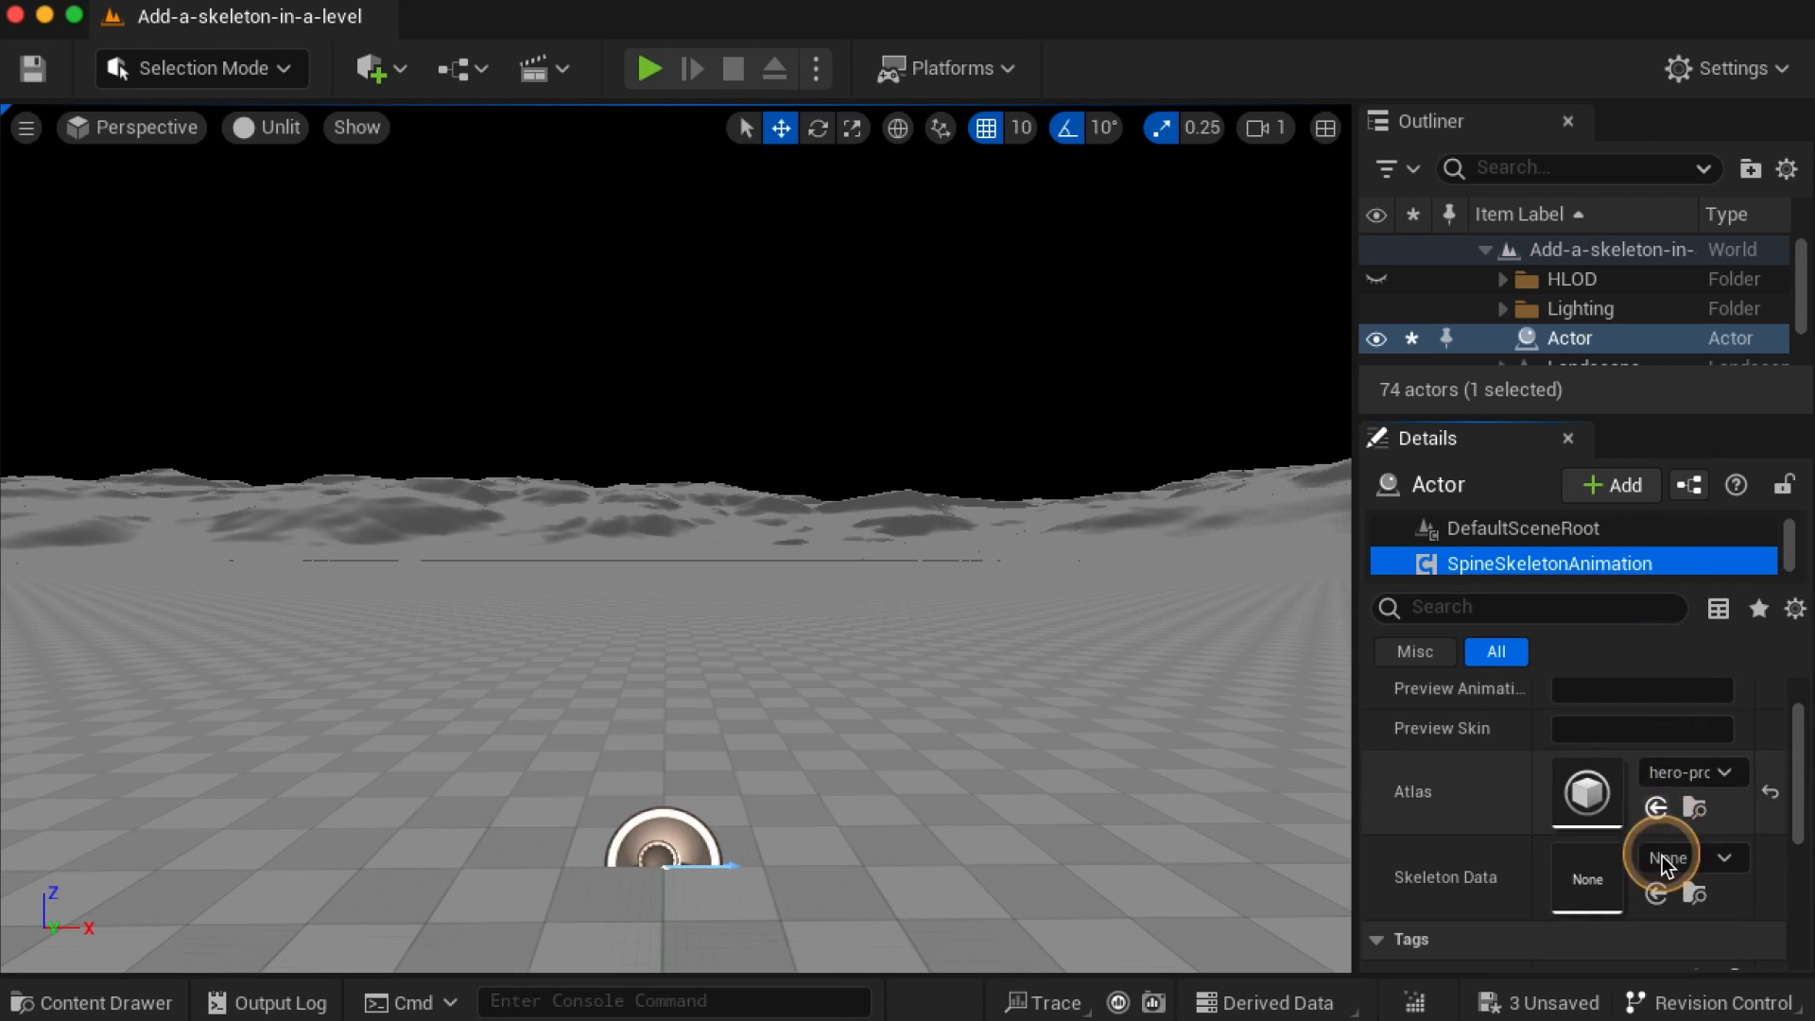
{"action": "left_click", "coordinate": [1609, 486]}
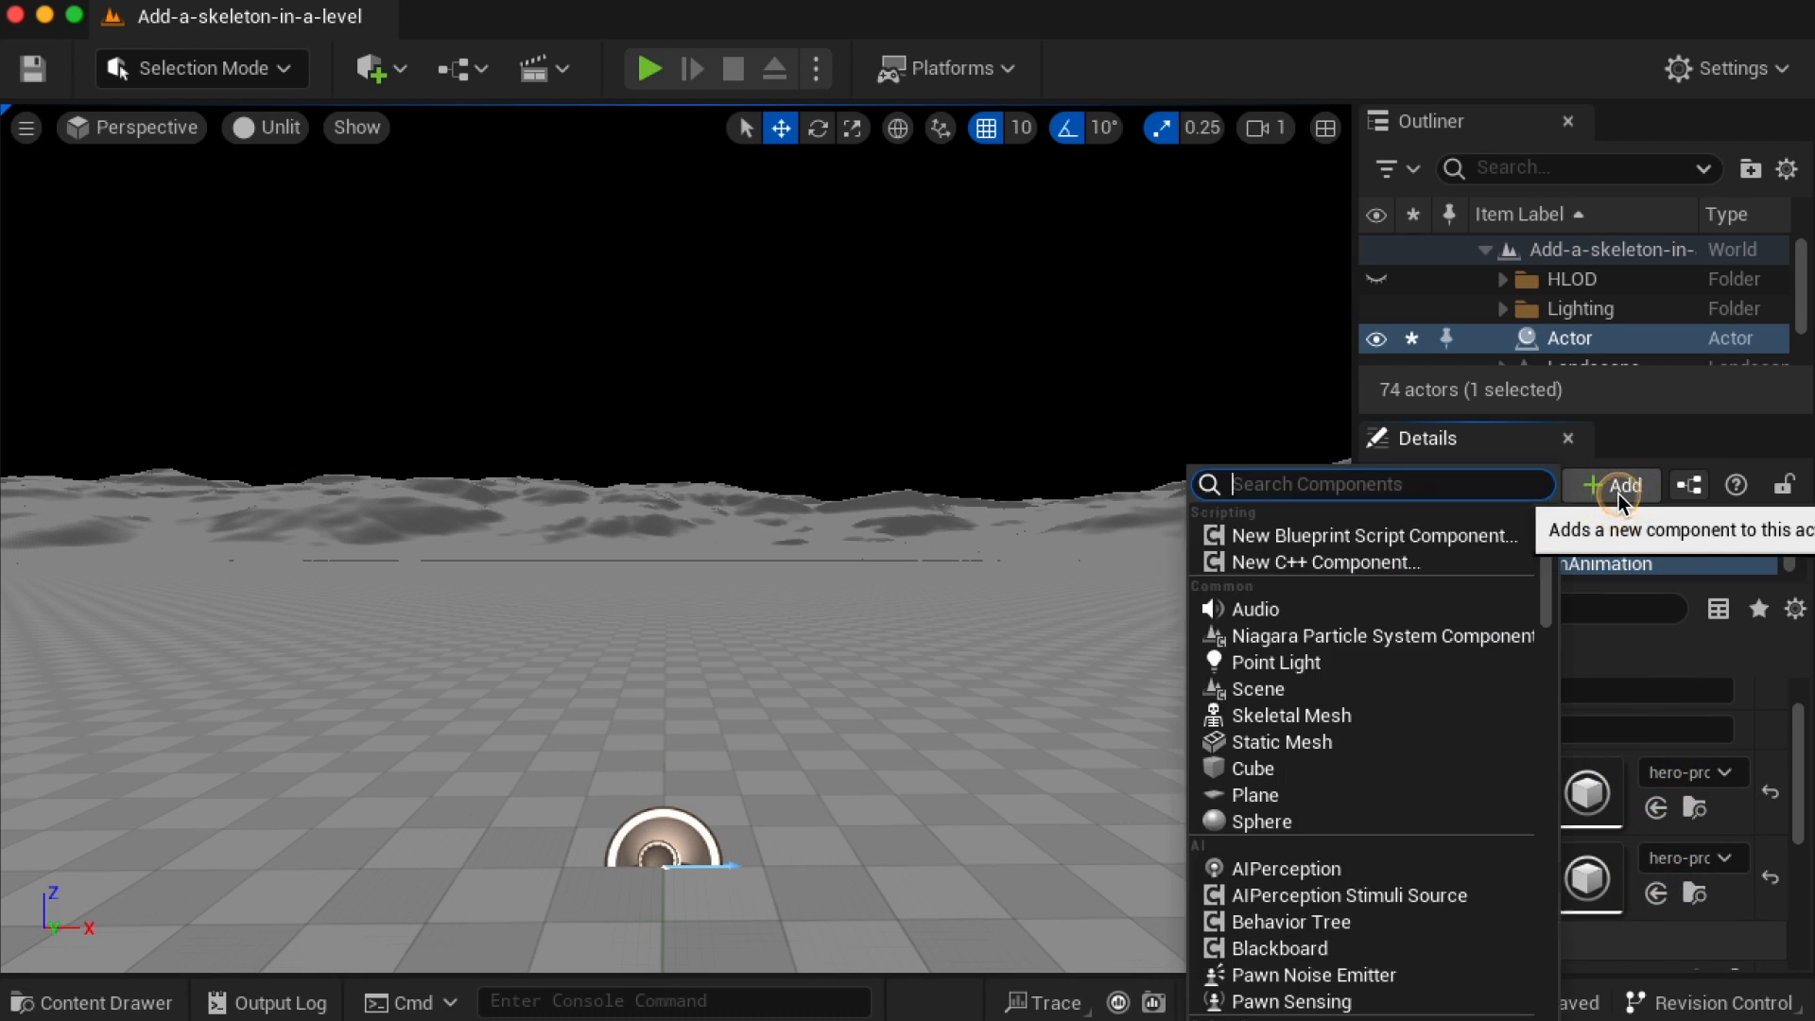
Add a Spine skeleton renderer component and set the preview skin to 'full'
{"action": "type", "text": "Spine"}
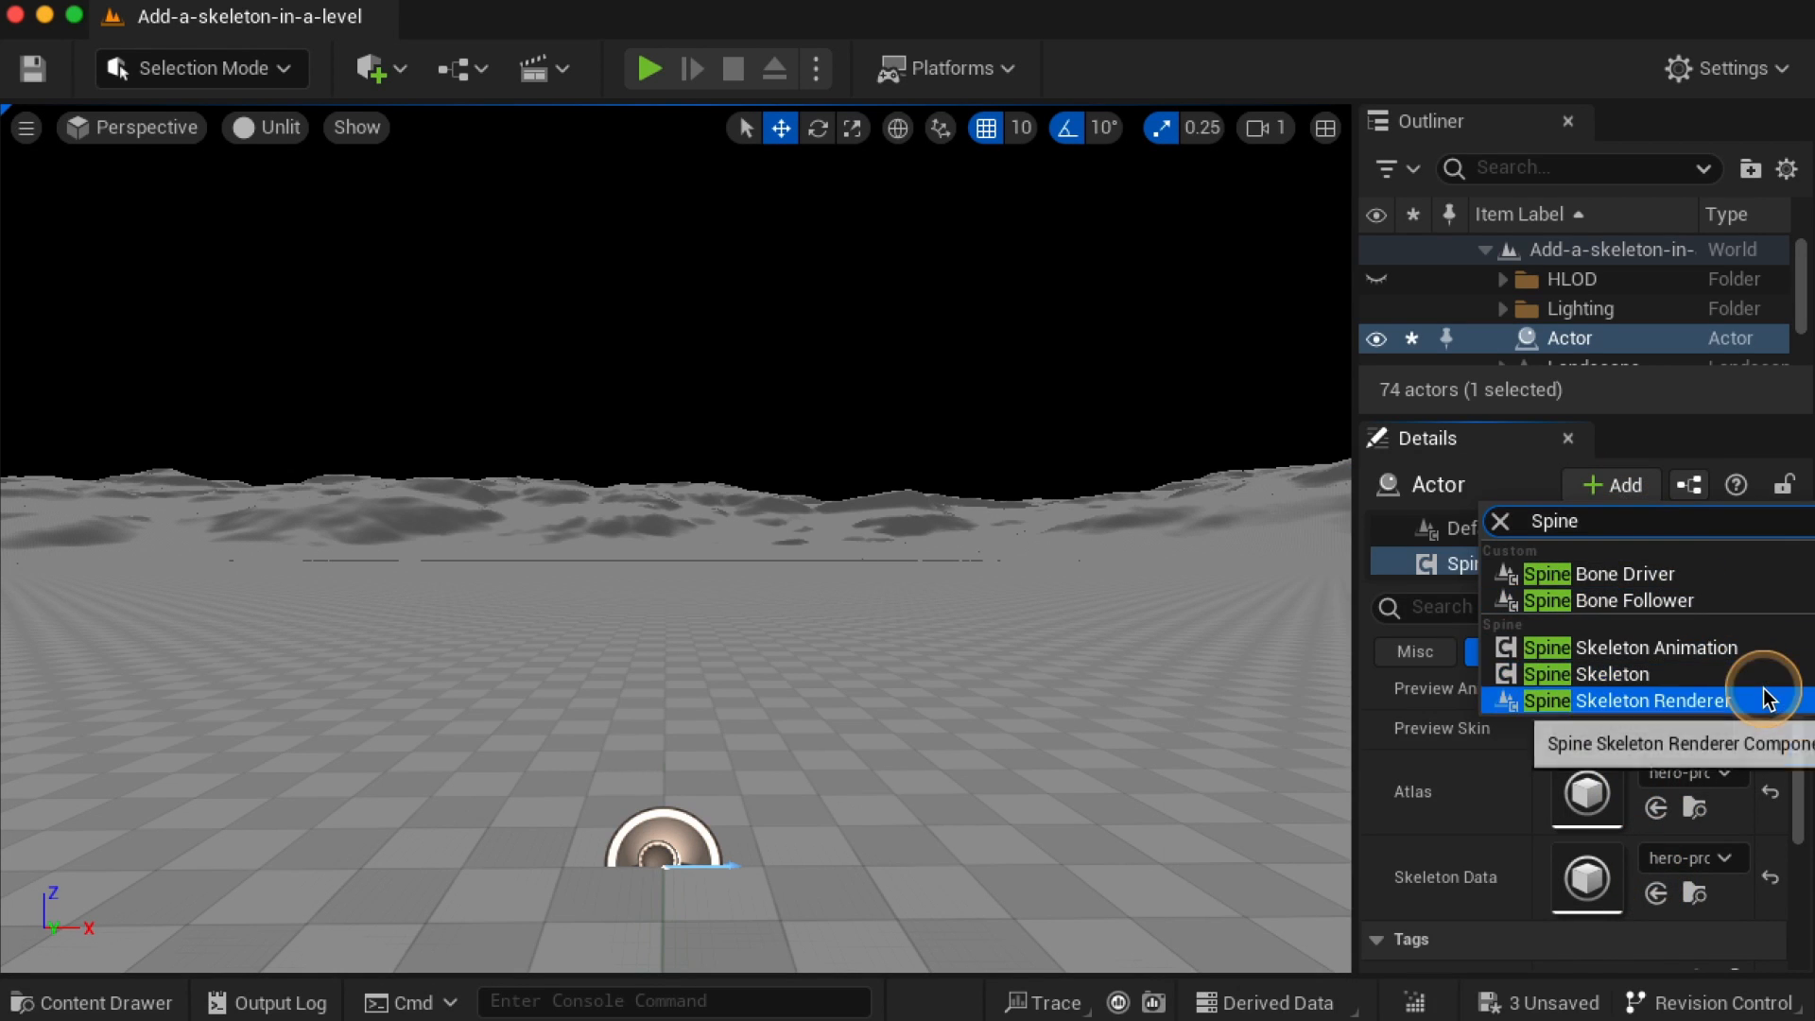
{"action": "left_click", "coordinate": [1654, 699]}
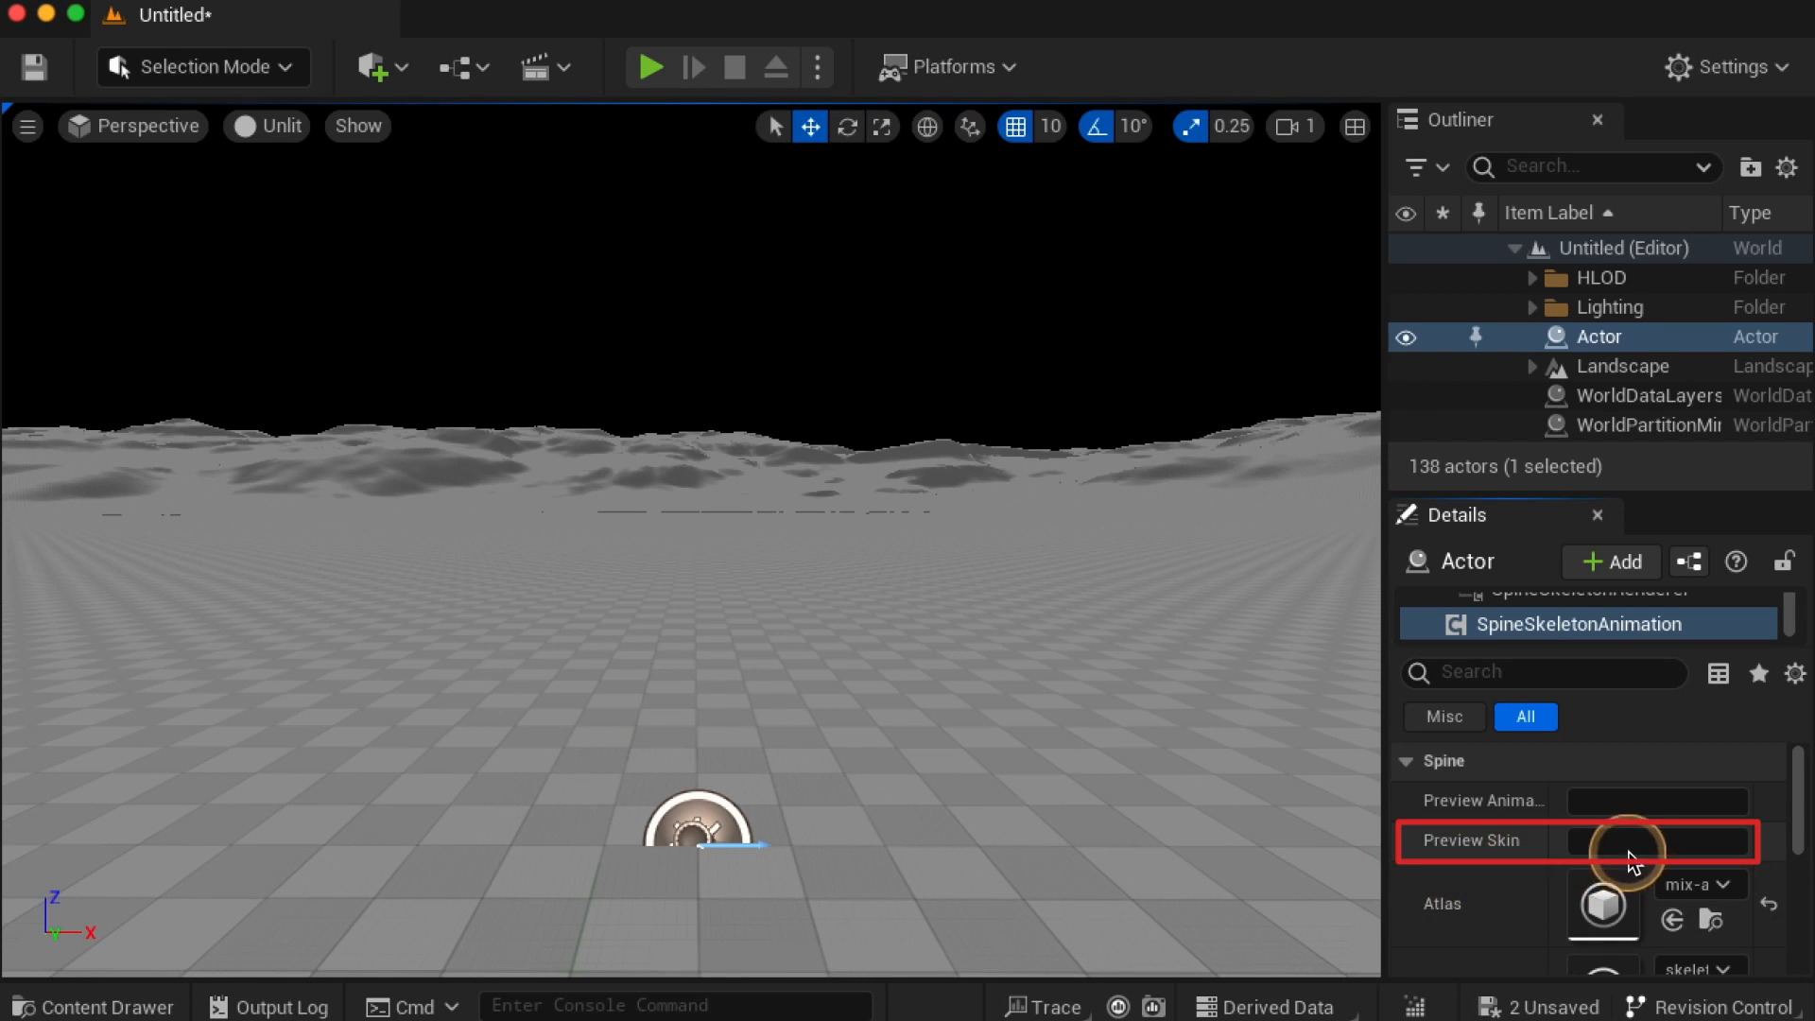
{"action": "type", "text": "full"}
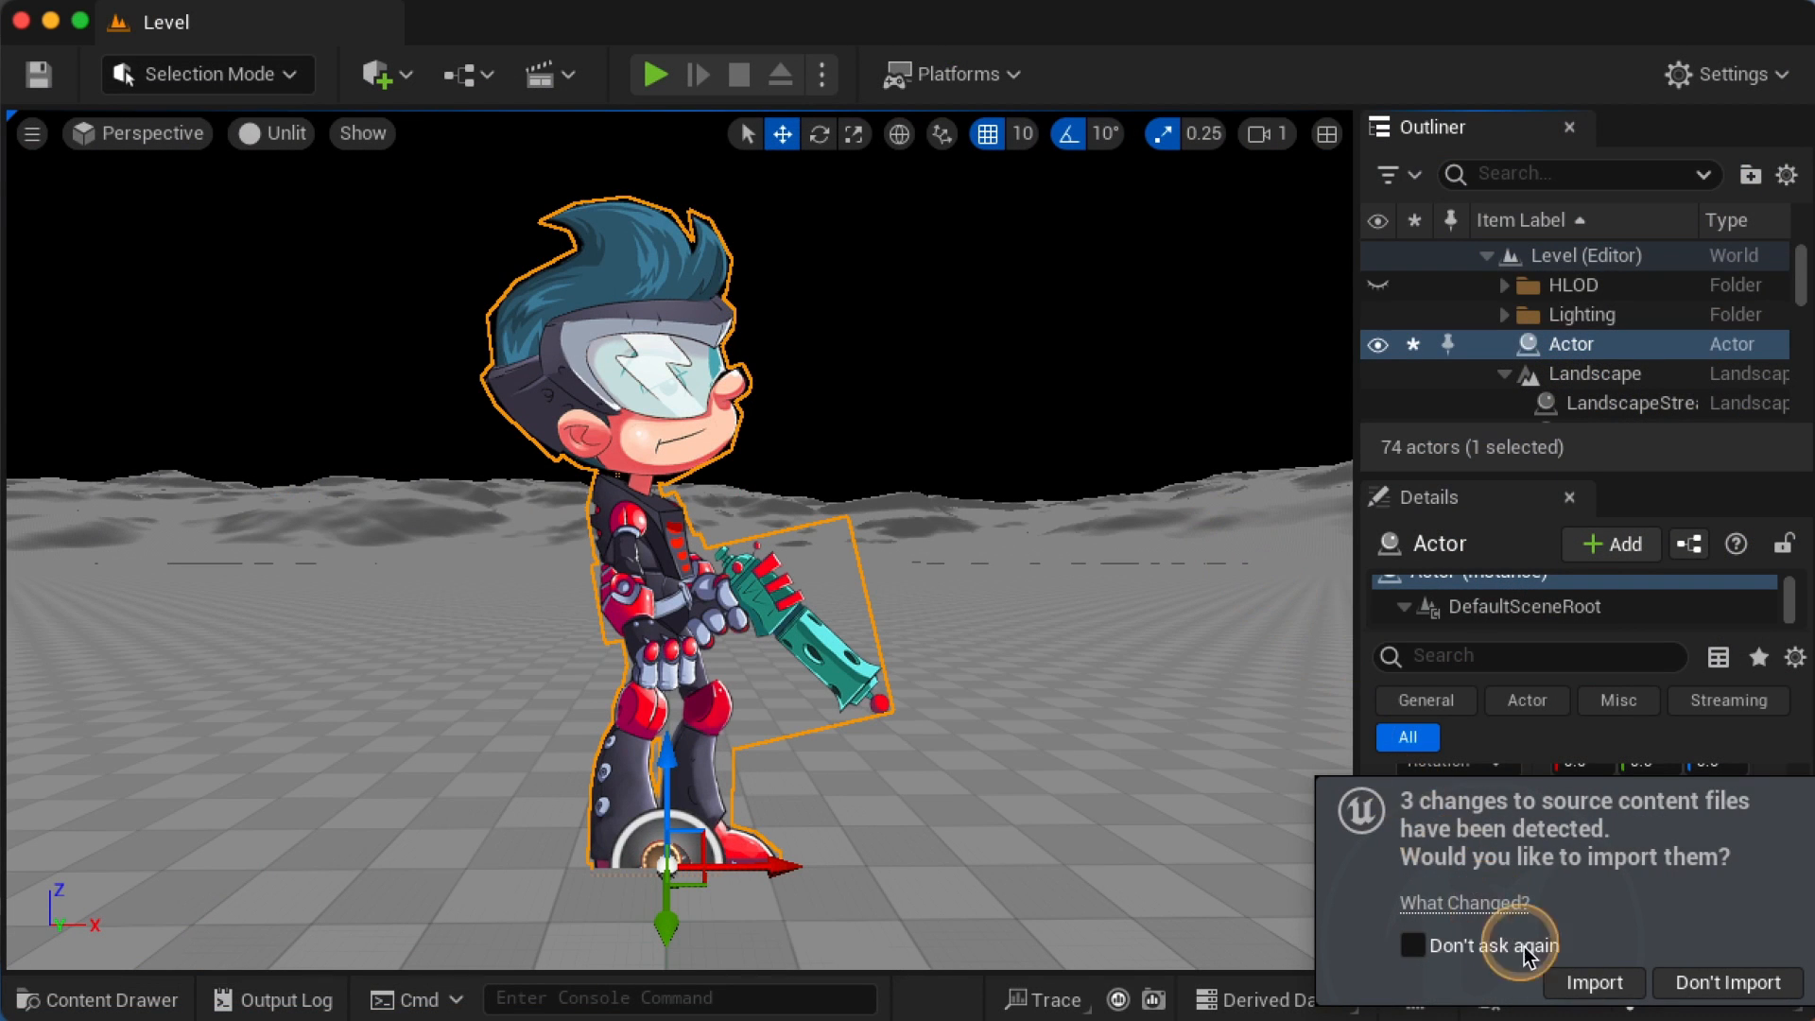
Reimport the three changed spineboy-pro source files from the notification
{"action": "left_click", "coordinate": [1591, 983]}
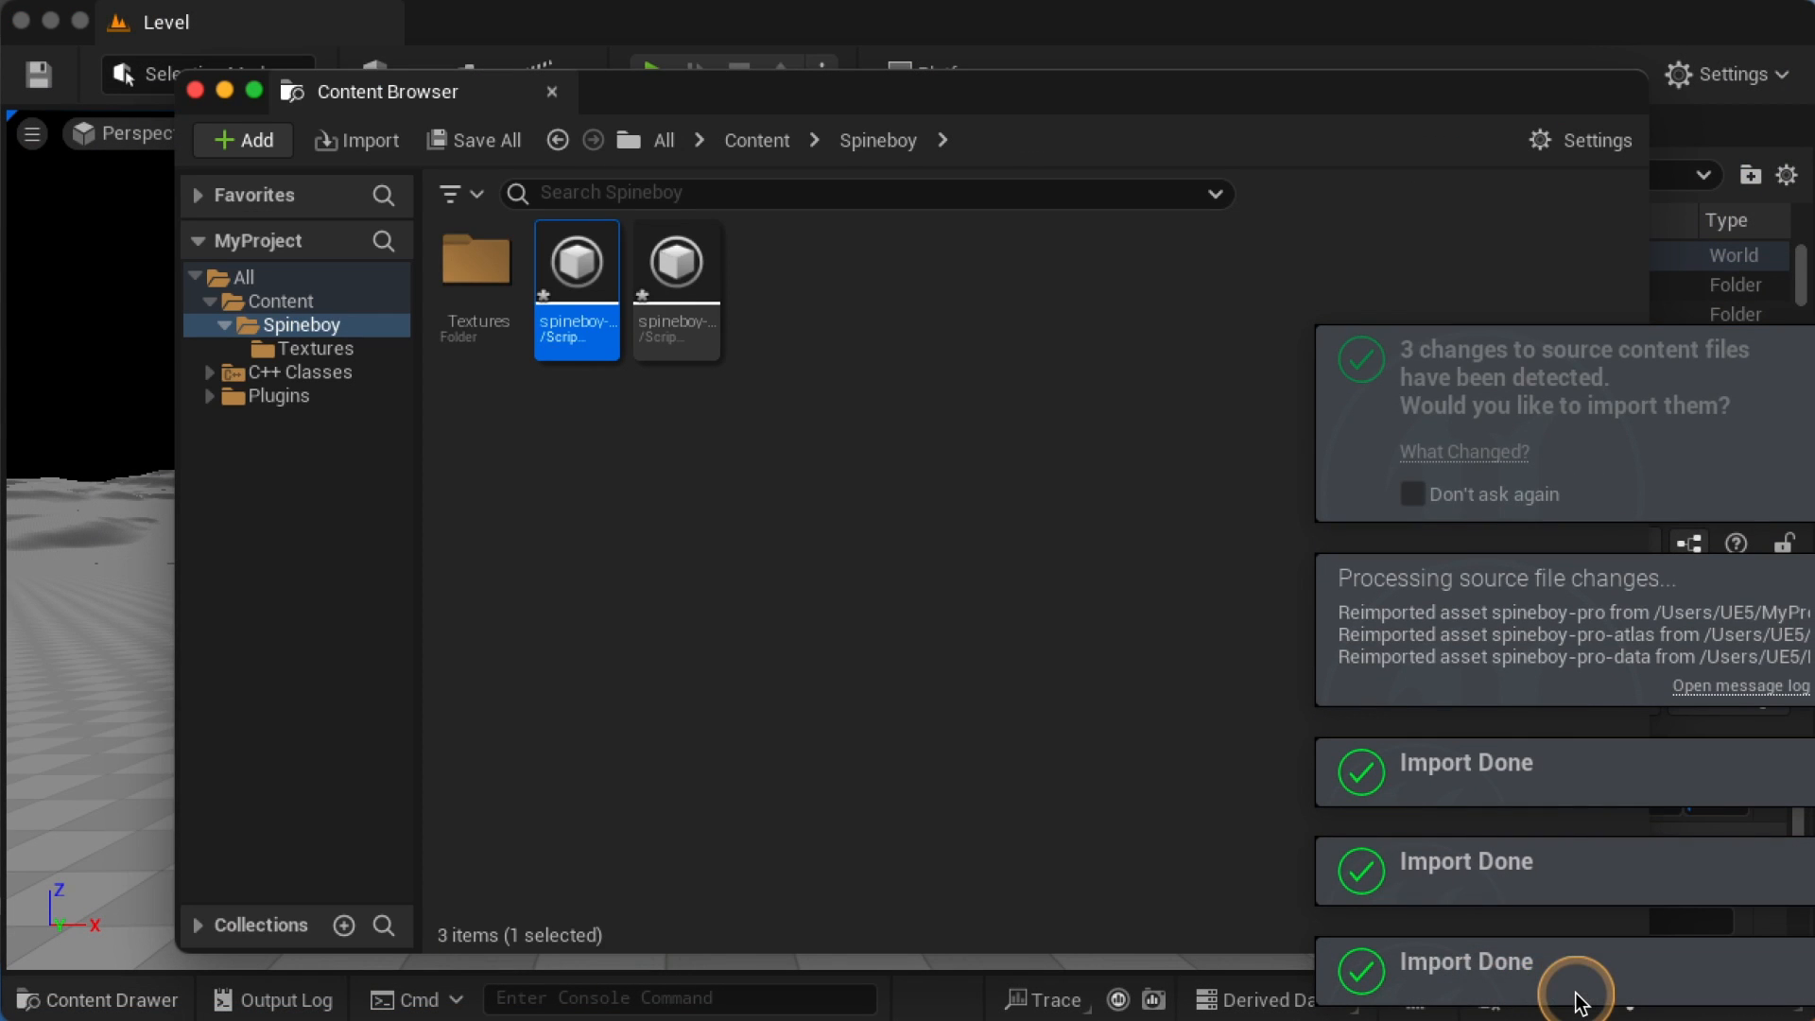
{"action": "left_click", "coordinate": [552, 90]}
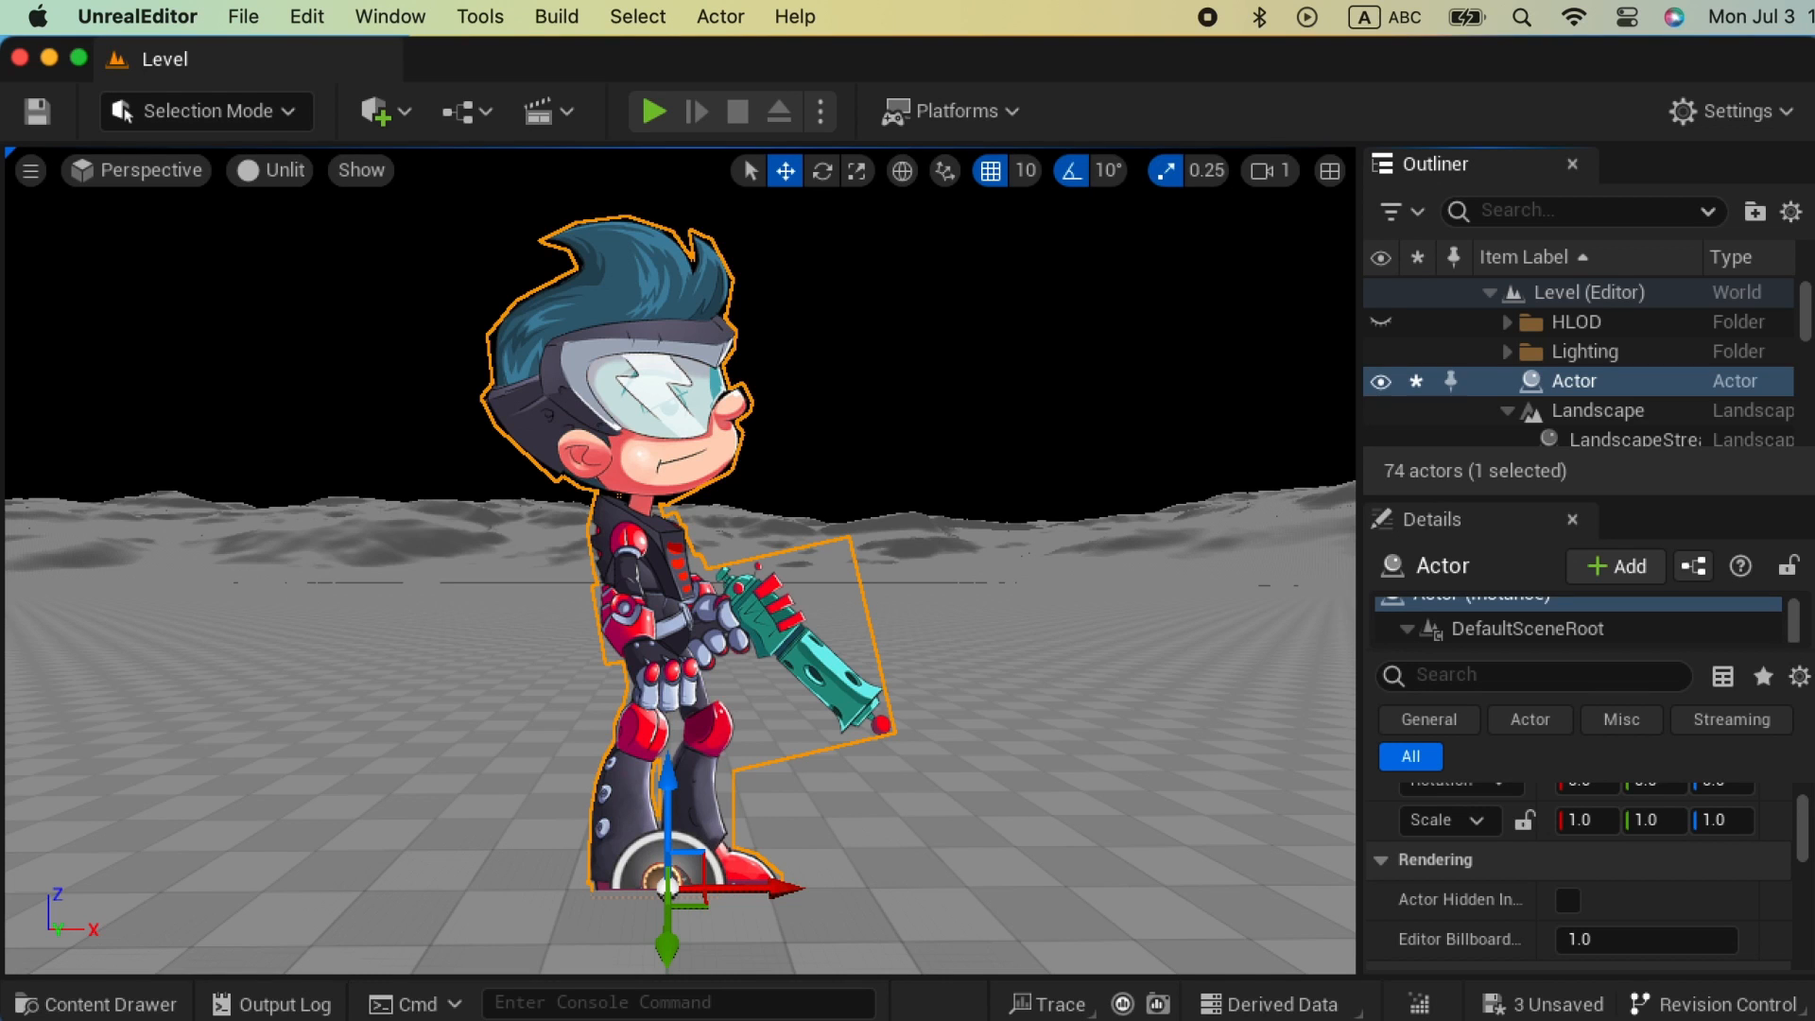
Reimport the spineboy-pro-data skeleton asset from spineboy-pro.skel via Asset > Reimport
{"action": "left_click", "coordinate": [96, 1002]}
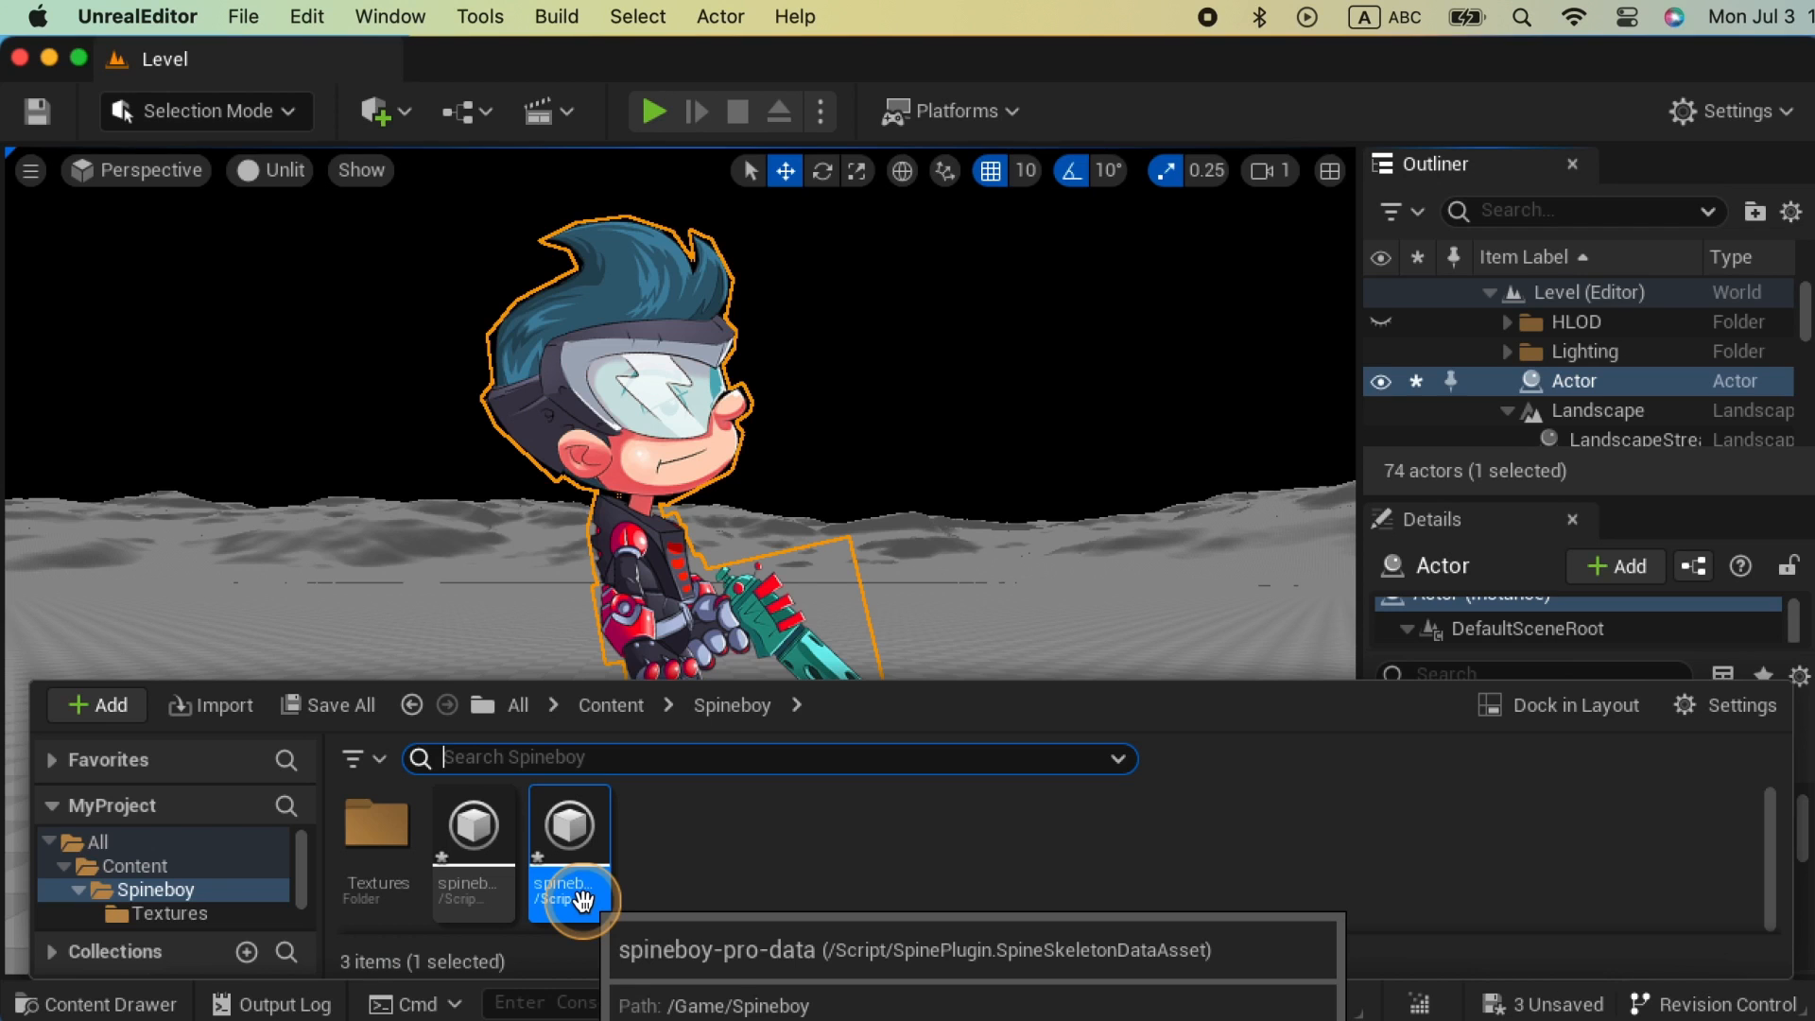
{"action": "double_click", "coordinate": [567, 822]}
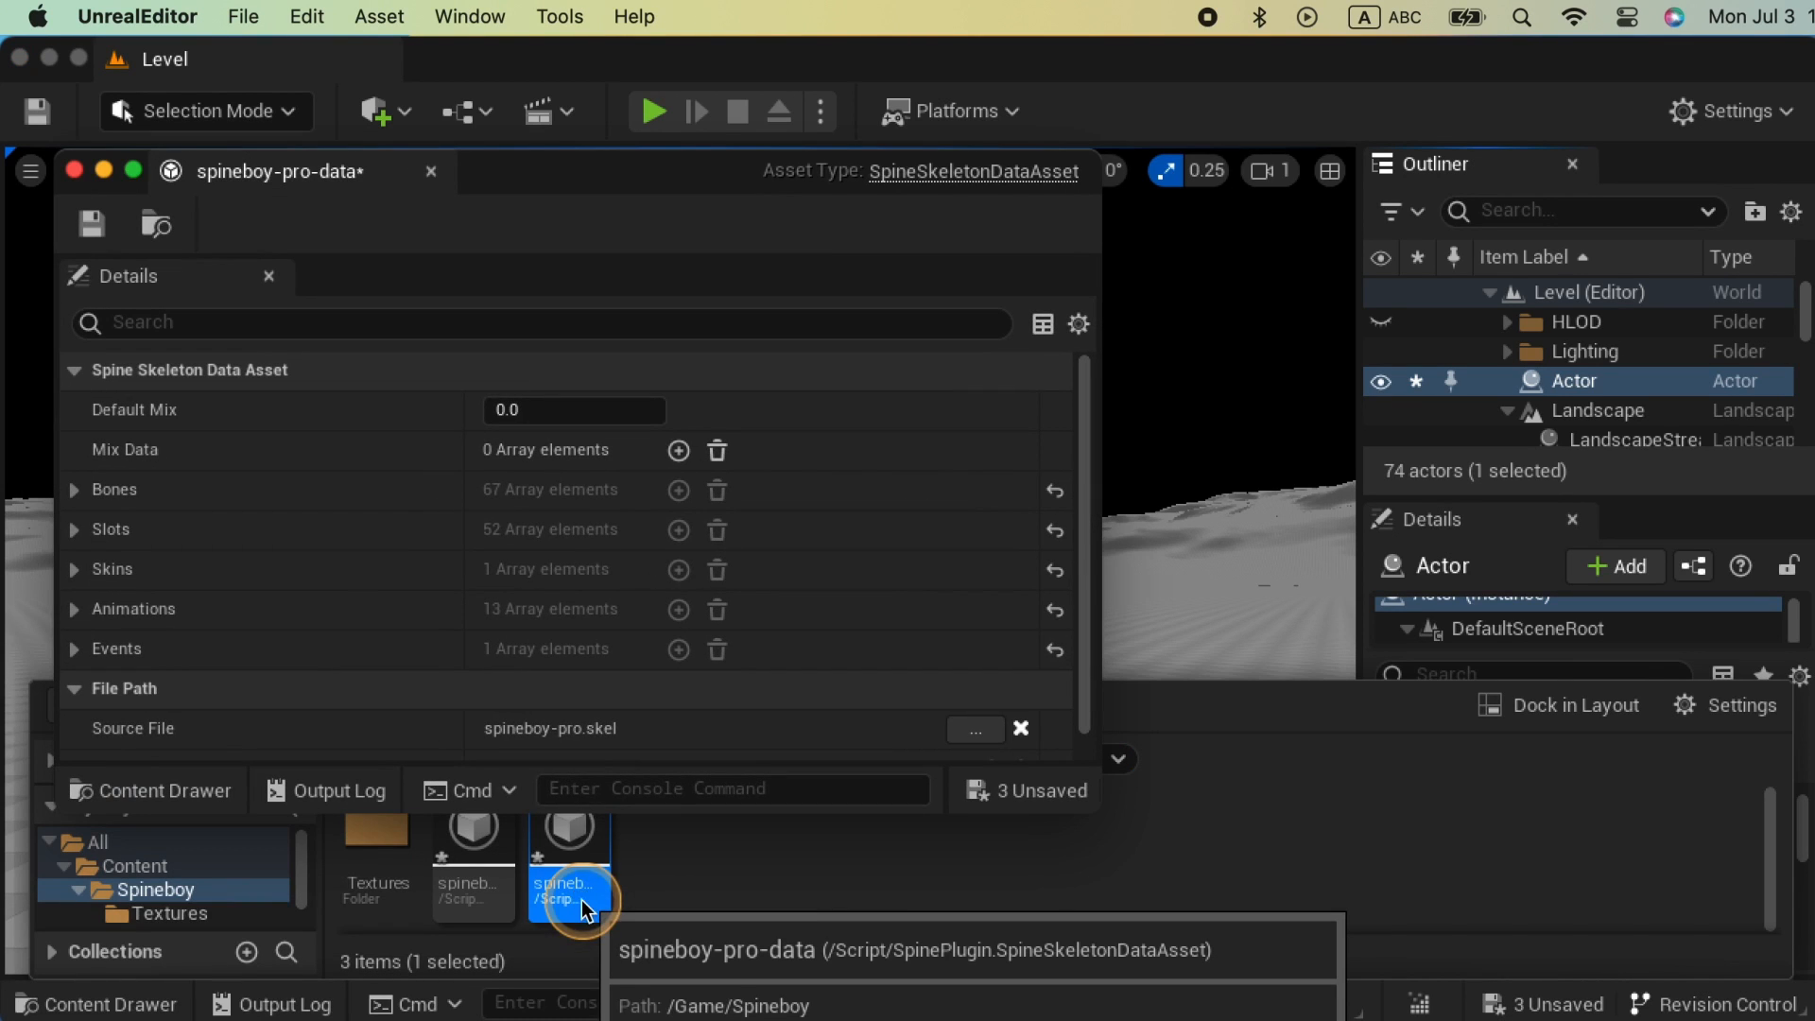
{"action": "left_click", "coordinate": [378, 17]}
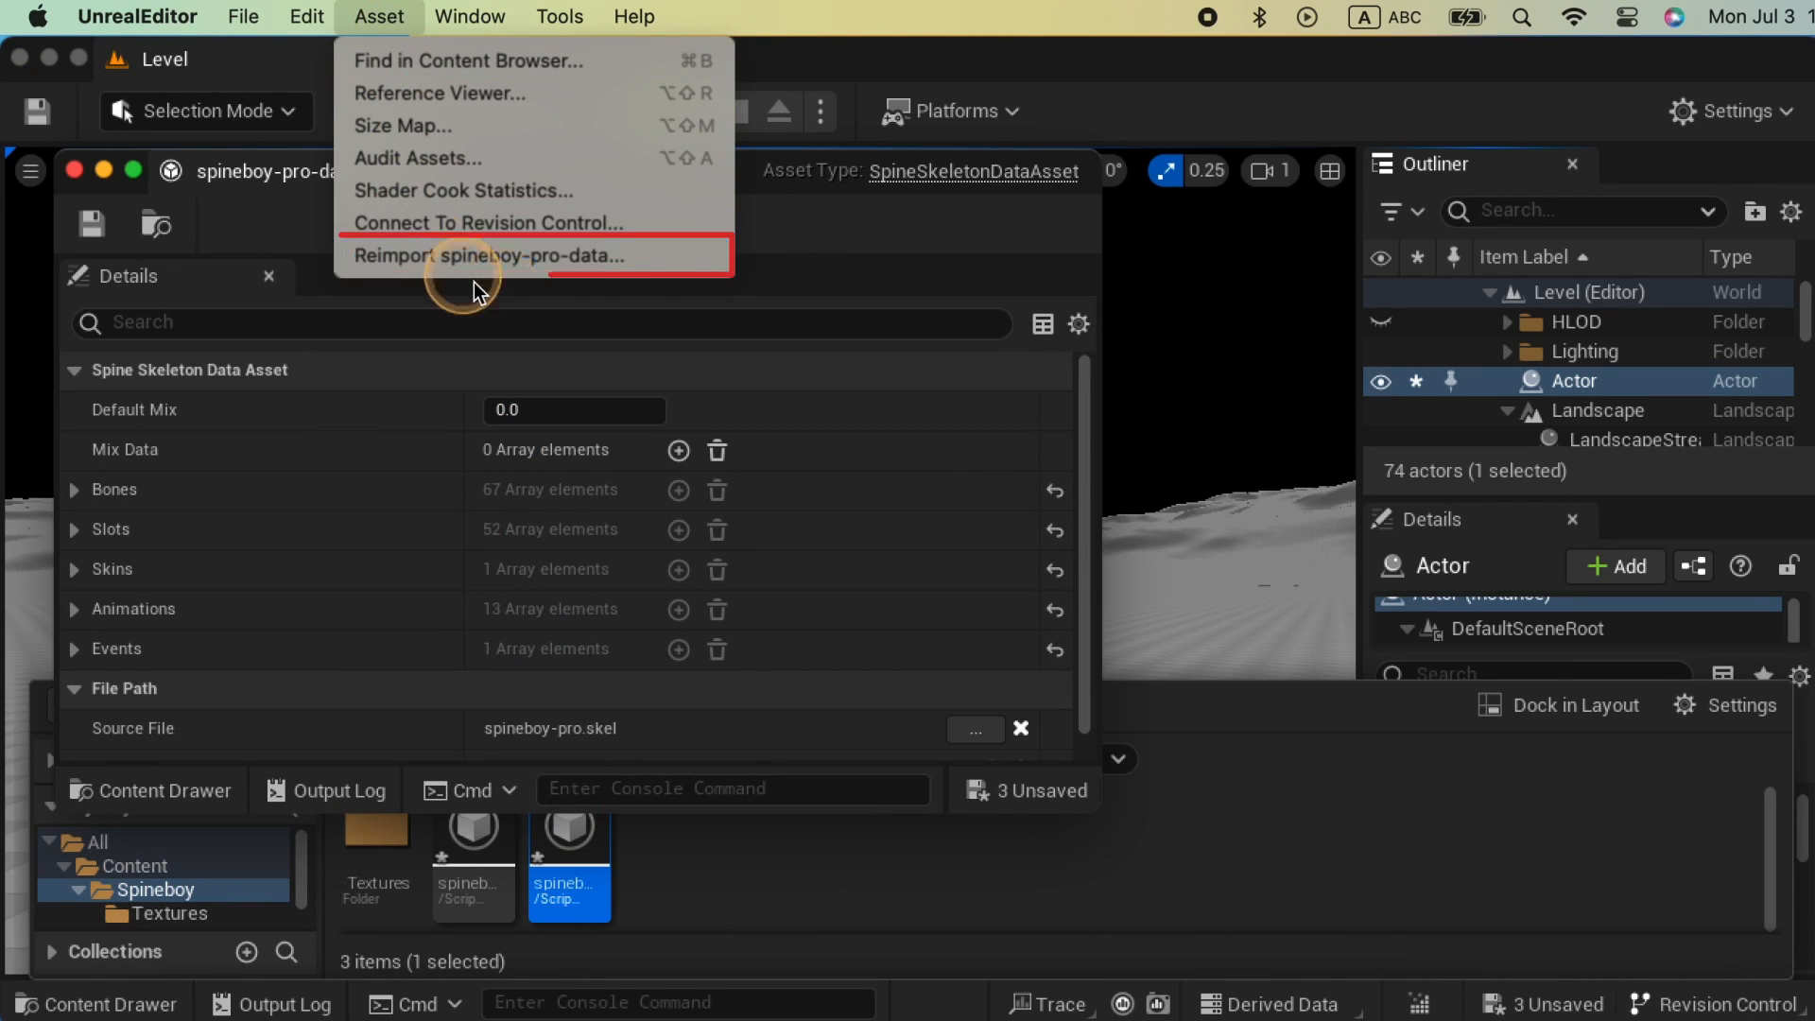
{"action": "left_click", "coordinate": [499, 255]}
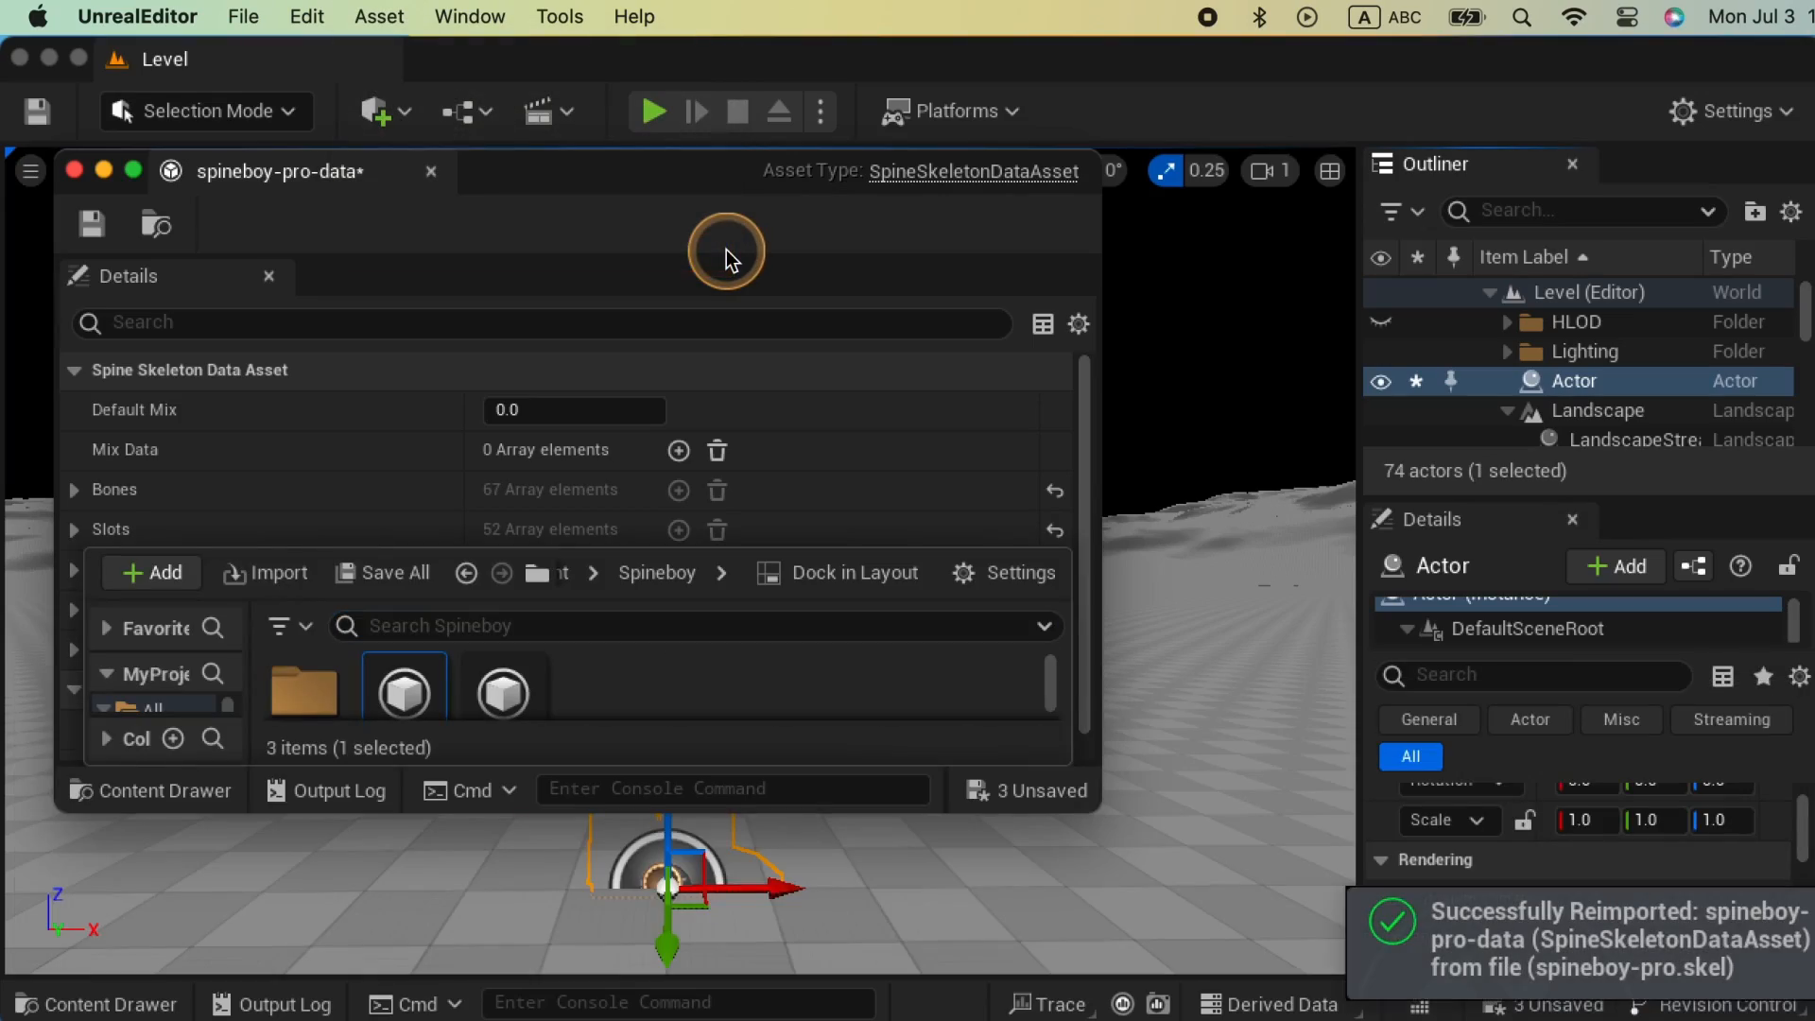